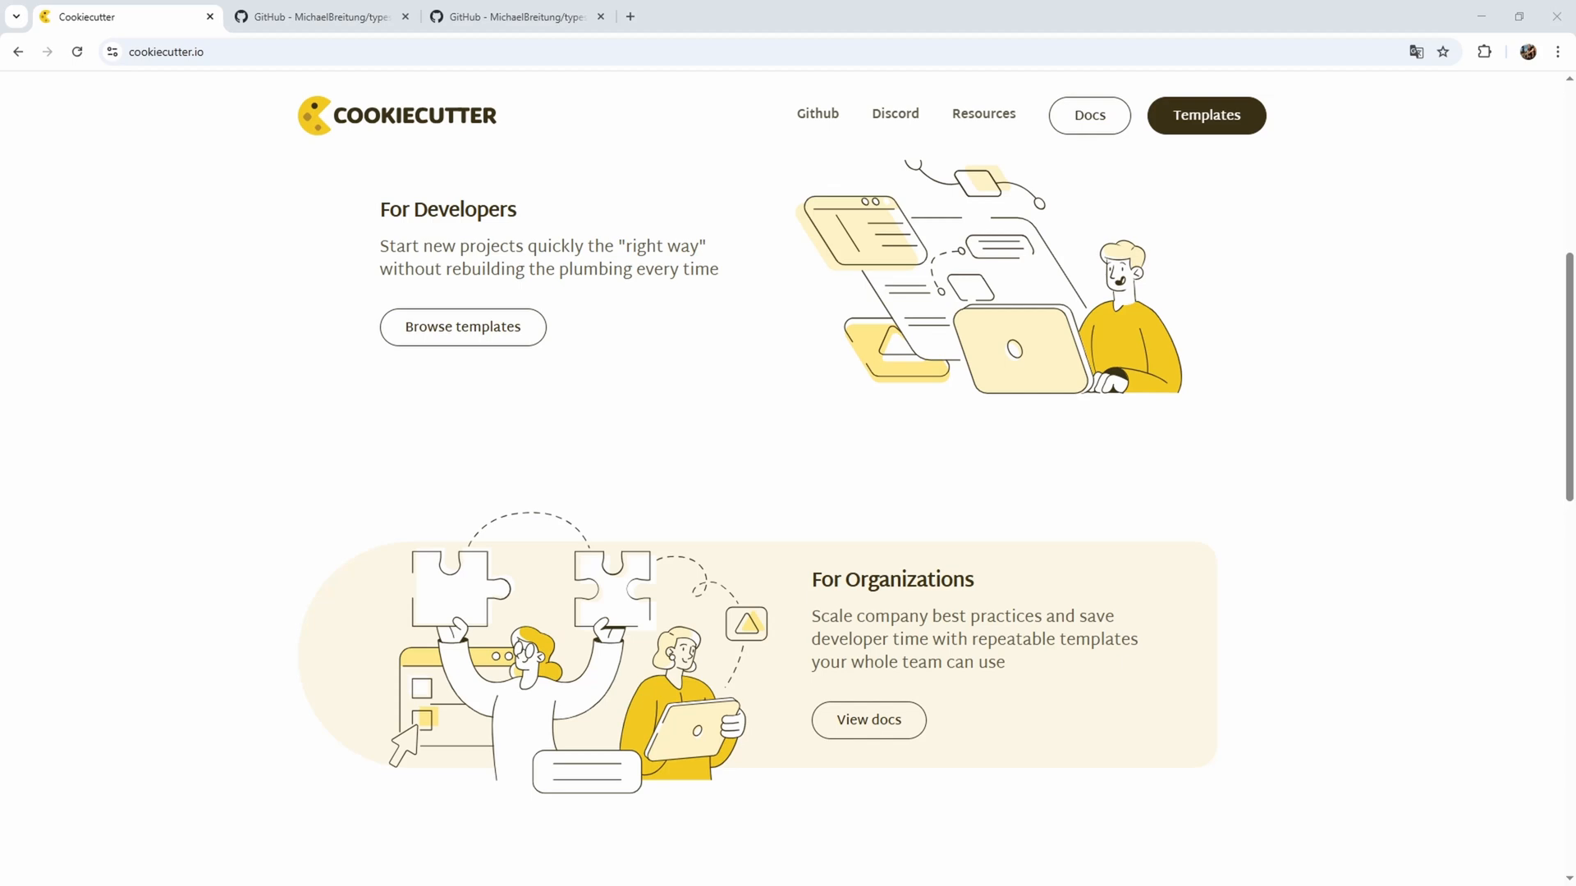
Bring the MichaelBreitung/typescript-boiler-plate GitHub repository page to the front.
{"action": "left_click", "coordinate": [322, 16]}
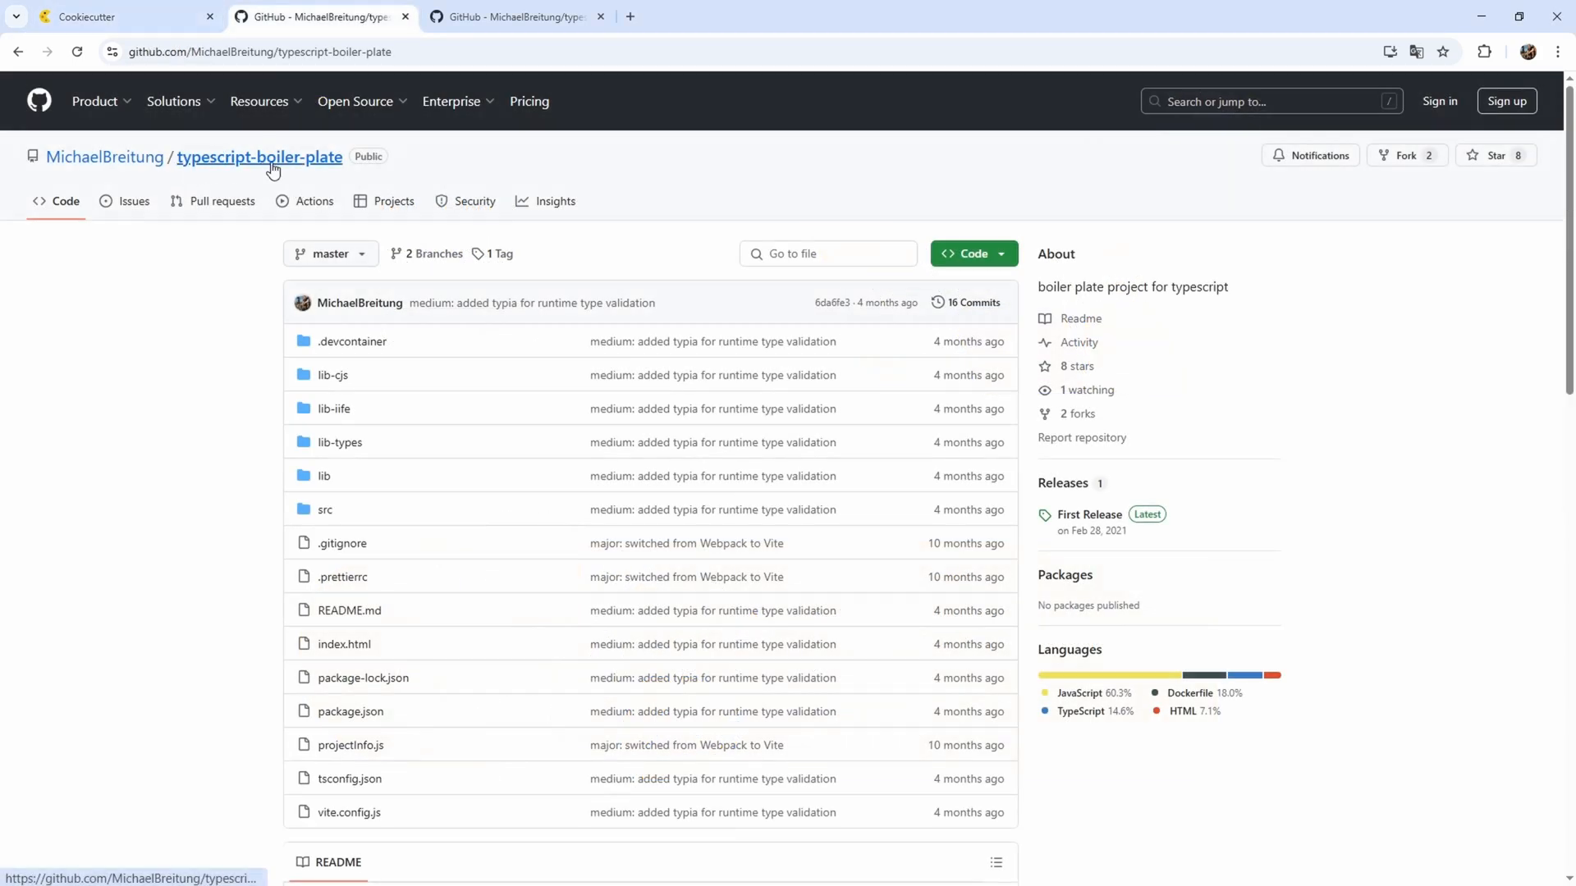
{"action": "scroll", "scroll_direction": "down", "scroll_amount": 3}
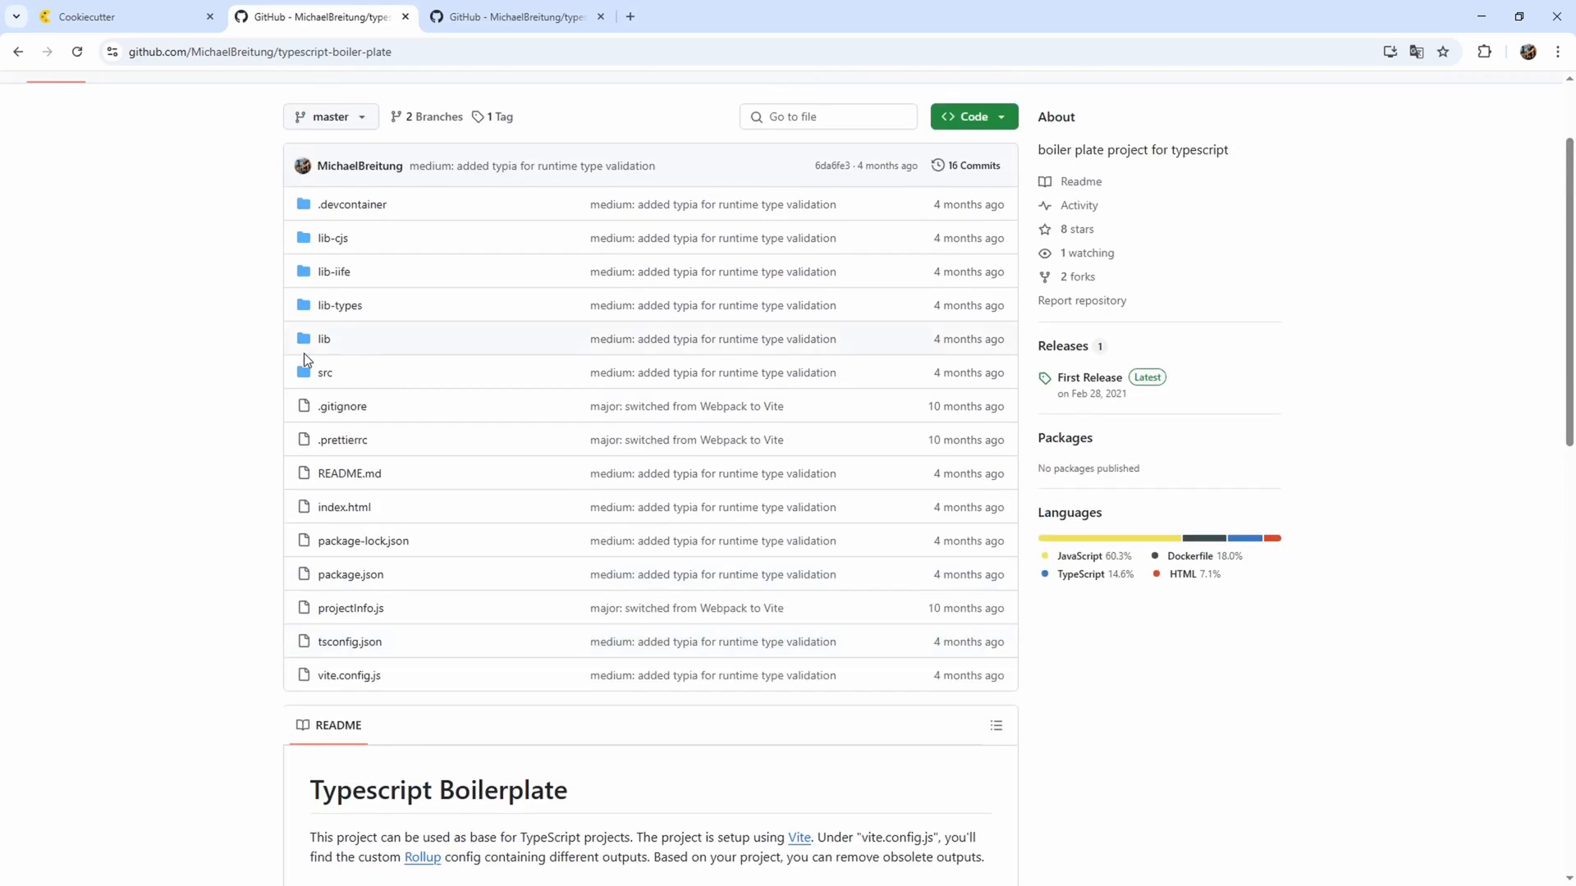
{"action": "mouse_move", "coordinate": [350, 607]}
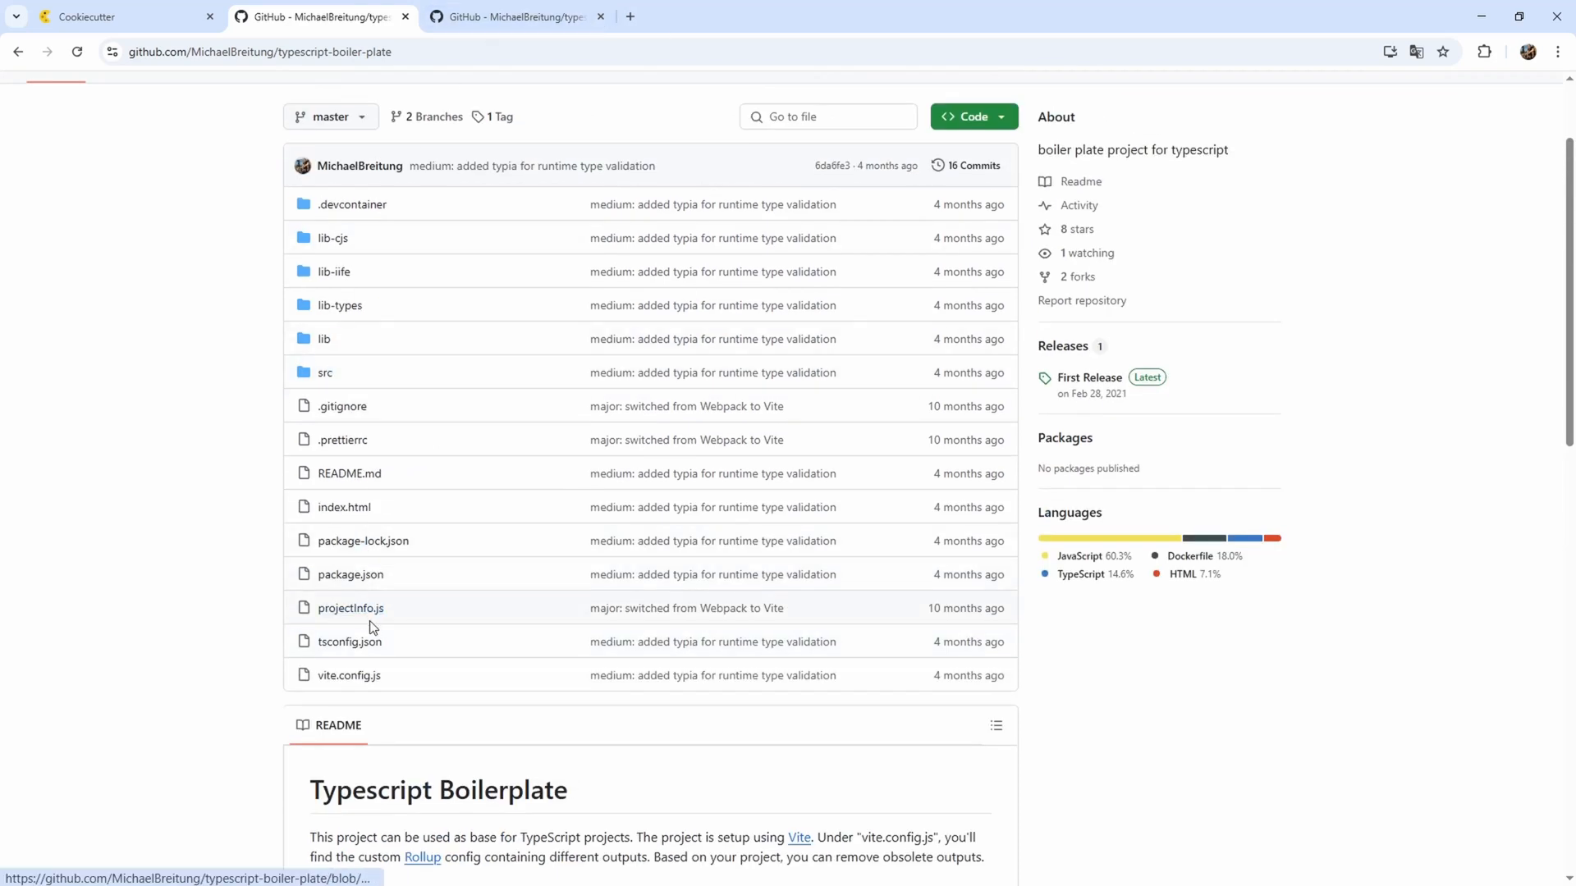
{"action": "mouse_move", "coordinate": [331, 238]}
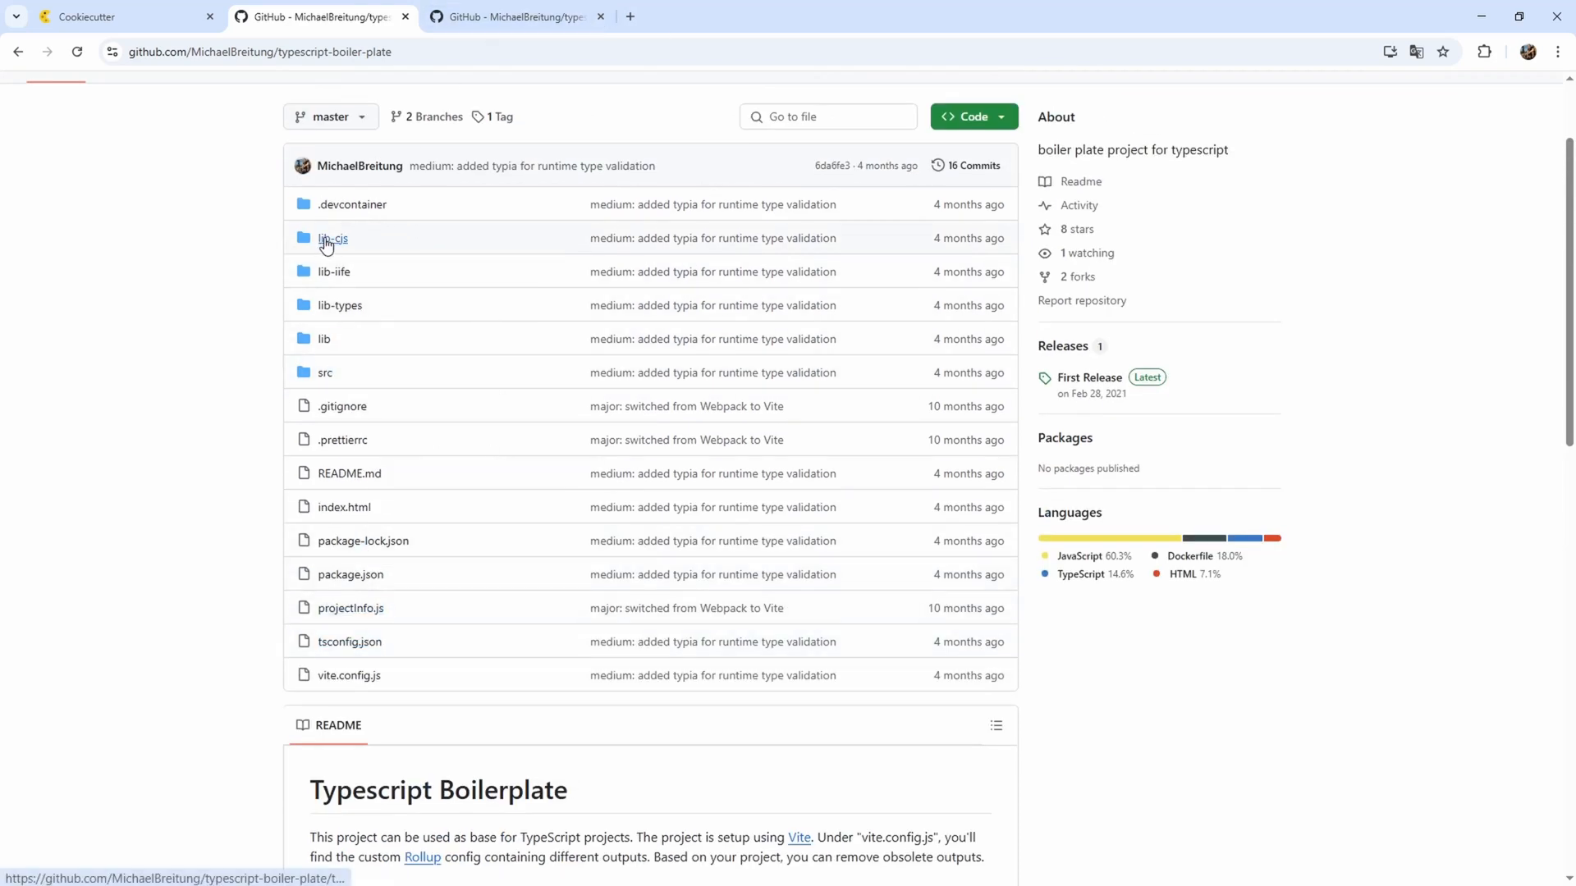
{"action": "mouse_move", "coordinate": [333, 271]}
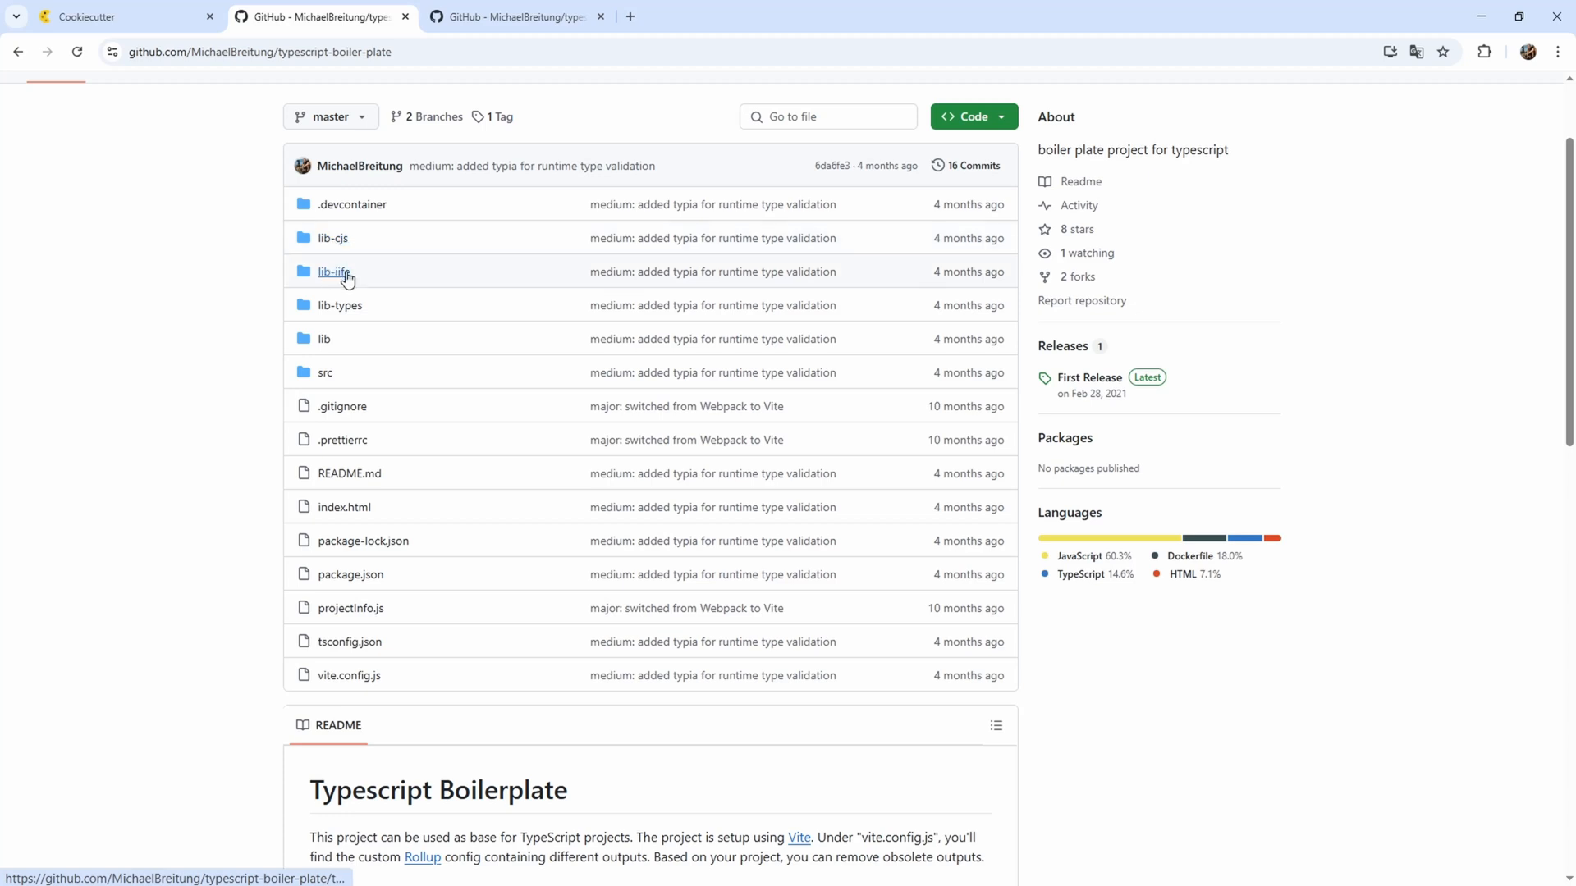
{"action": "mouse_move", "coordinate": [333, 271]}
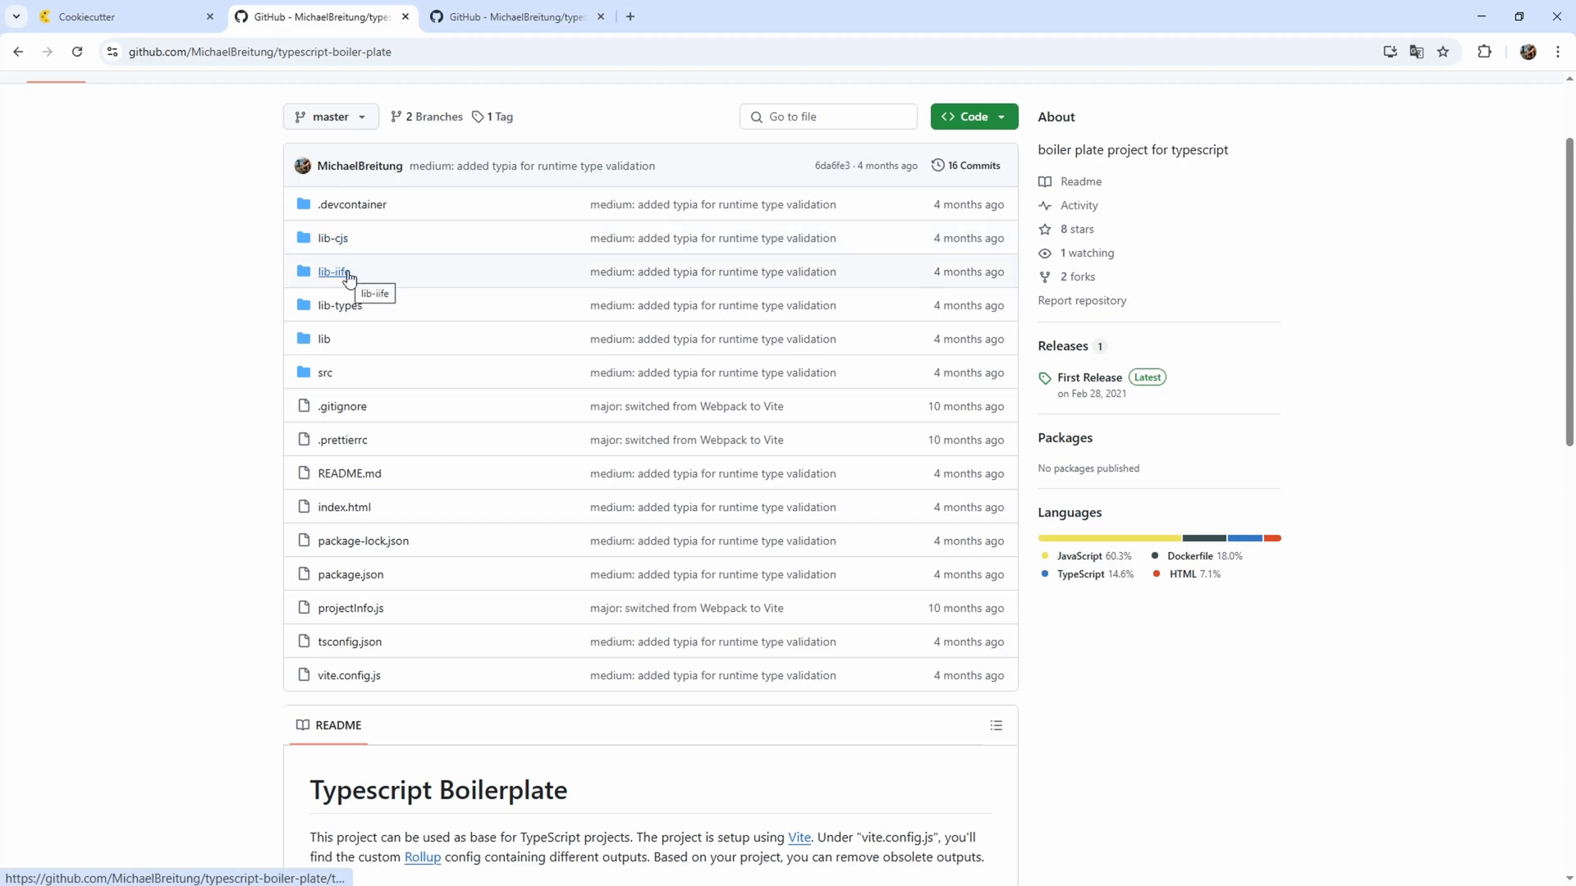
{"action": "mouse_move", "coordinate": [324, 340]}
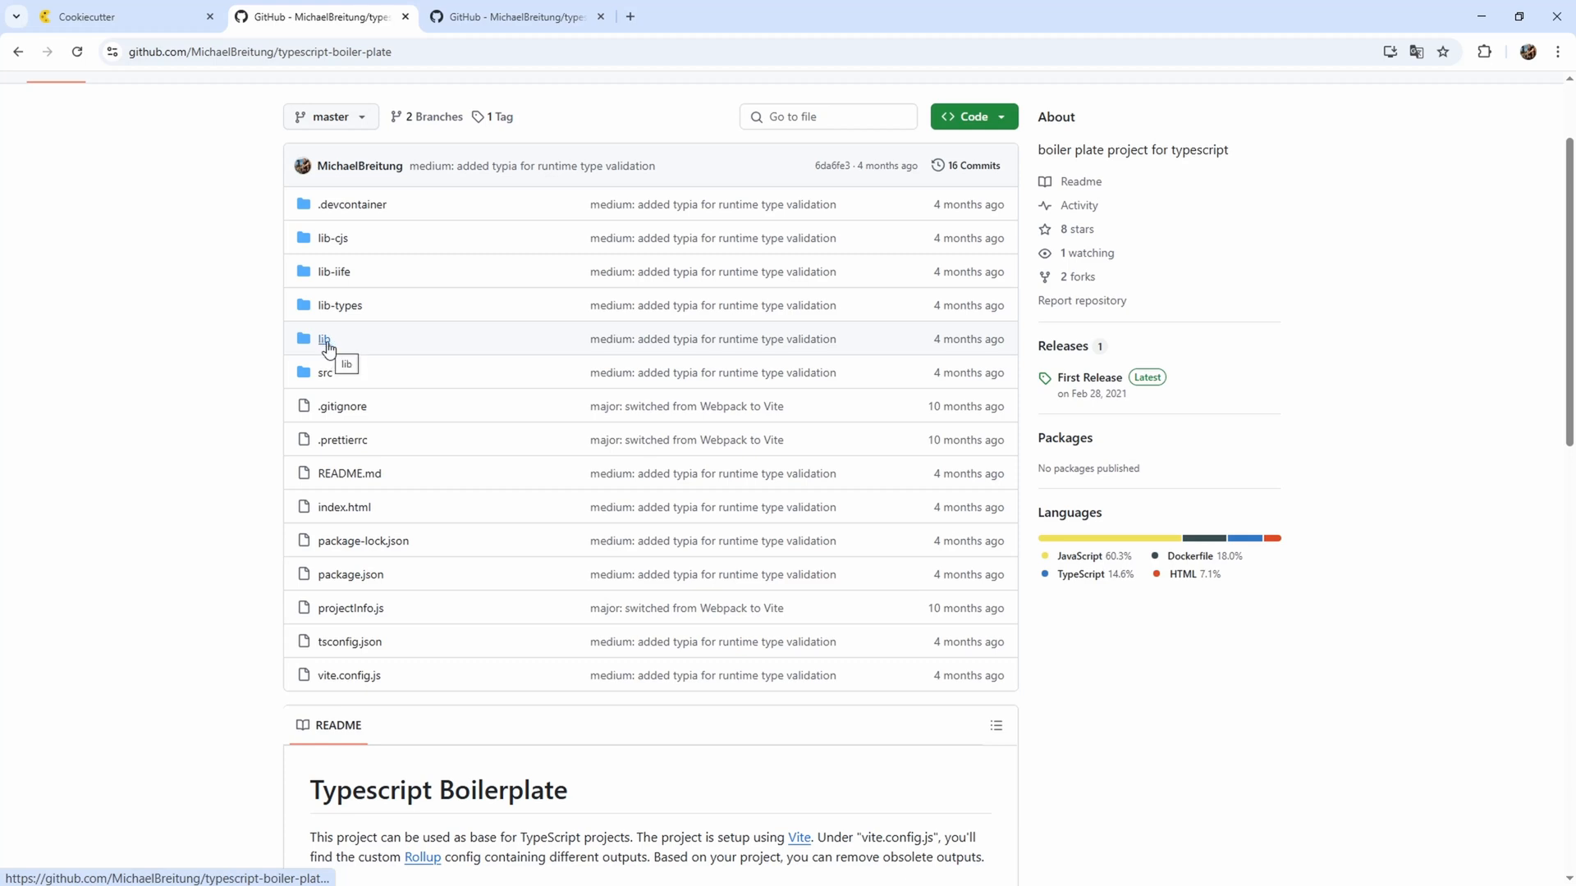
{"action": "mouse_move", "coordinate": [351, 607]}
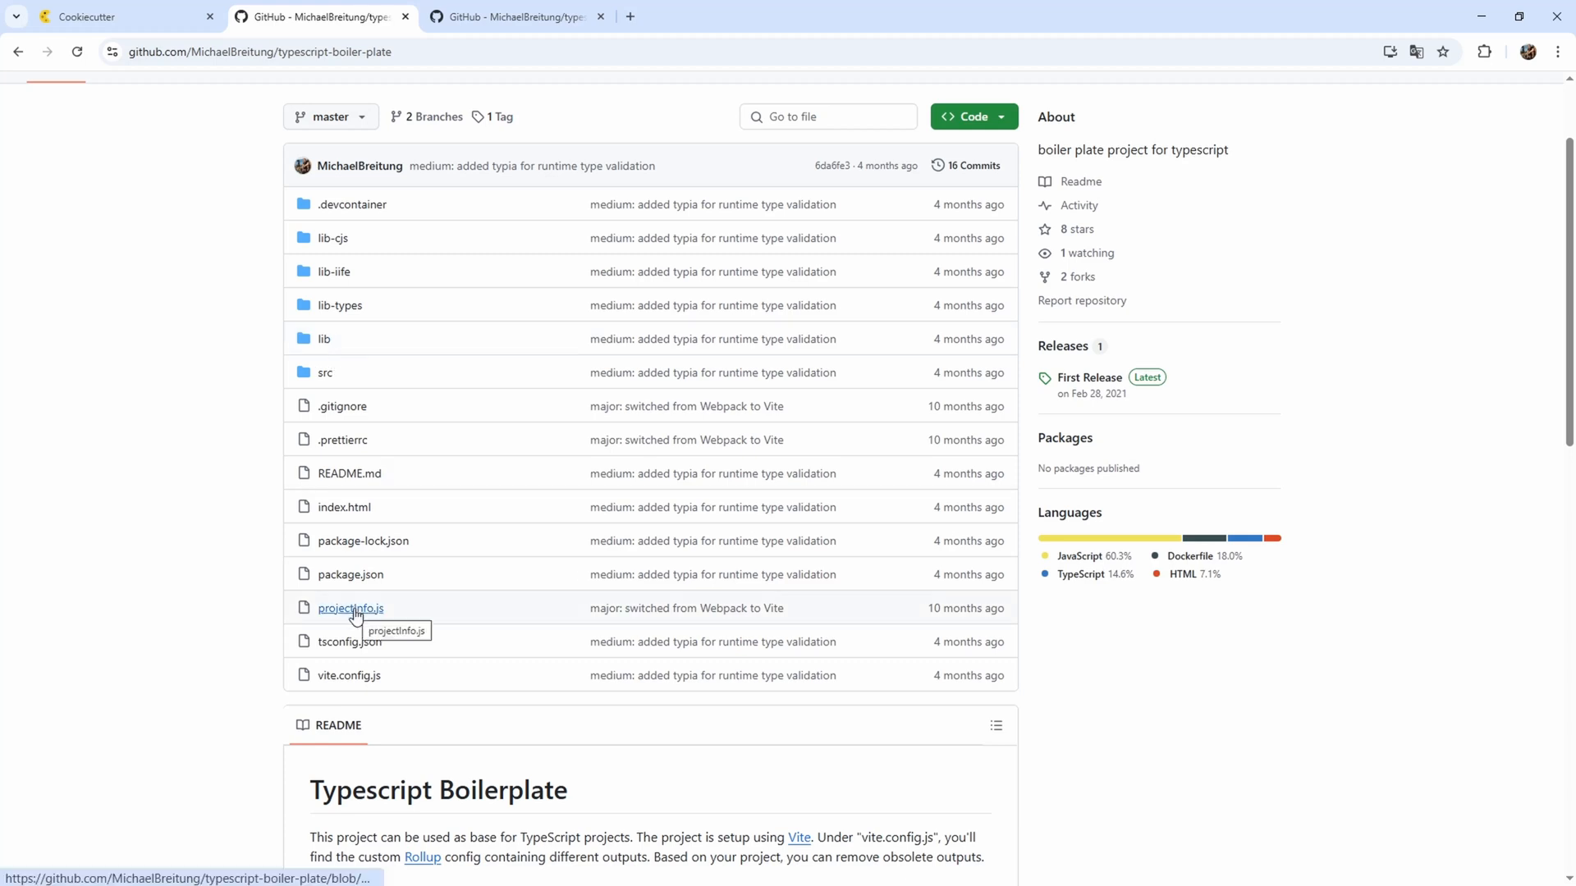
Inspect vite.config.js: the rollup input/output block and the mbg scoped class name prefix.
{"action": "left_click", "coordinate": [348, 675]}
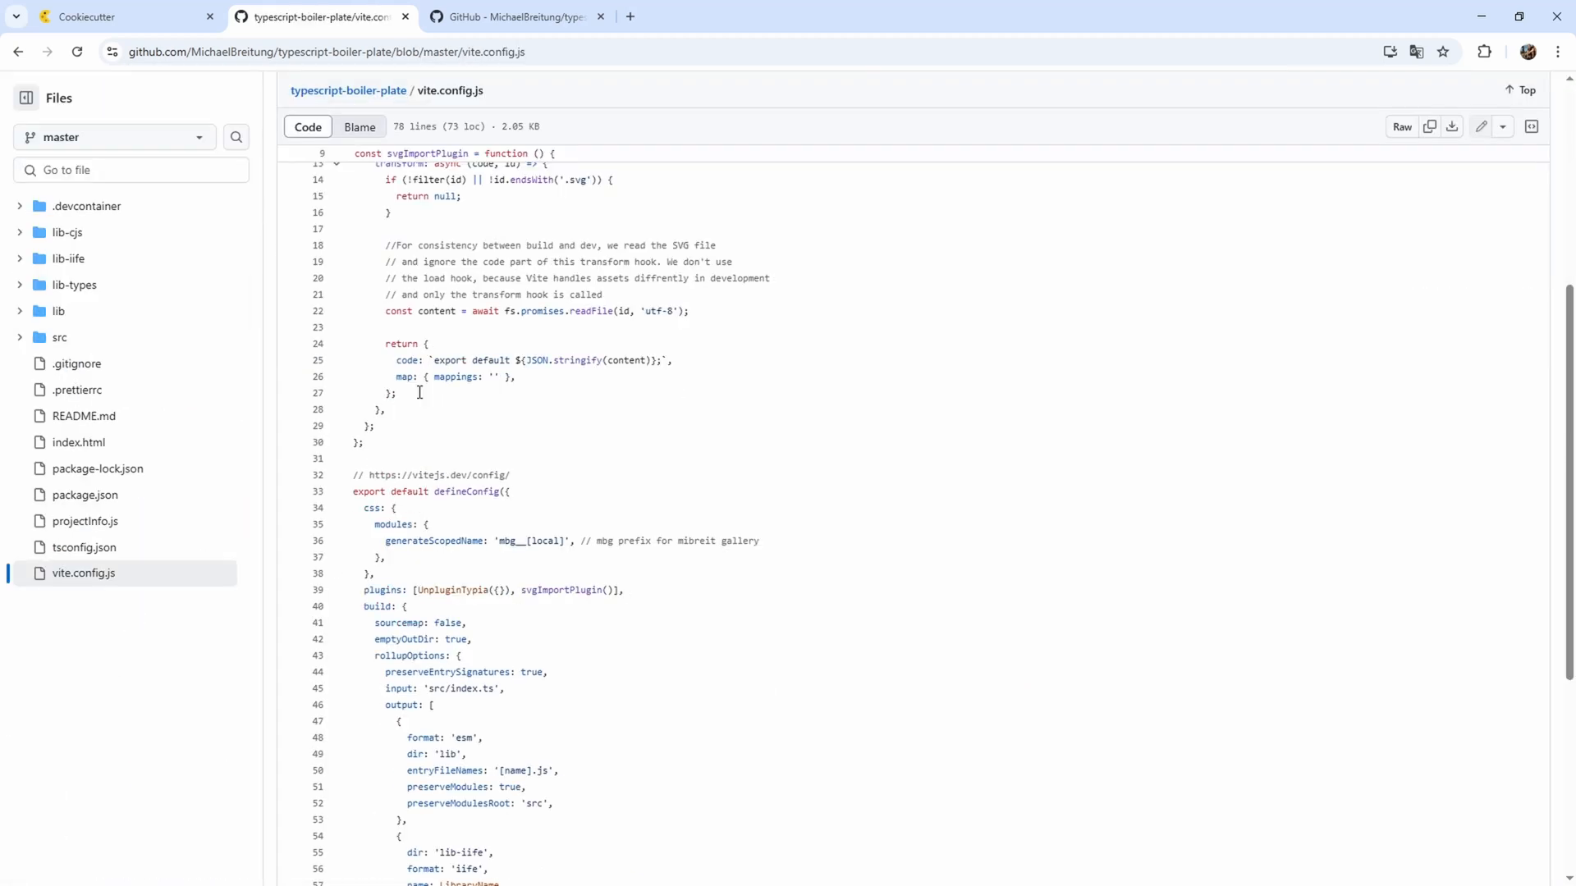
{"action": "scroll", "scroll_direction": "down", "scroll_amount": 3}
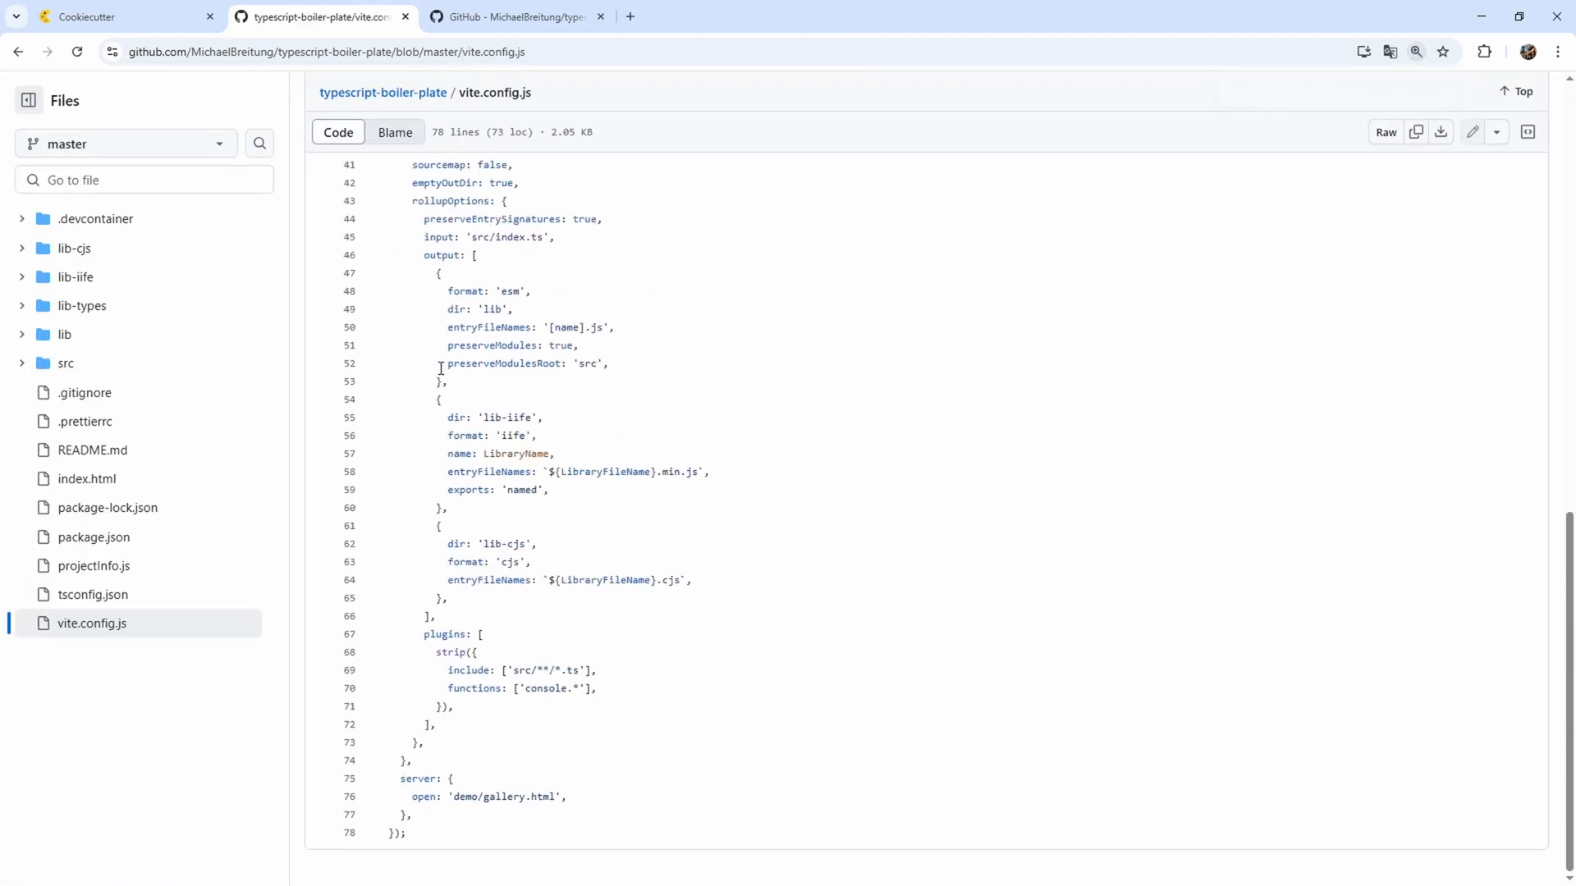
{"action": "left_click_drag", "start_coordinate": [422, 236], "coordinate": [434, 616]}
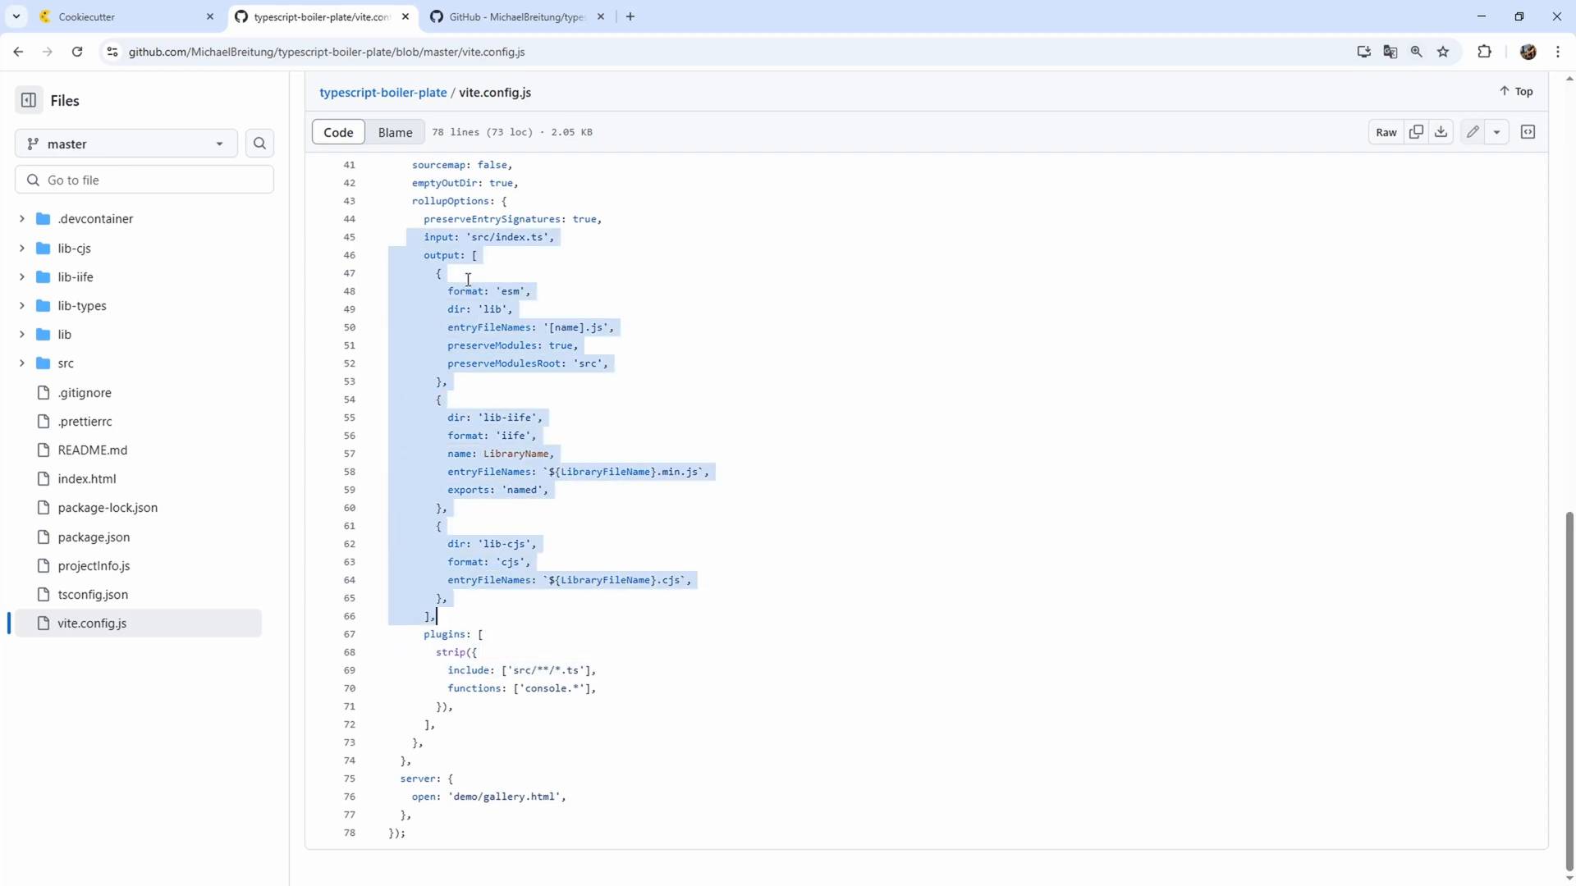
{"action": "mouse_move", "coordinate": [89, 278]}
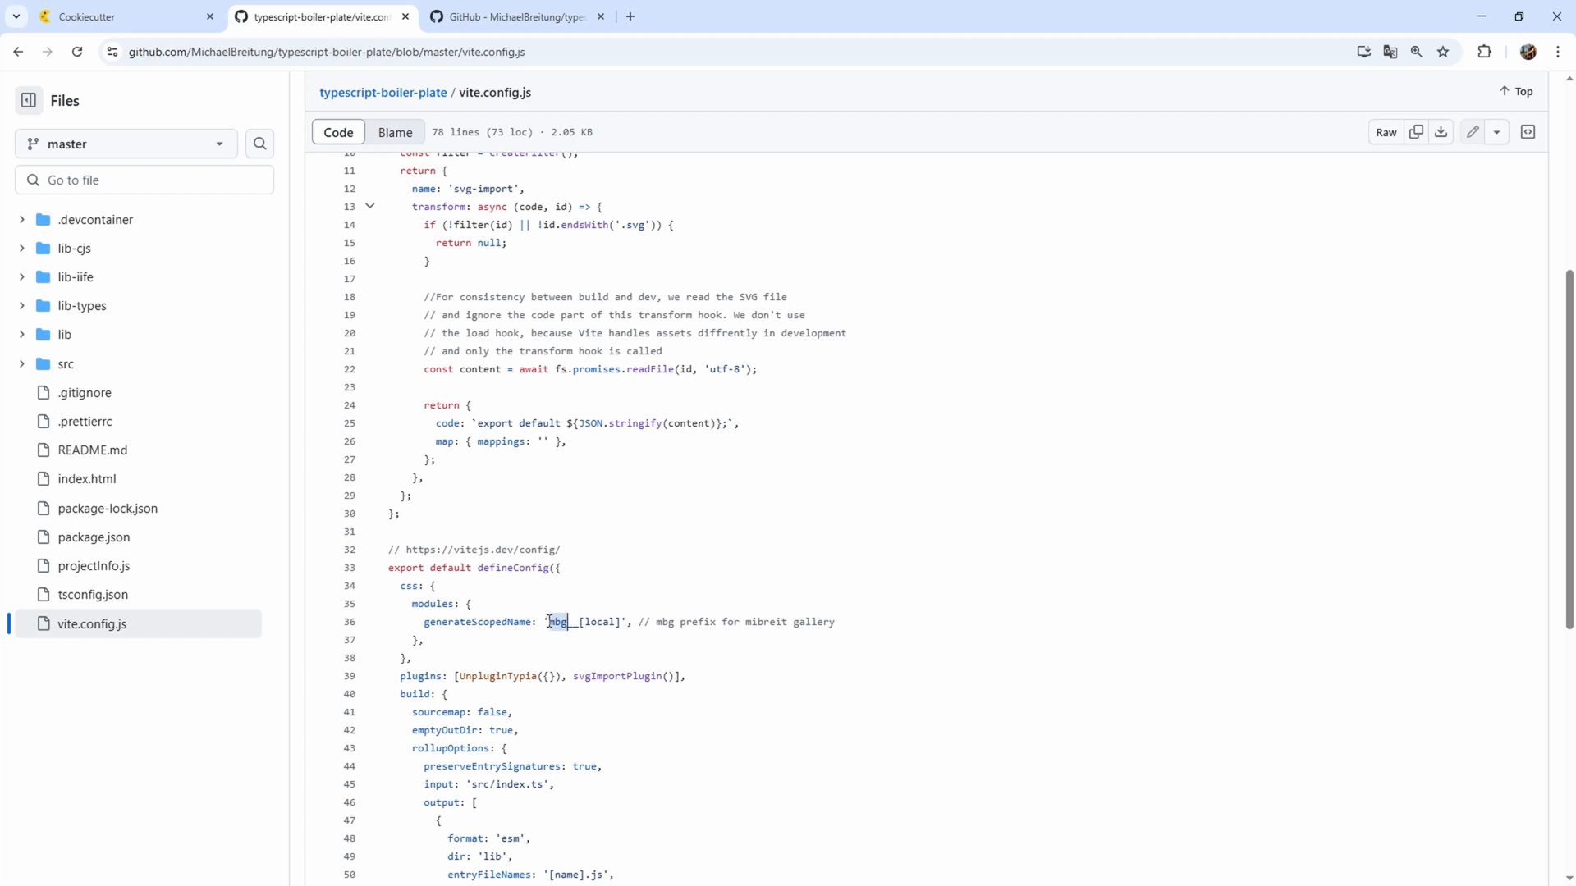
{"action": "scroll", "scroll_direction": "down", "scroll_amount": 3}
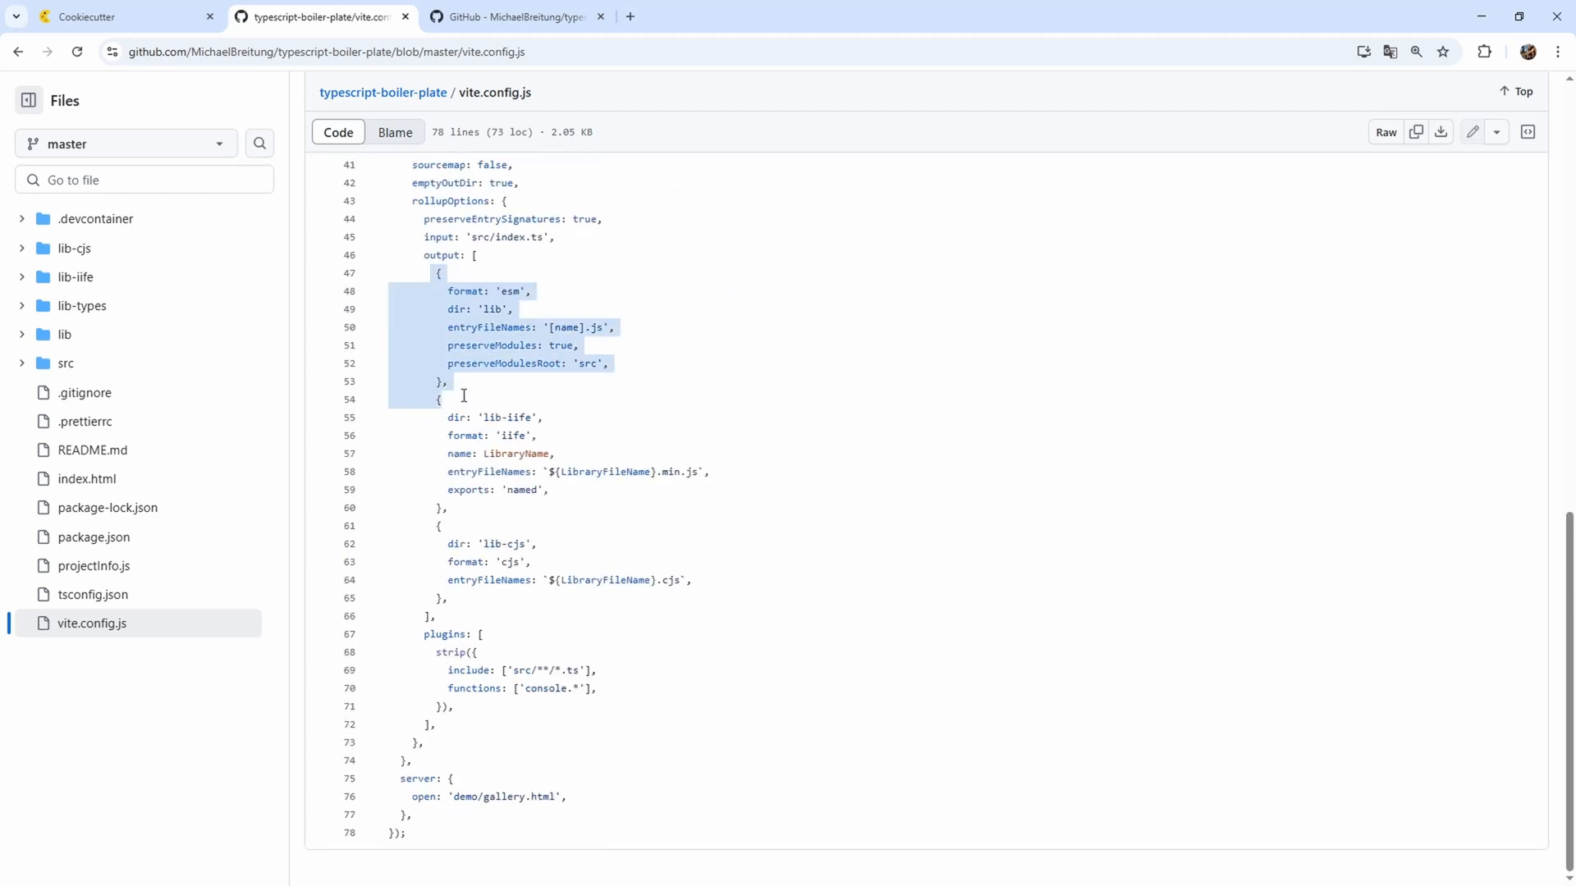
{"action": "left_click", "coordinate": [424, 272]}
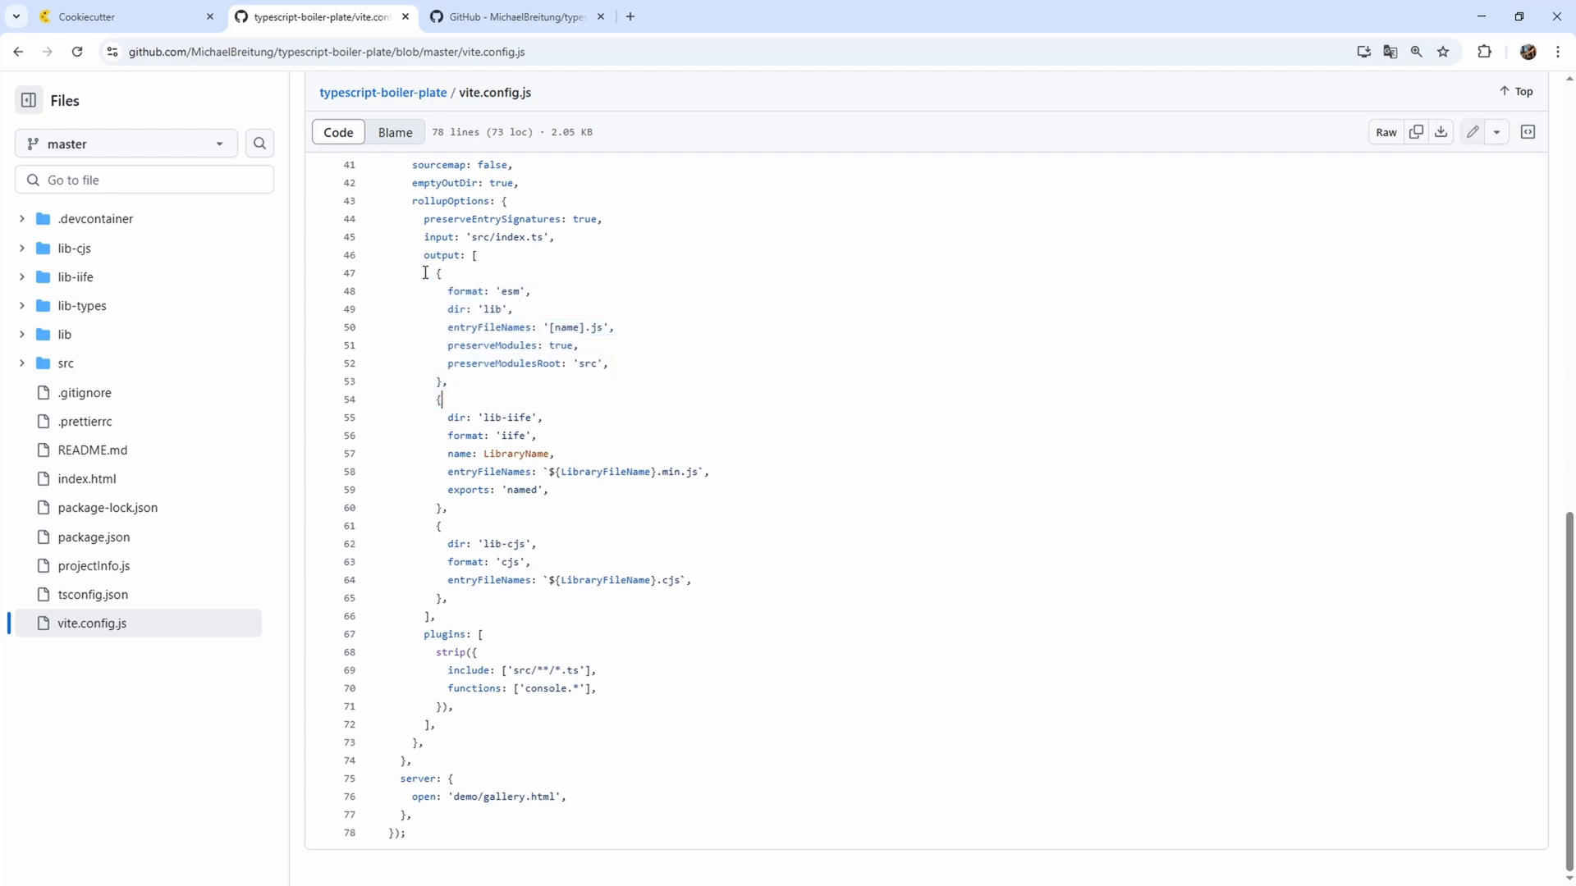
{"action": "left_click_drag", "start_coordinate": [424, 273], "coordinate": [441, 417]}
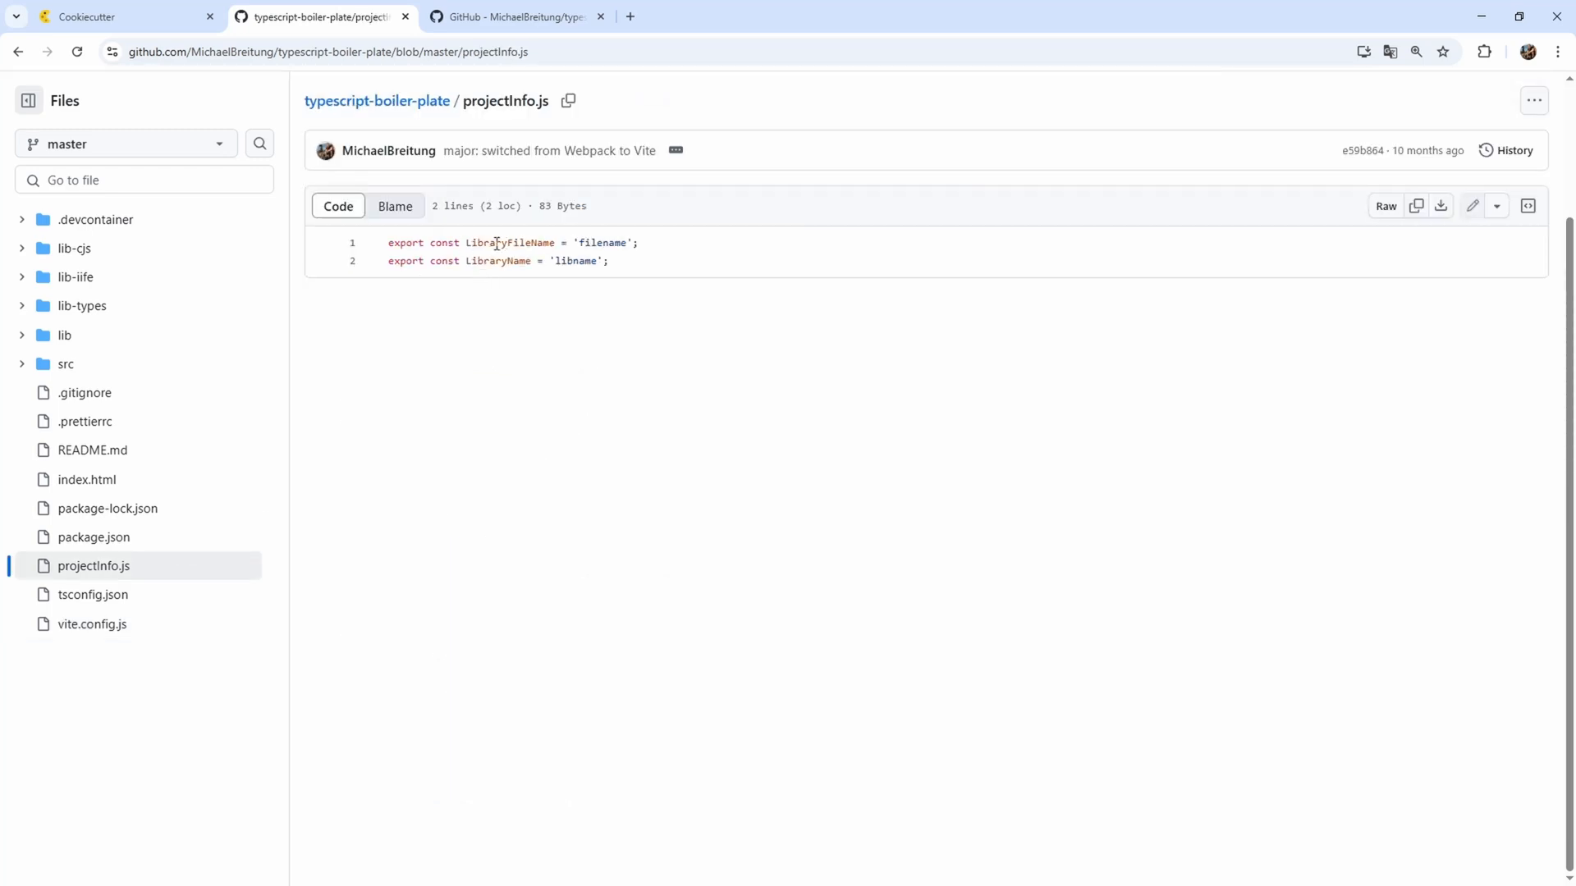
{"action": "mouse_move", "coordinate": [479, 339]}
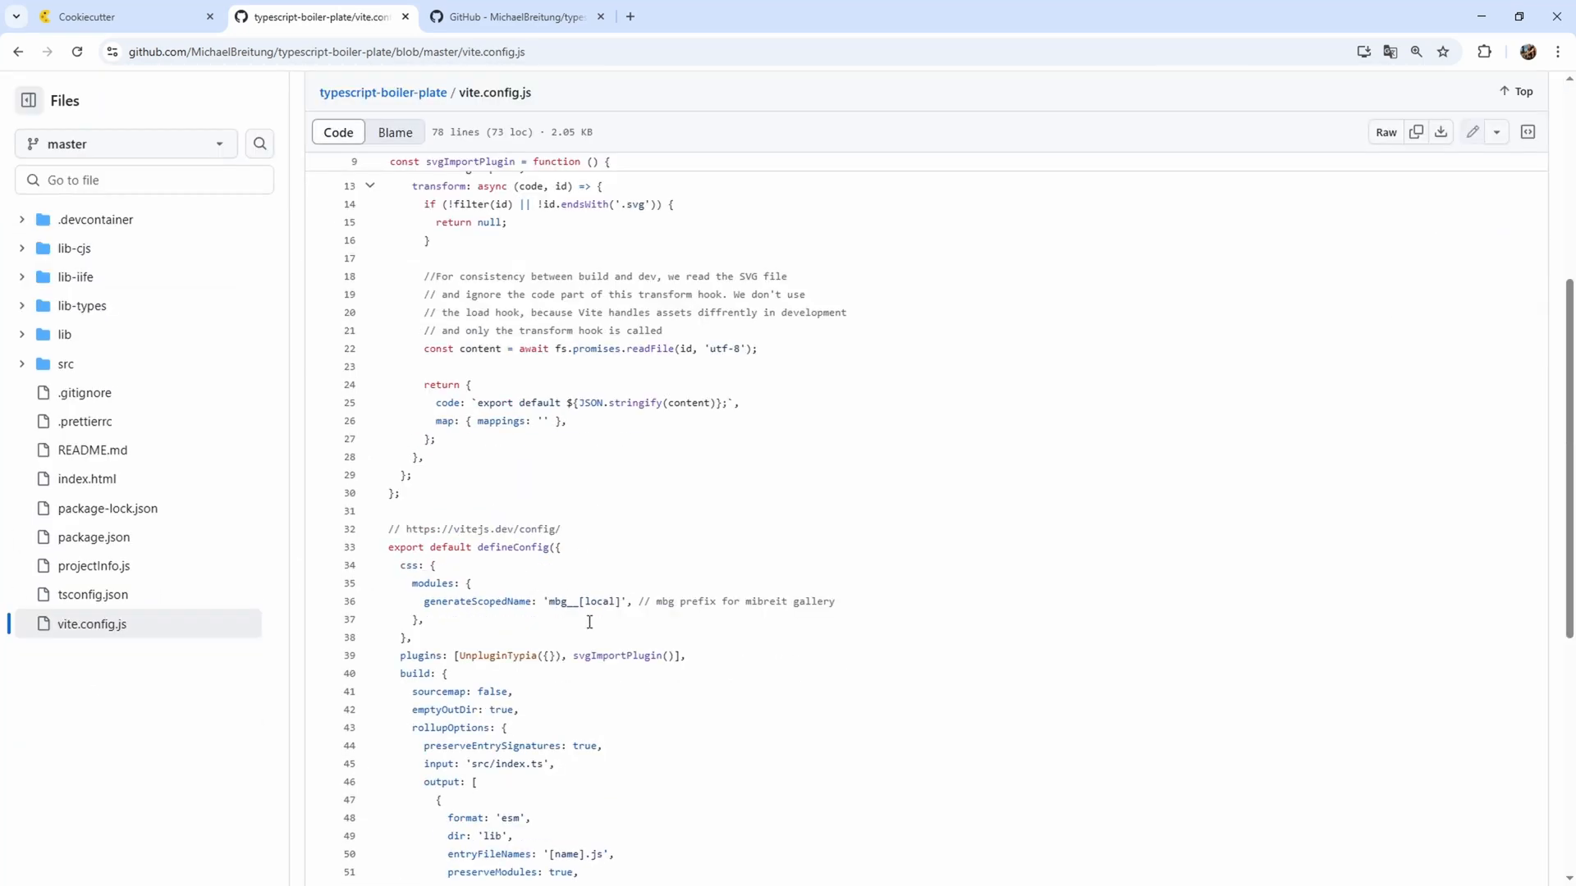
{"action": "double_click", "coordinate": [555, 601]}
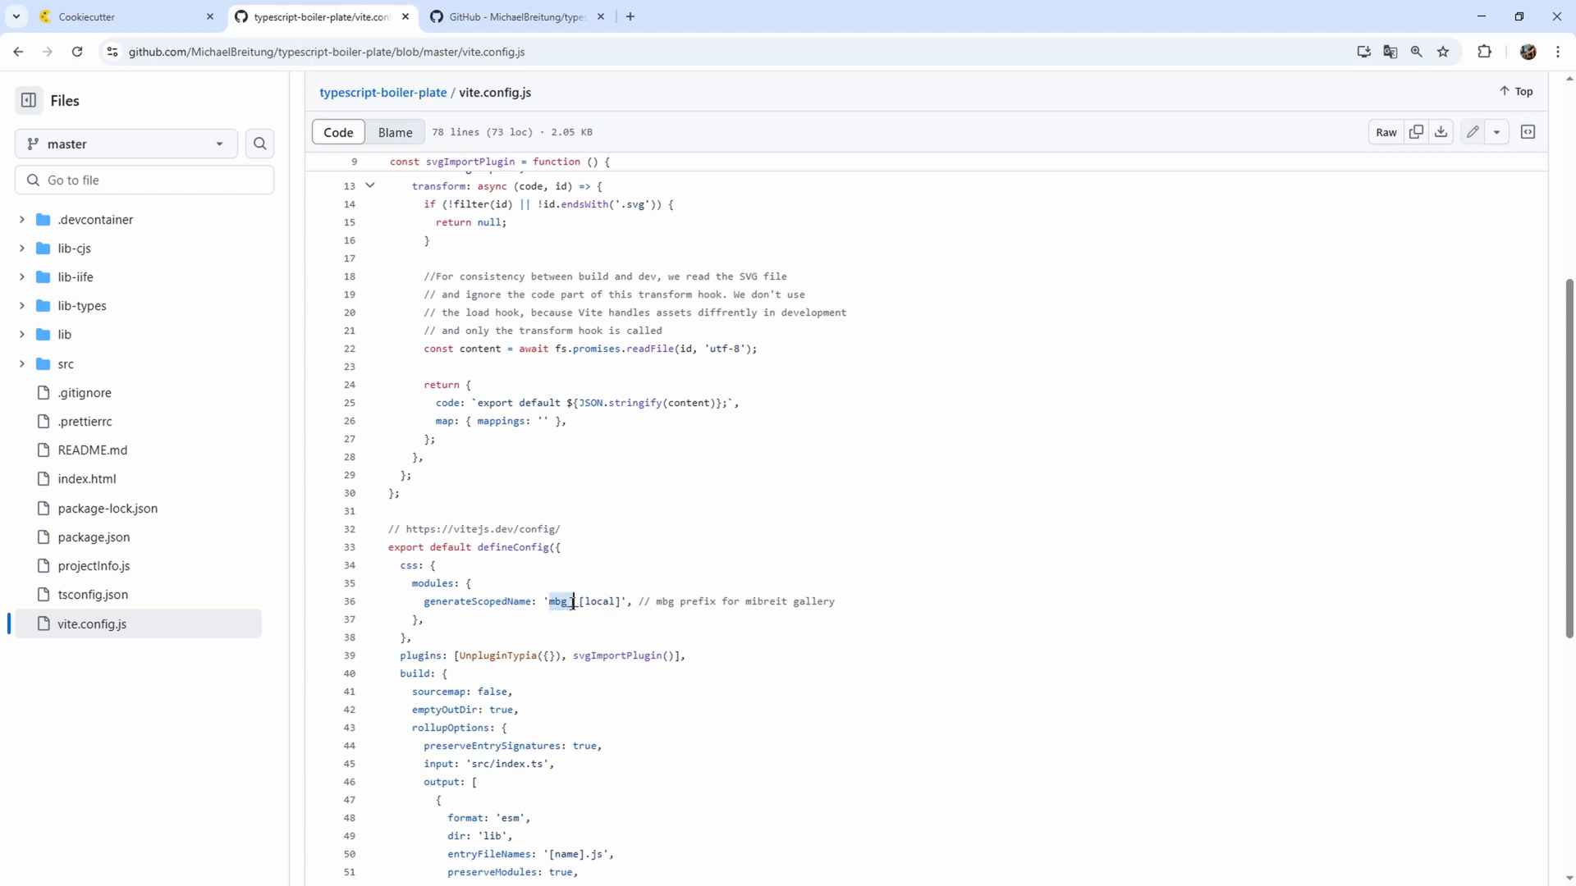
View the repository's README.md with its Typescript Boilerplate heading.
{"action": "left_click", "coordinate": [92, 449]}
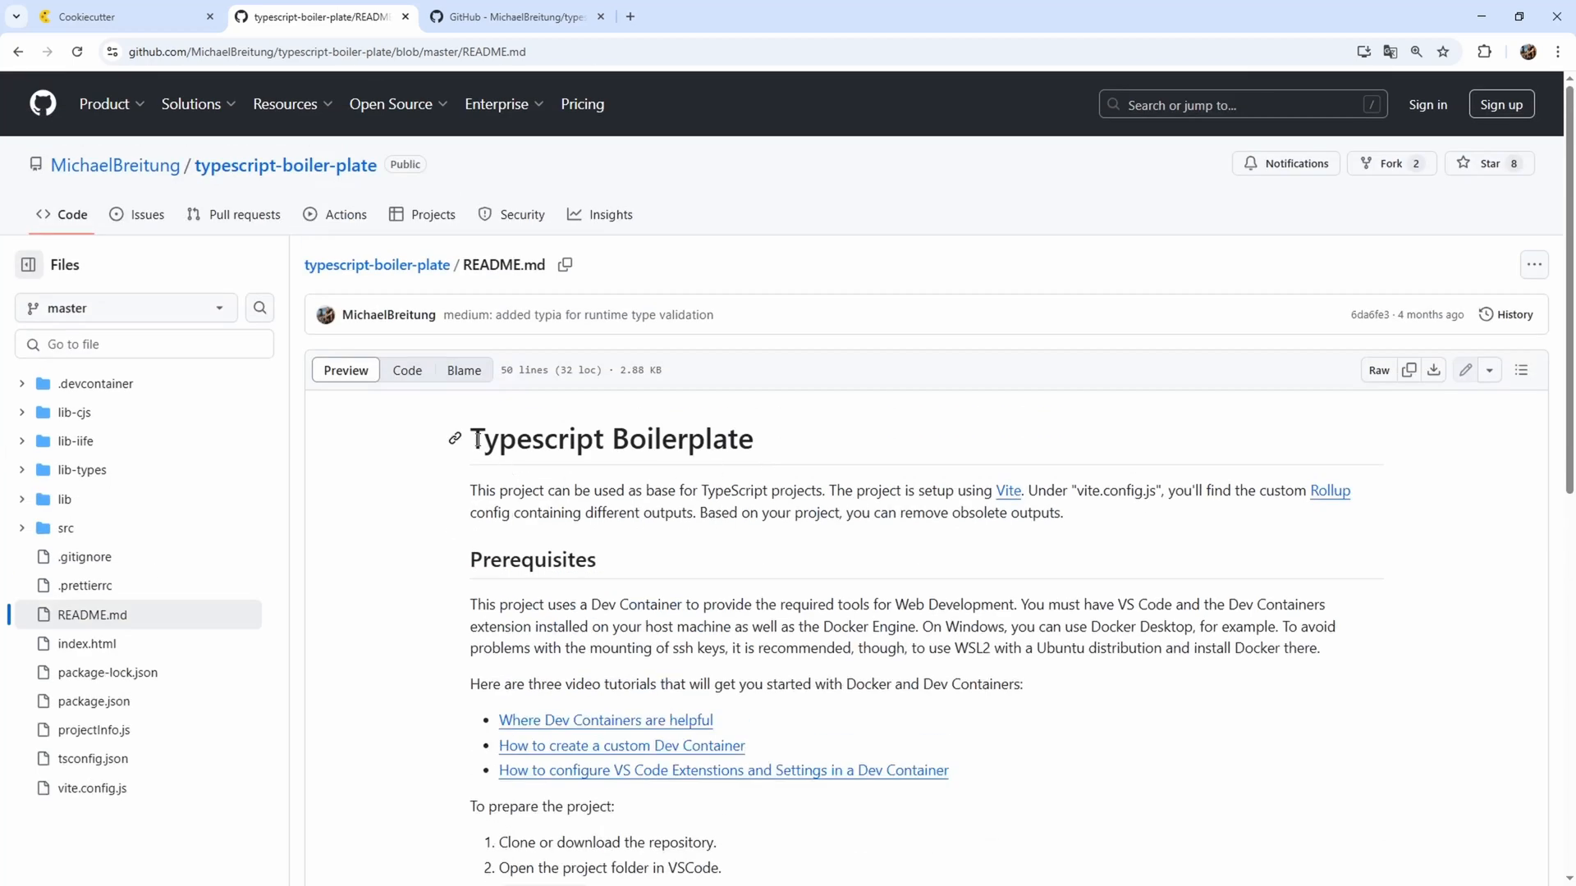
{"action": "mouse_move", "coordinate": [770, 597]}
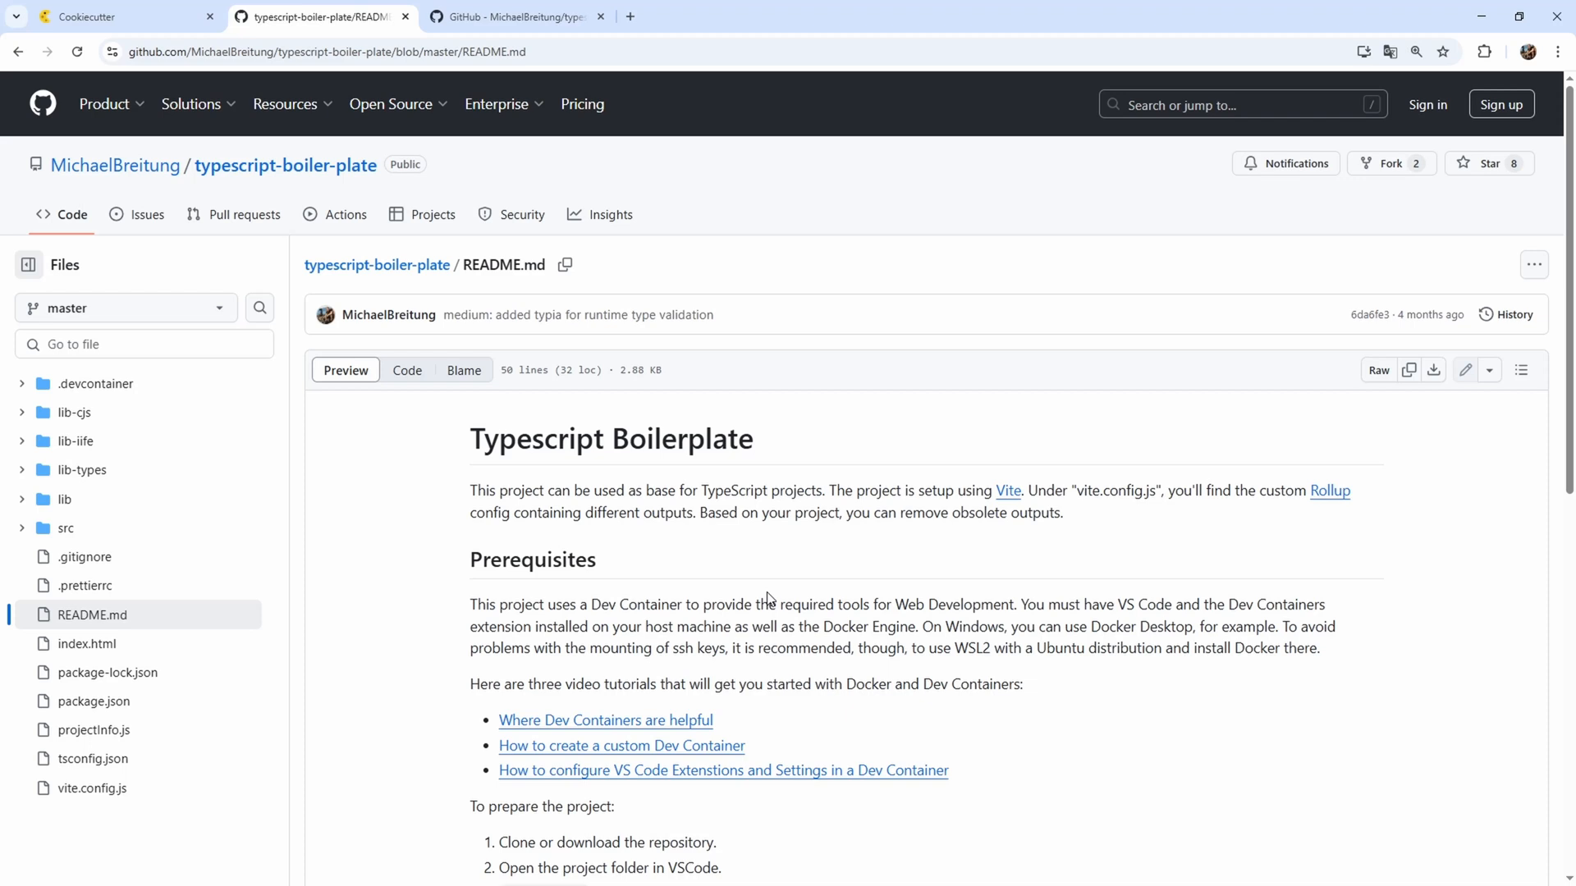
{"action": "mouse_move", "coordinate": [176, 558]}
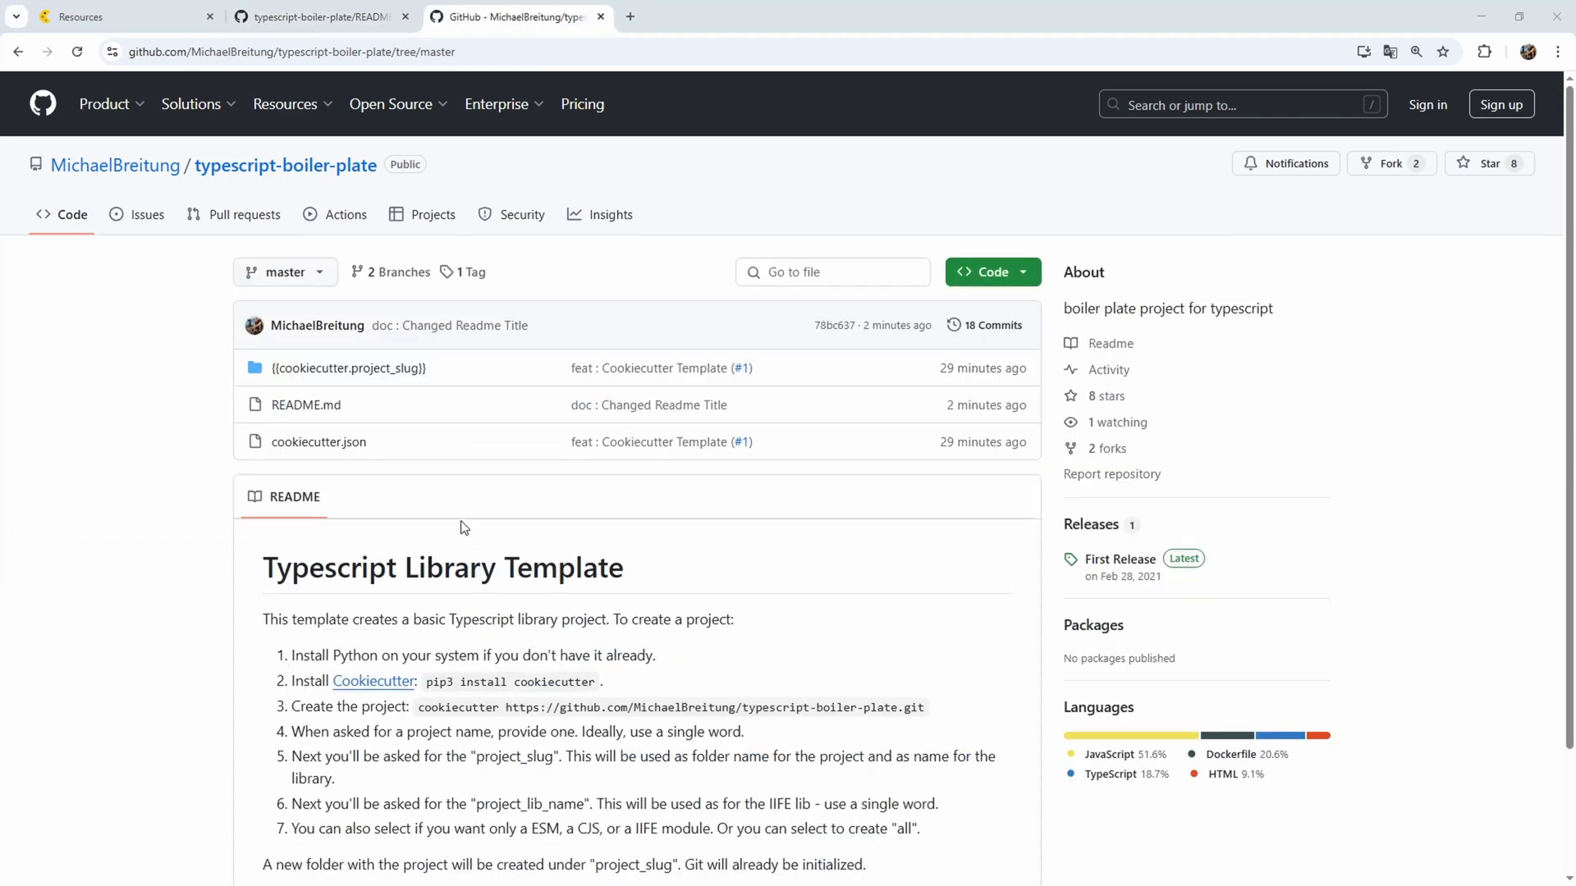
{"action": "scroll", "scroll_direction": "down", "scroll_amount": 3}
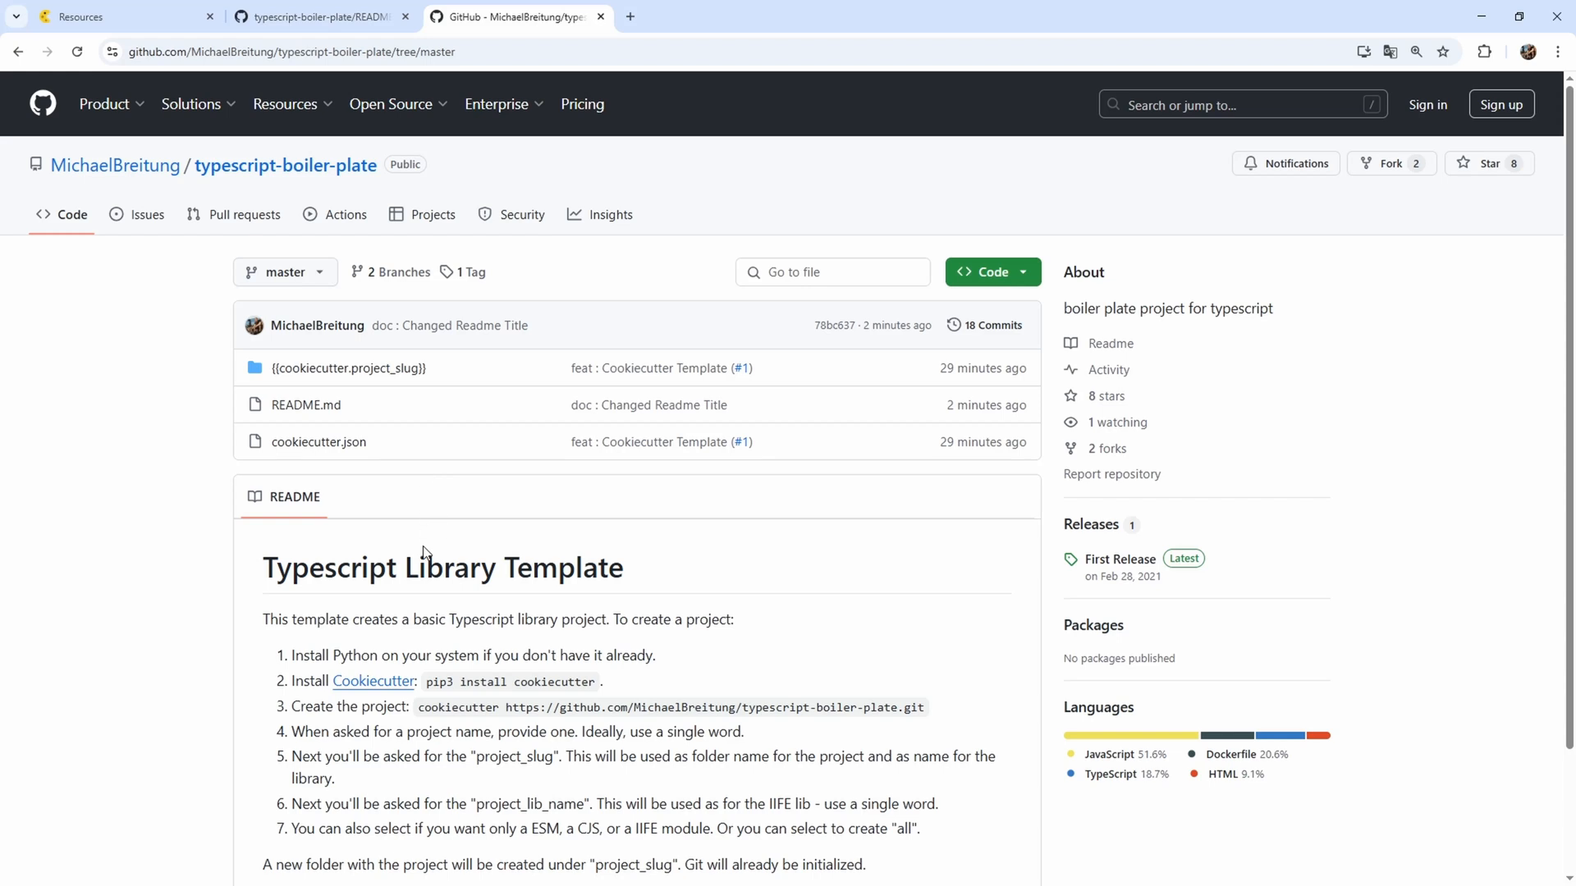
{"action": "scroll", "scroll_direction": "down", "scroll_amount": 3}
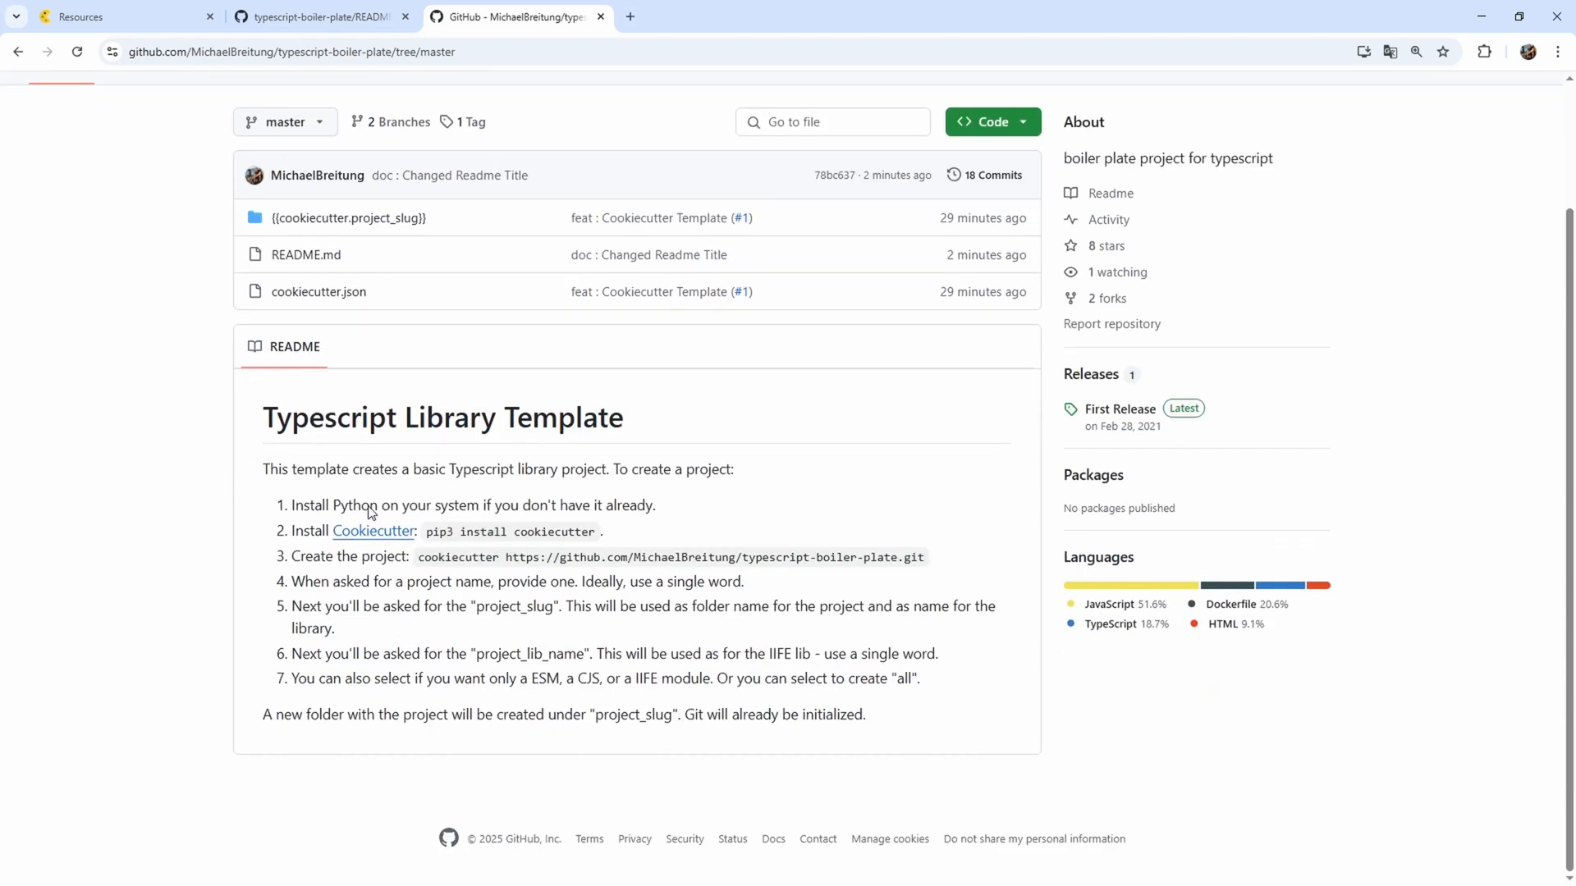
{"action": "left_click_drag", "start_coordinate": [263, 468], "coordinate": [890, 714]}
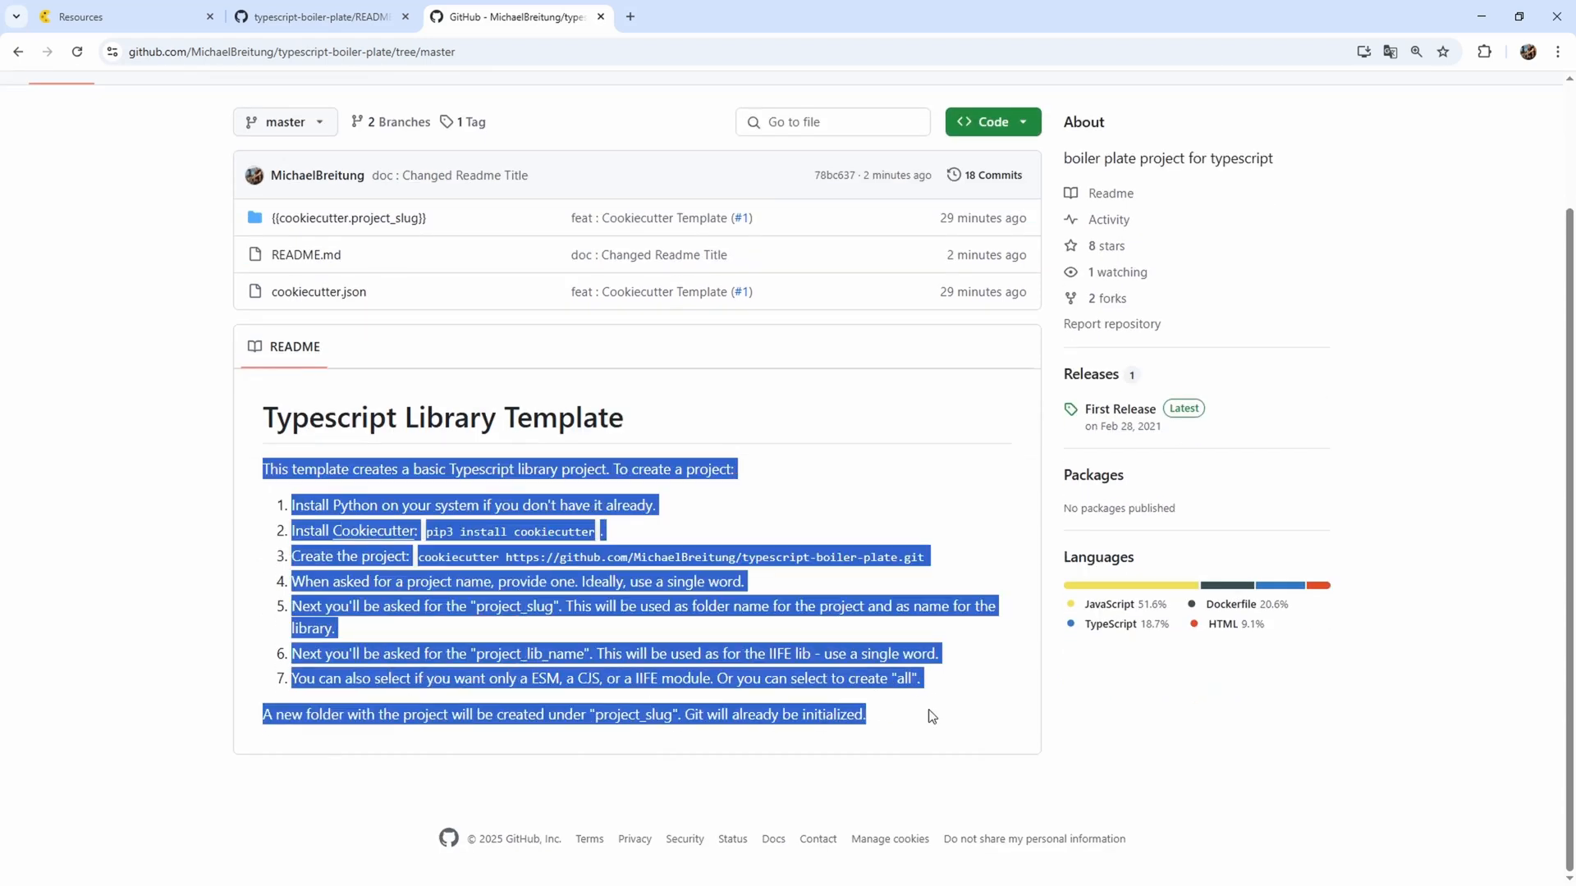
{"action": "left_click", "coordinate": [929, 716]}
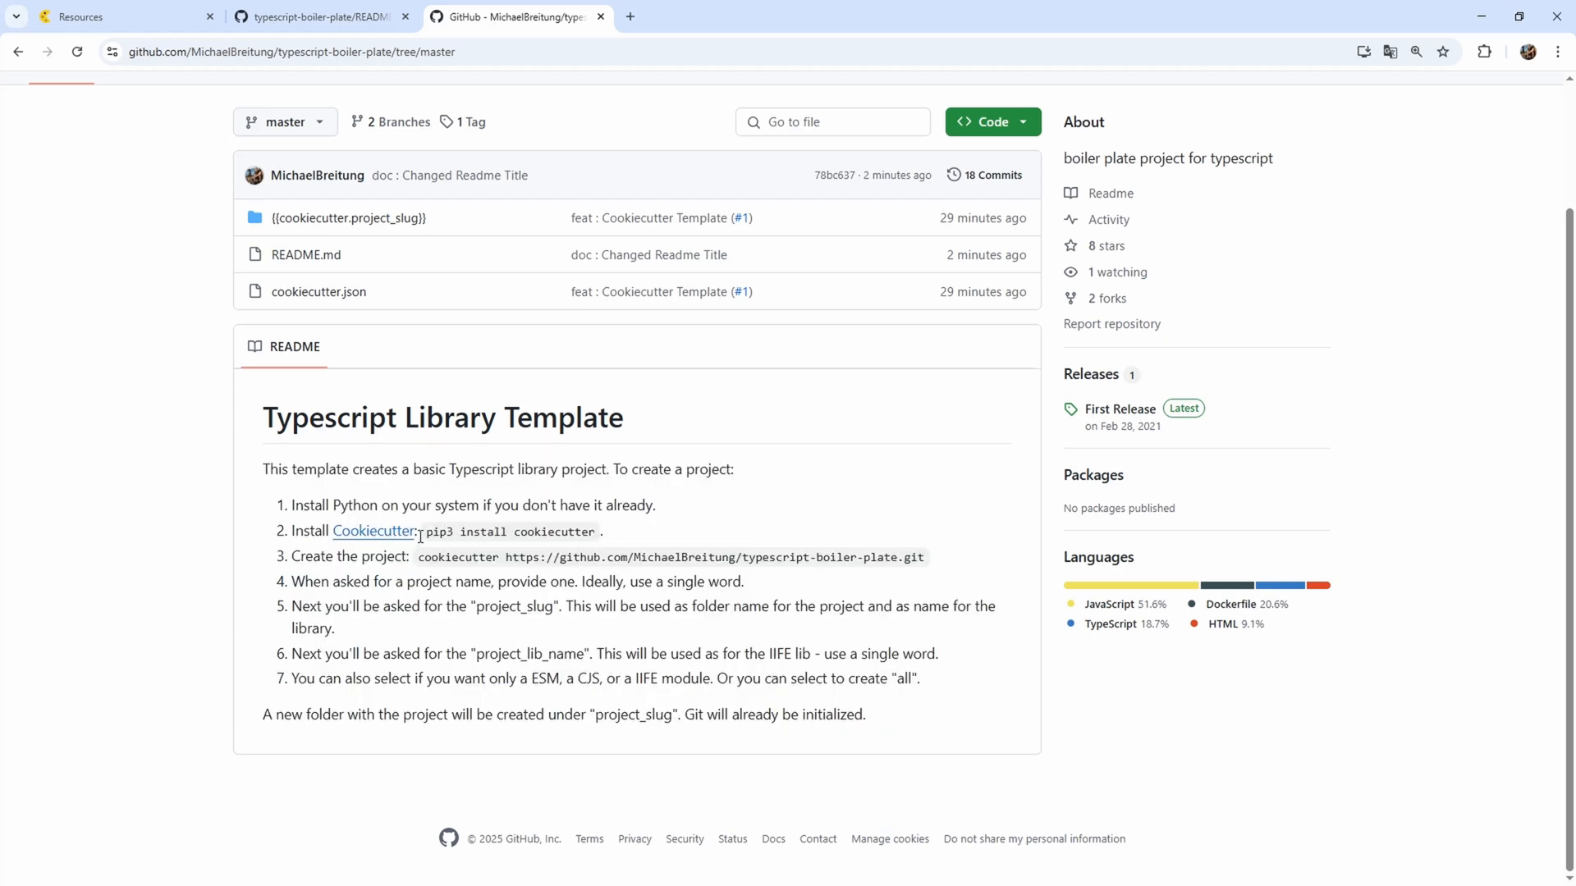
{"action": "left_click_drag", "start_coordinate": [418, 556], "coordinate": [904, 556]}
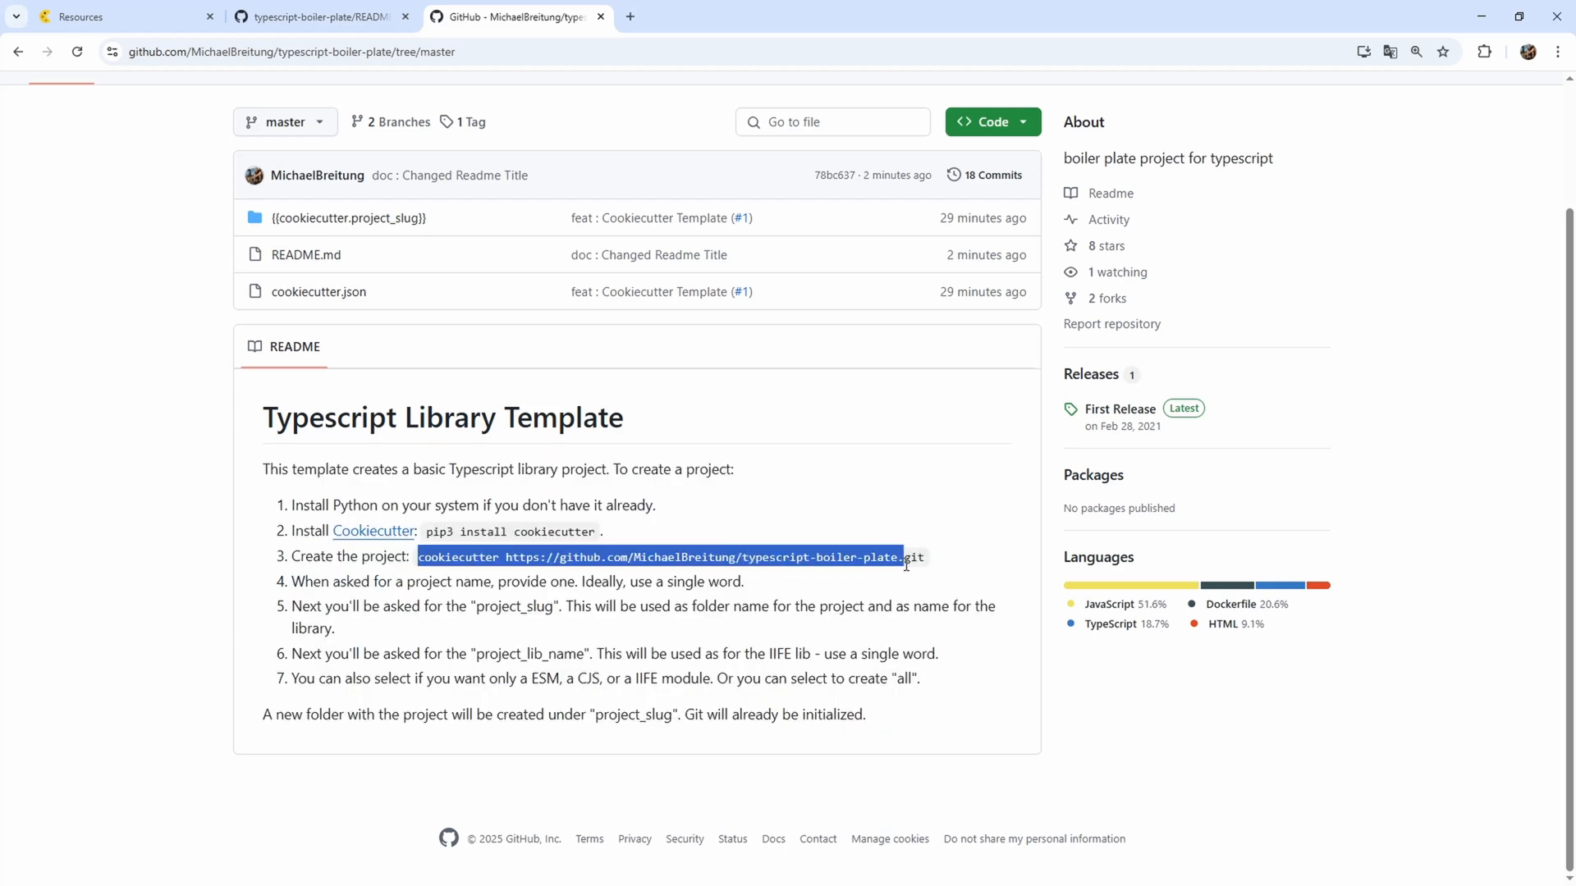
{"action": "left_click_drag", "start_coordinate": [901, 557], "coordinate": [923, 557]}
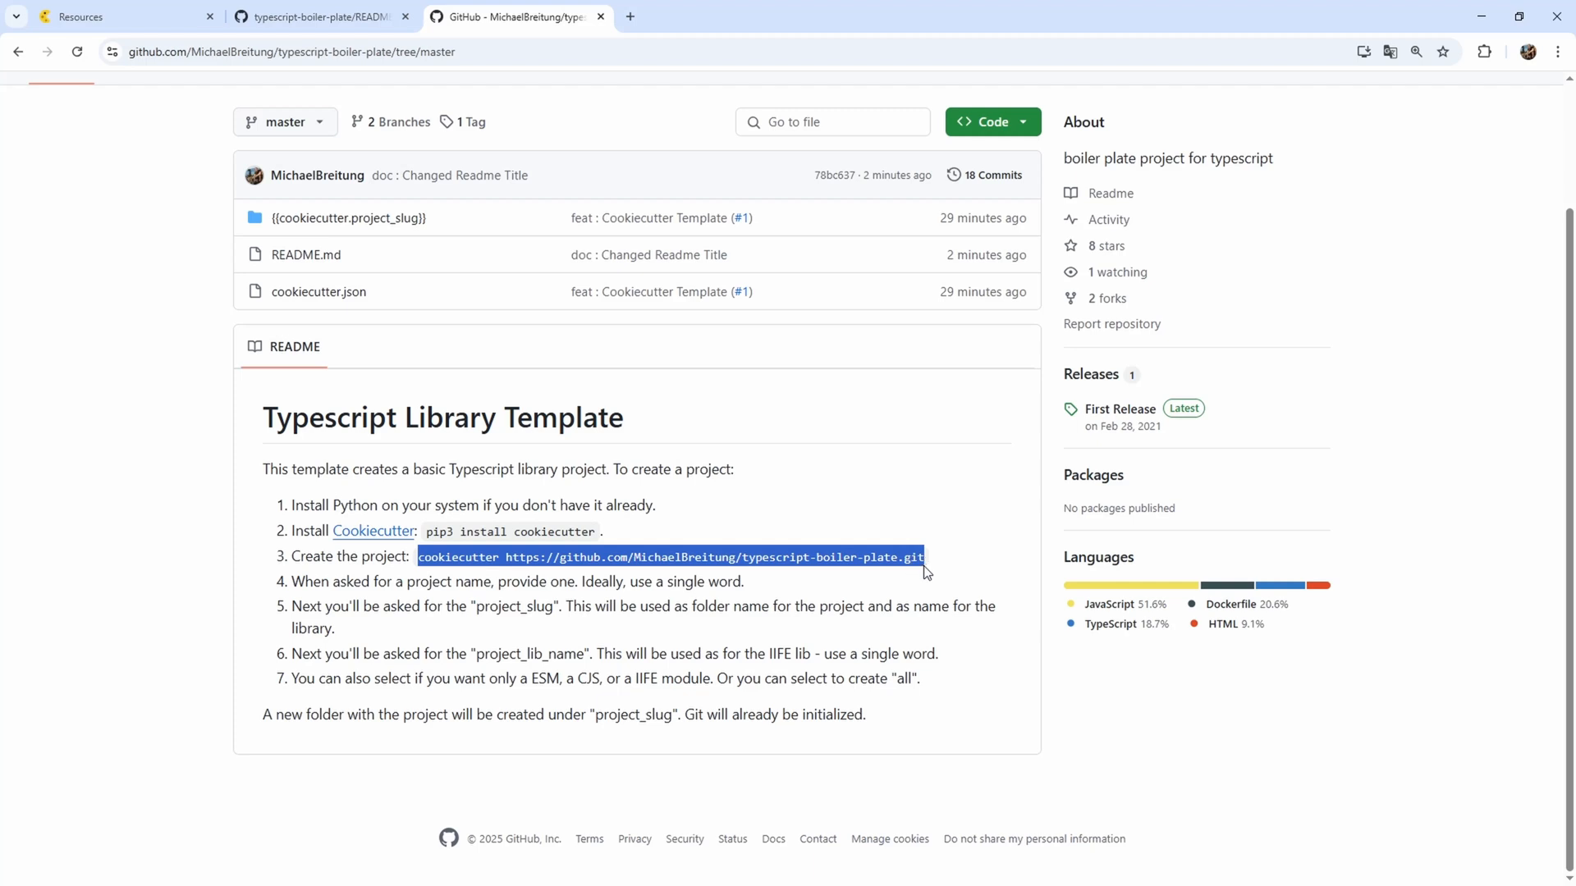
{"action": "mouse_move", "coordinate": [922, 638]}
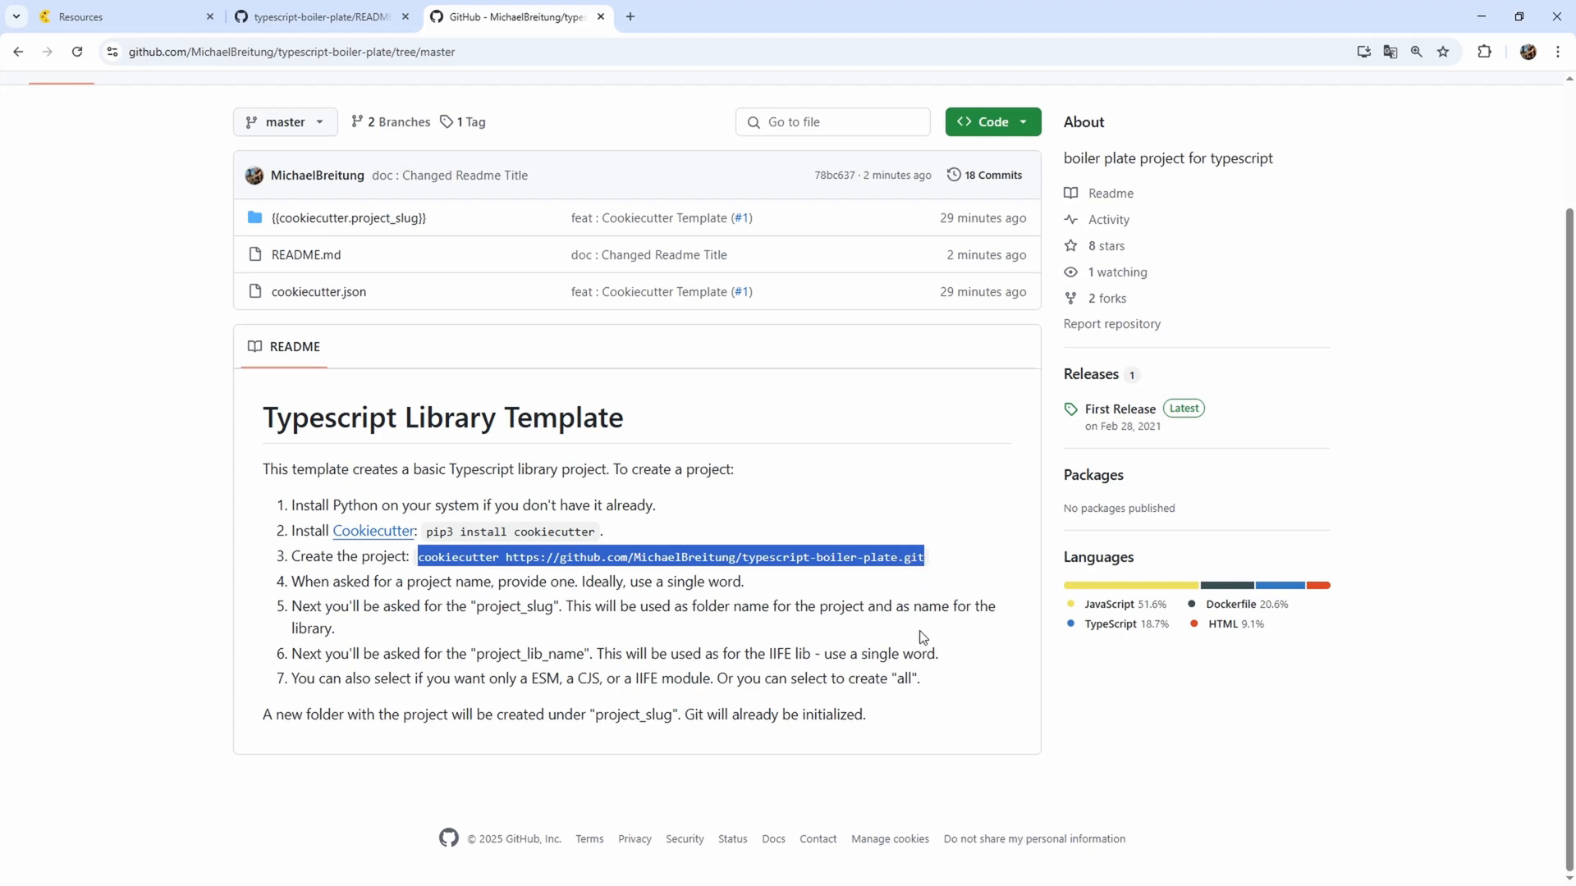
{"action": "mouse_move", "coordinate": [926, 675]}
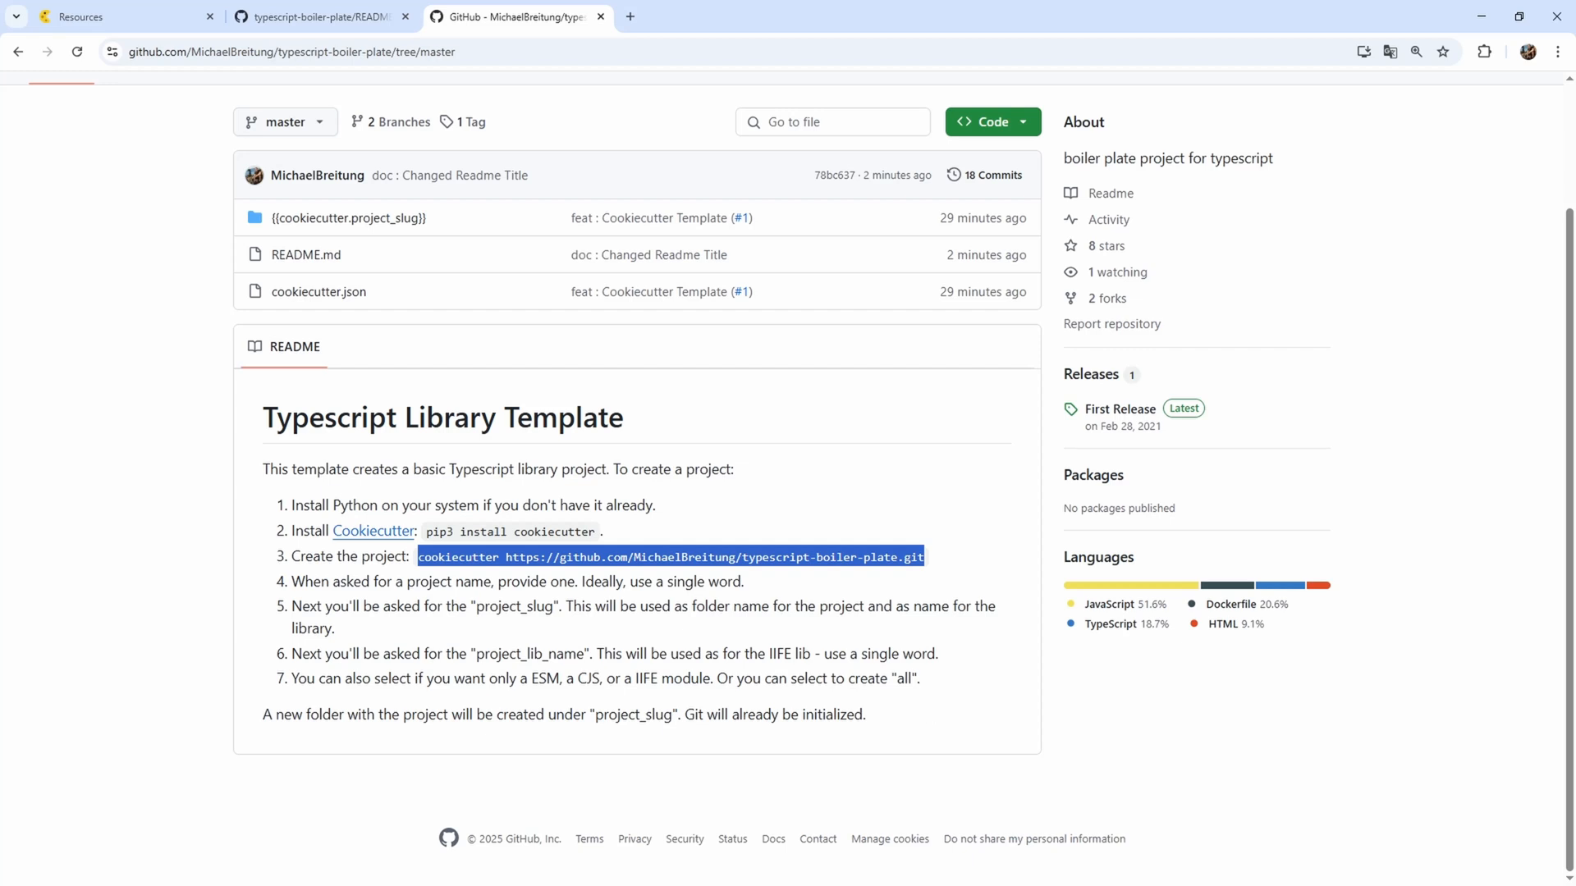
{"action": "mouse_move", "coordinate": [390, 375]}
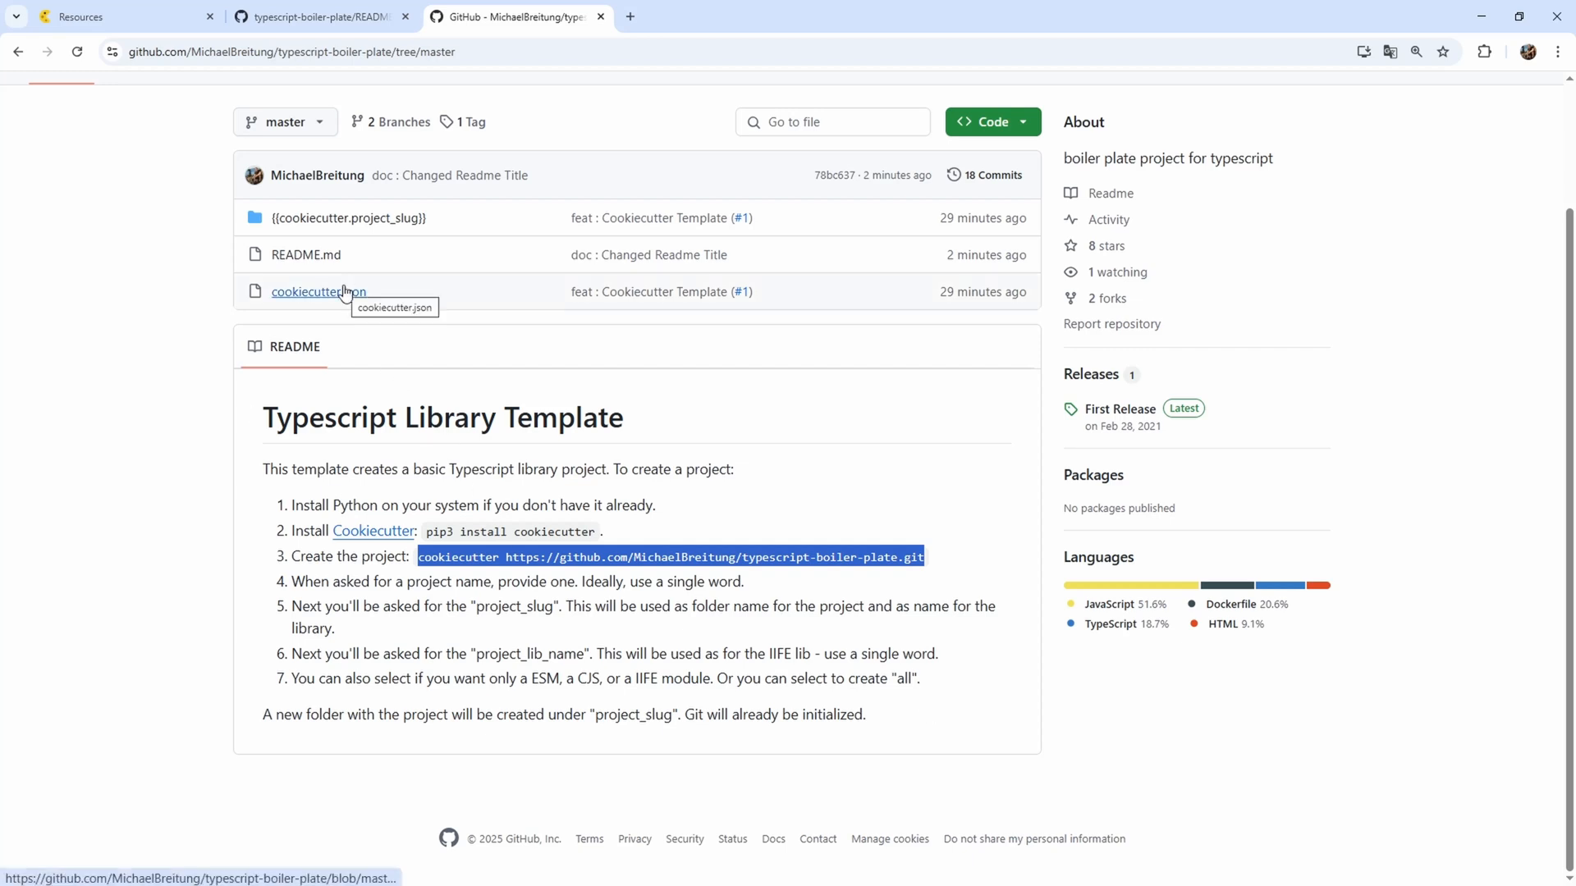
Review cookiecutter.json's project_type options and author entry.
{"action": "left_click", "coordinate": [318, 293]}
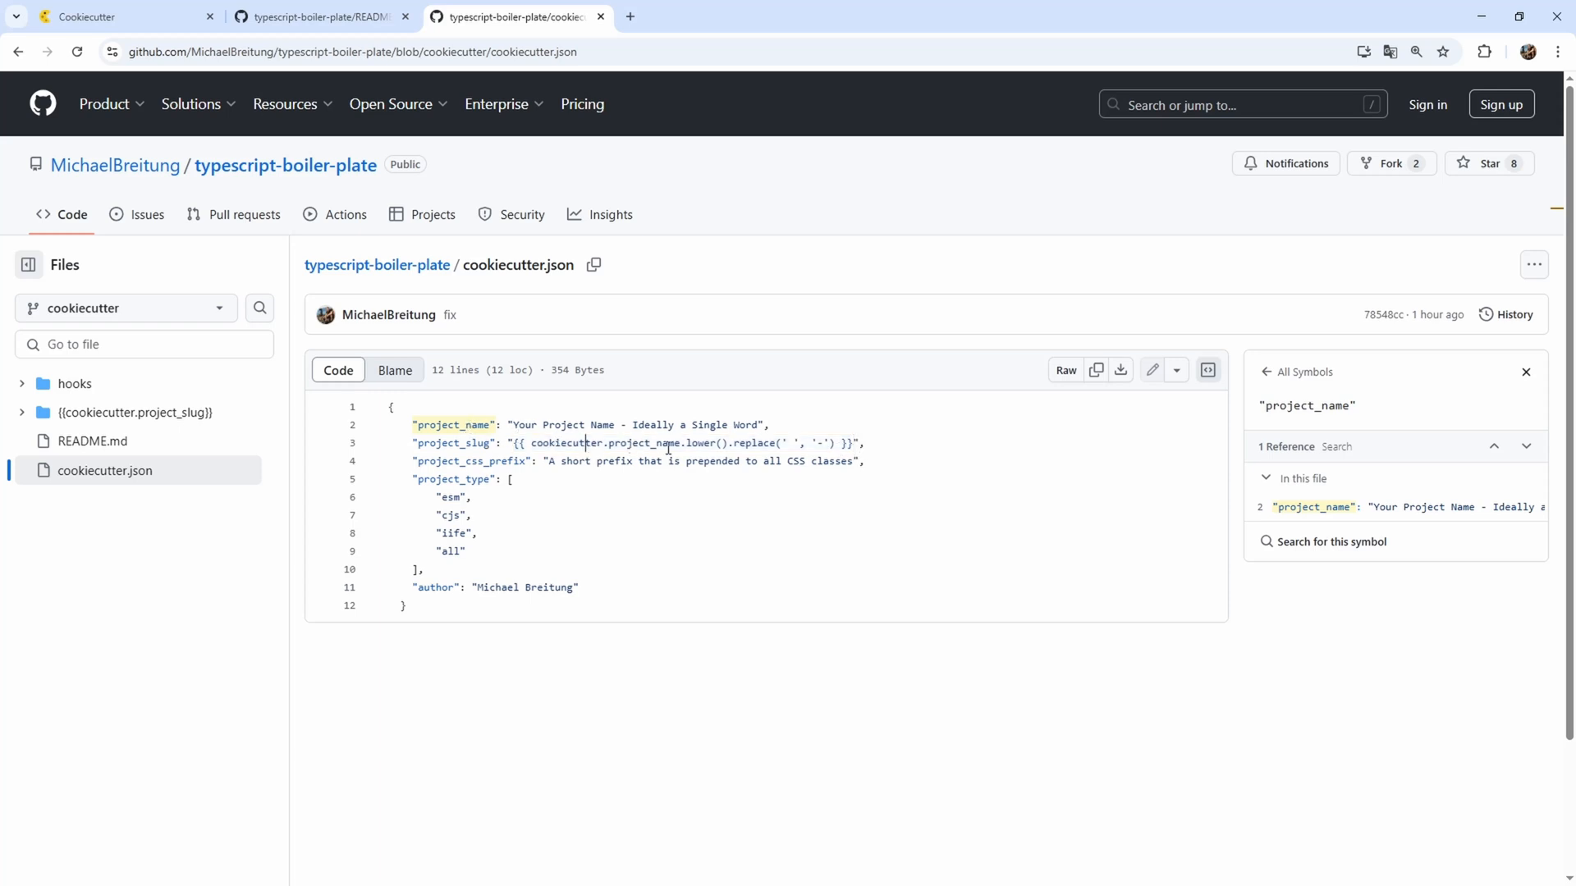
{"action": "mouse_move", "coordinate": [789, 441]}
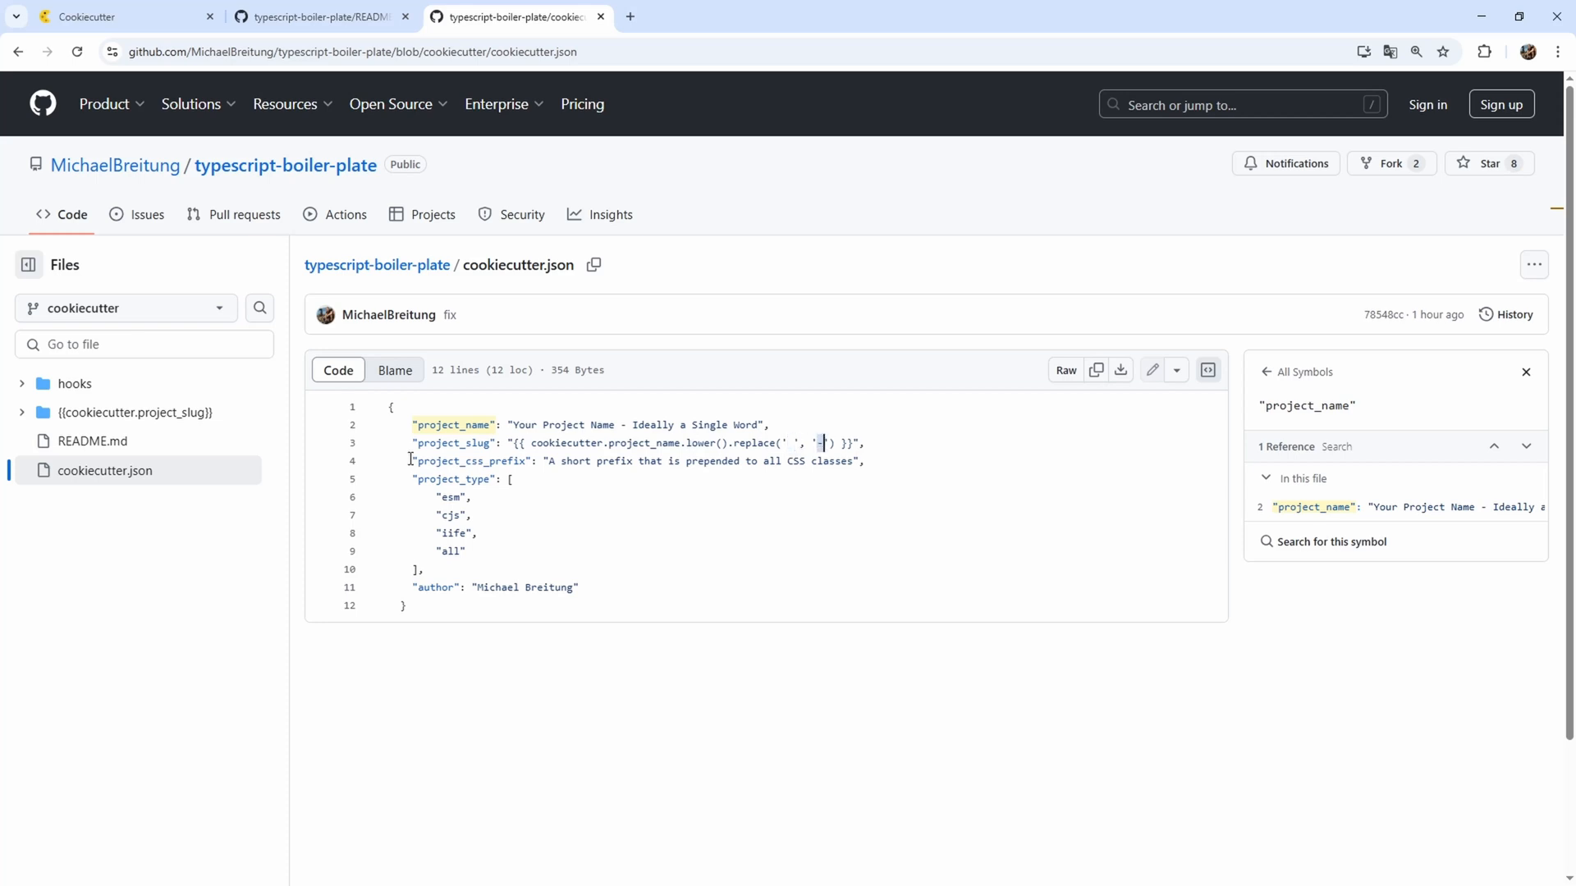
{"action": "mouse_move", "coordinate": [136, 412]}
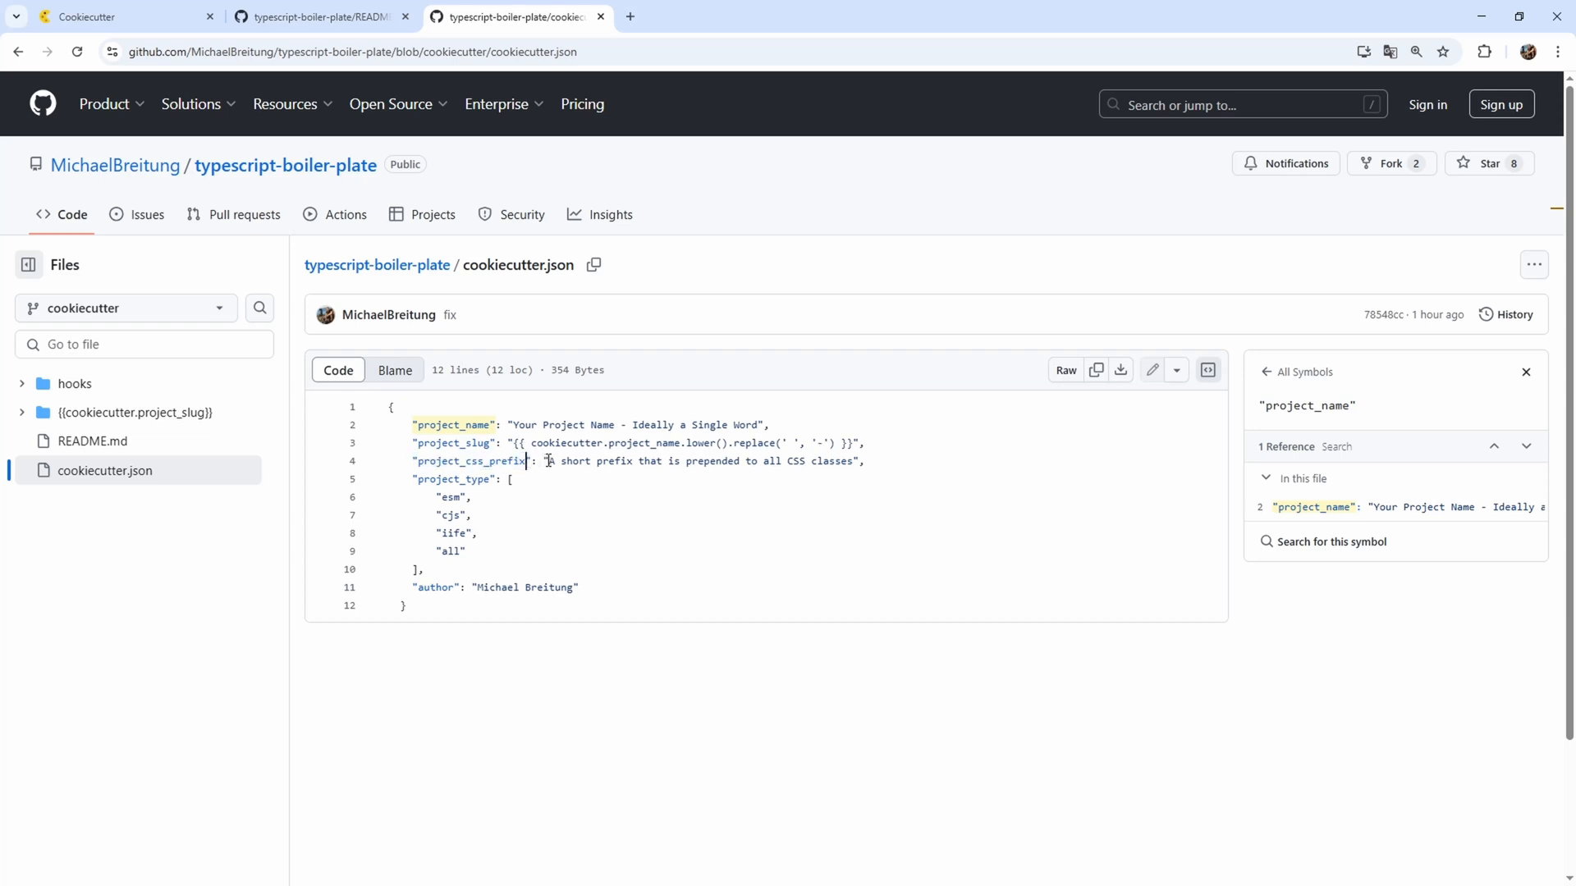
{"action": "left_click_drag", "start_coordinate": [545, 461], "coordinate": [655, 462]}
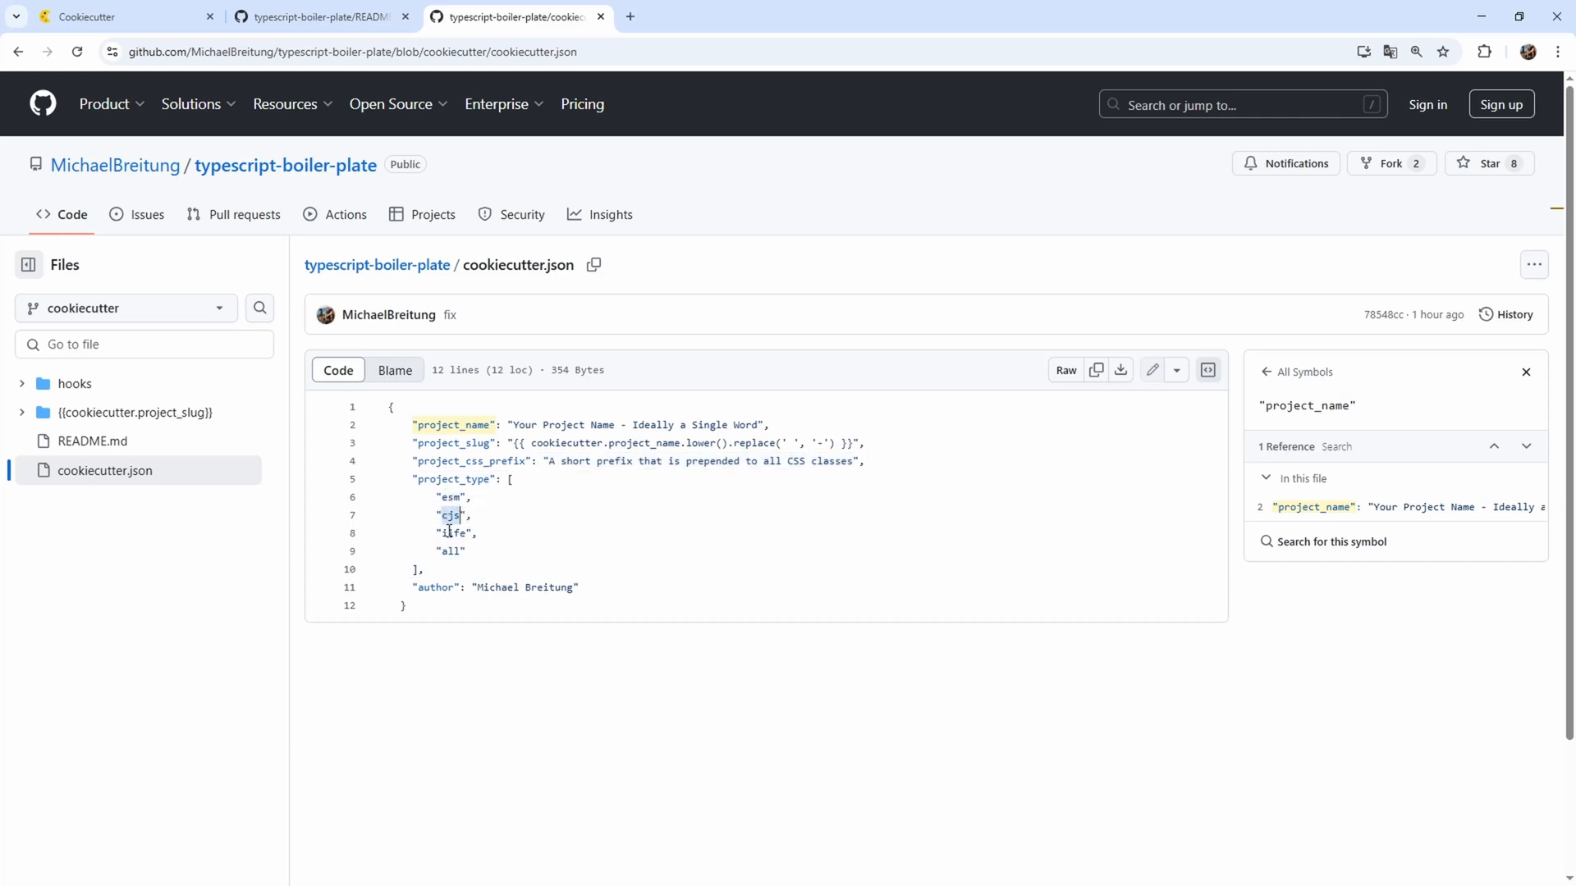
{"action": "left_click_drag", "start_coordinate": [439, 496], "coordinate": [463, 551]}
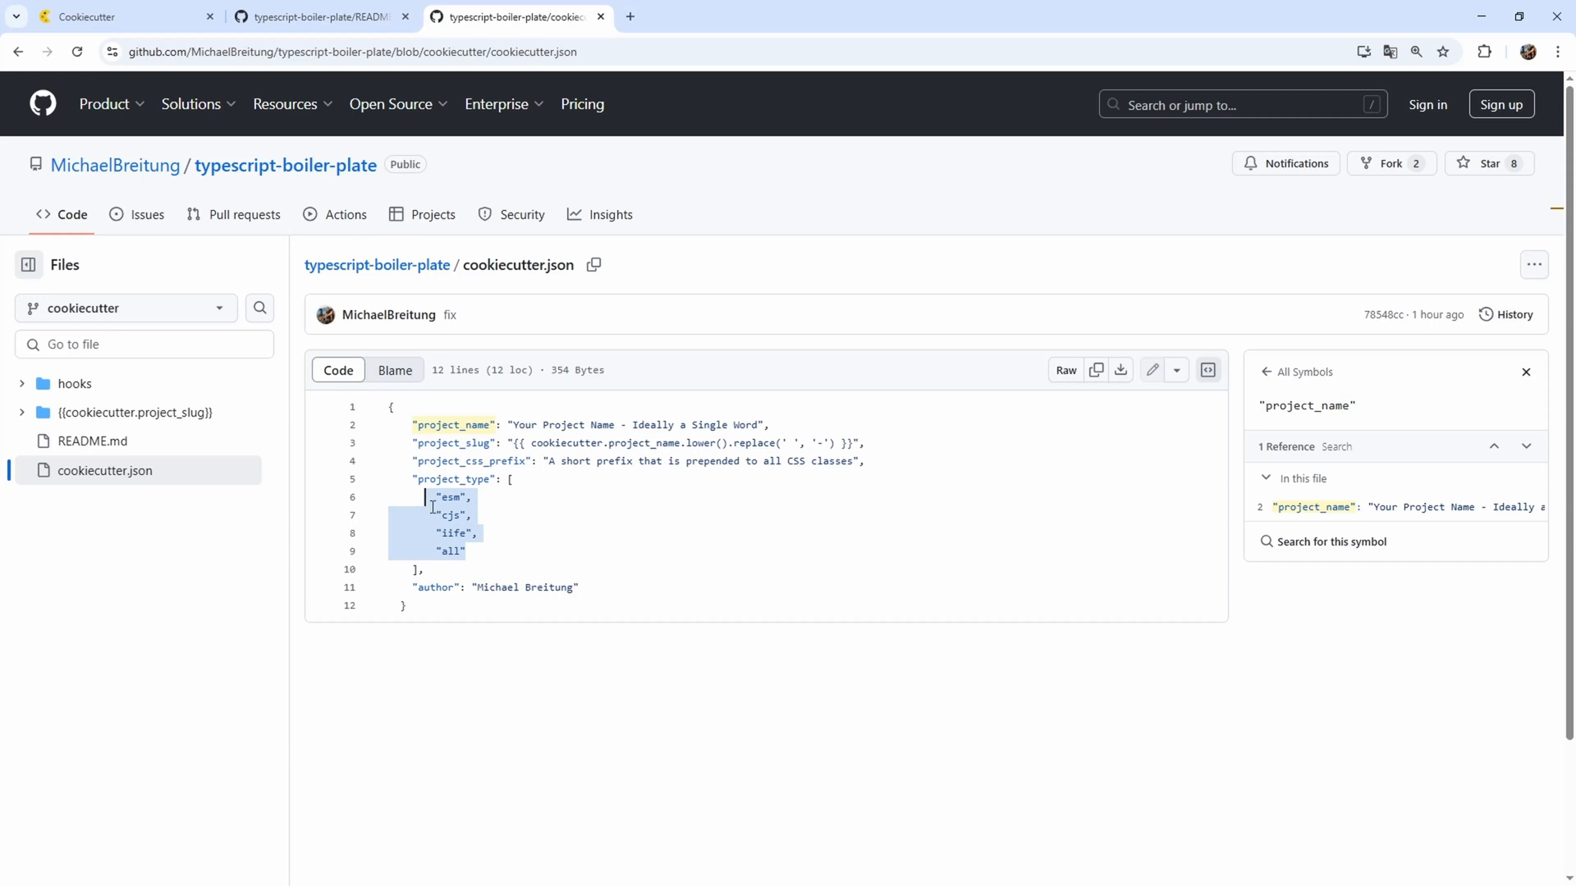
{"action": "left_click", "coordinate": [412, 423]}
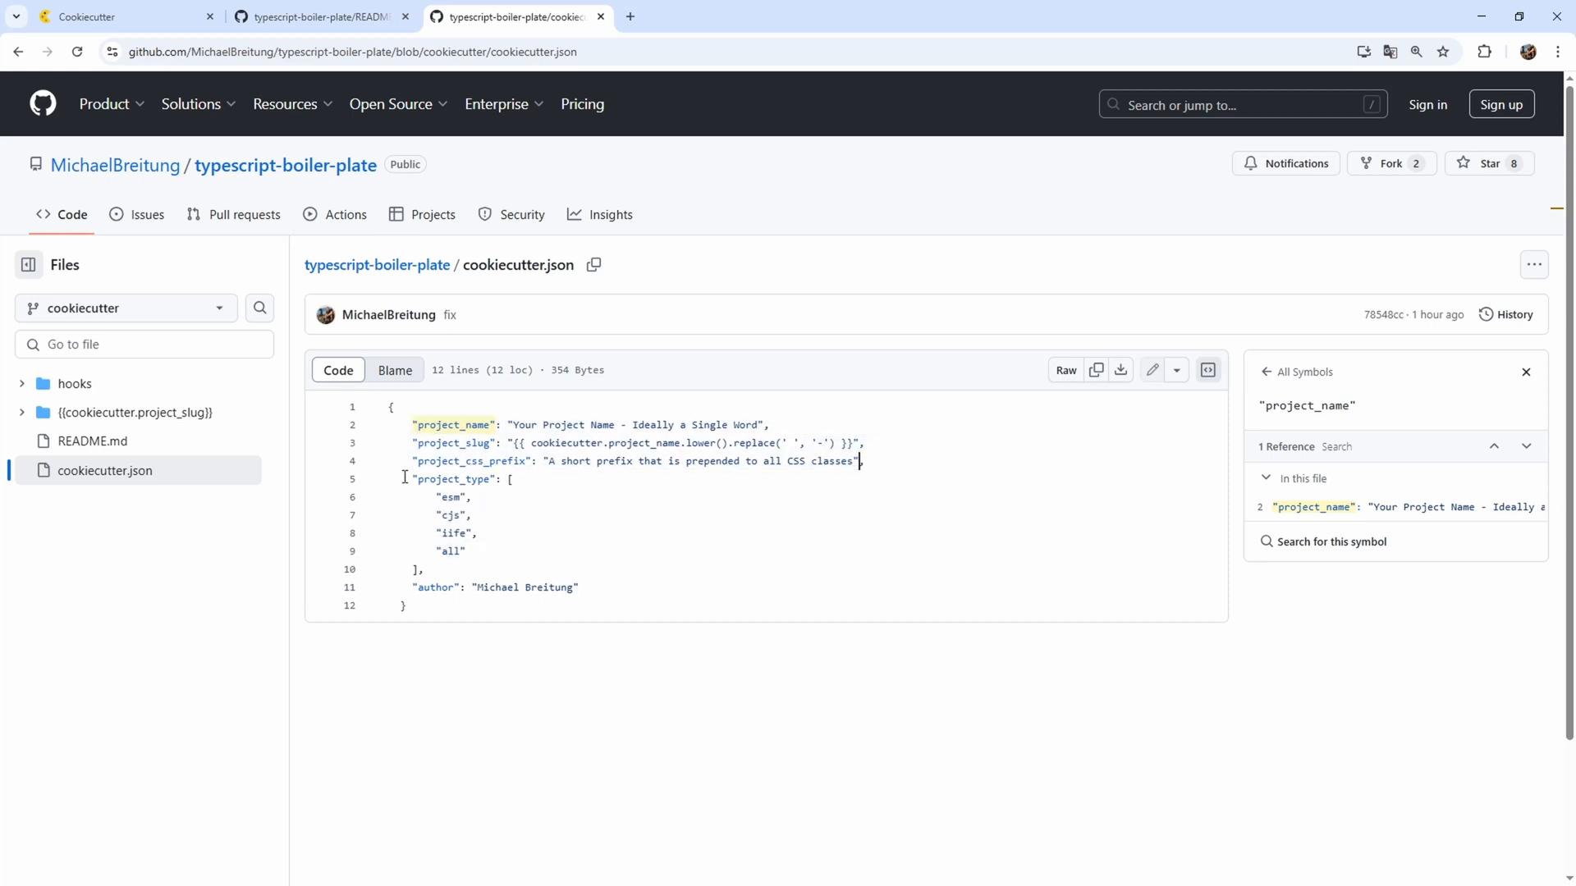
{"action": "left_click_drag", "start_coordinate": [412, 477], "coordinate": [426, 570]}
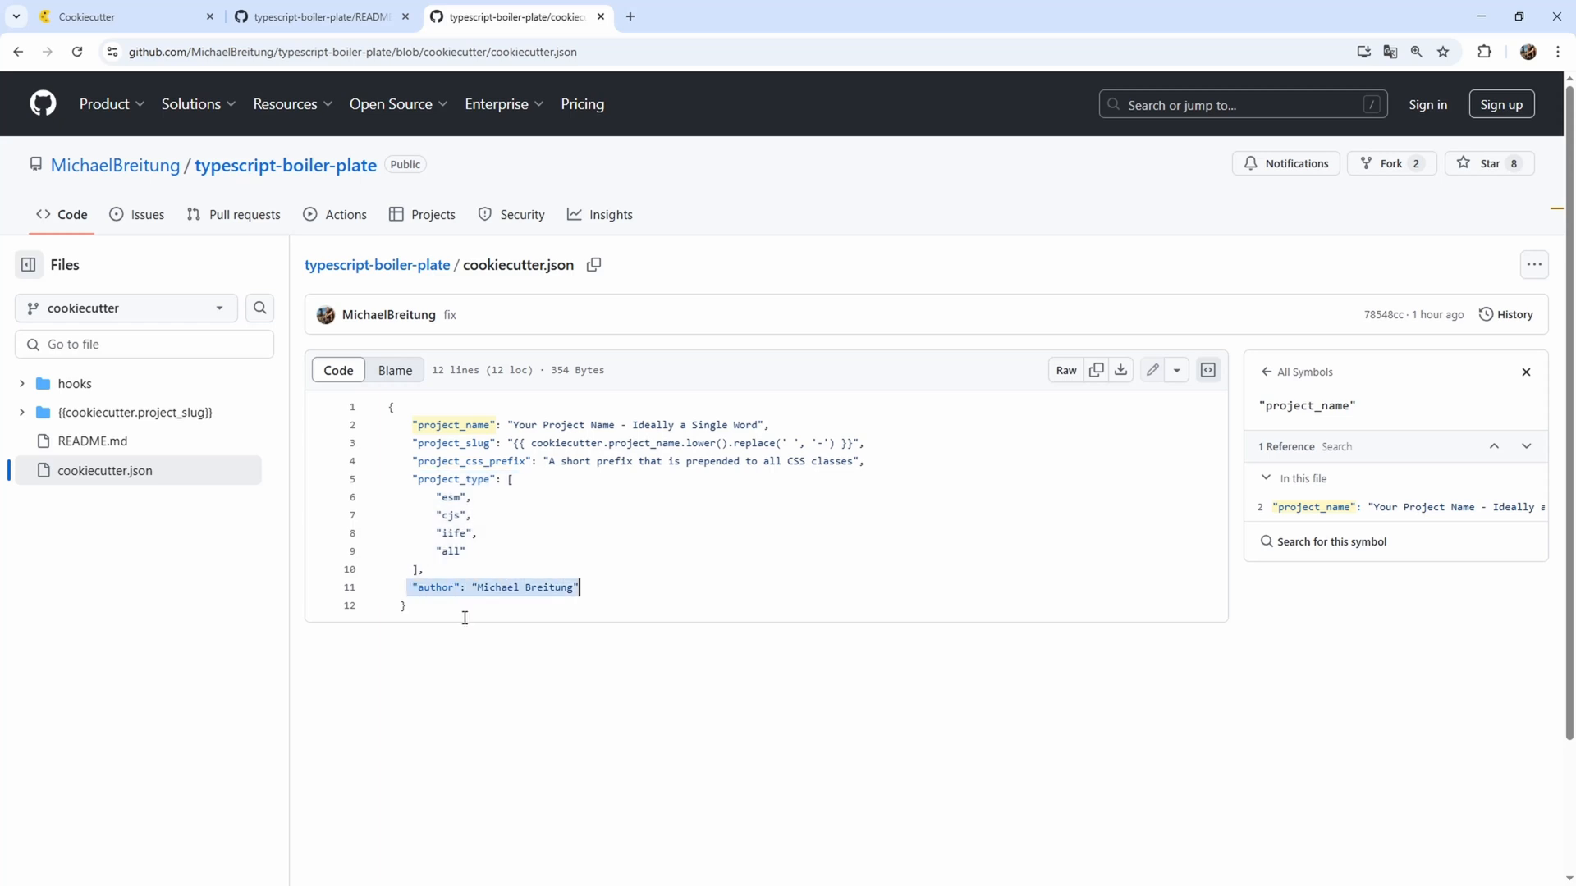
{"action": "mouse_move", "coordinate": [446, 617]}
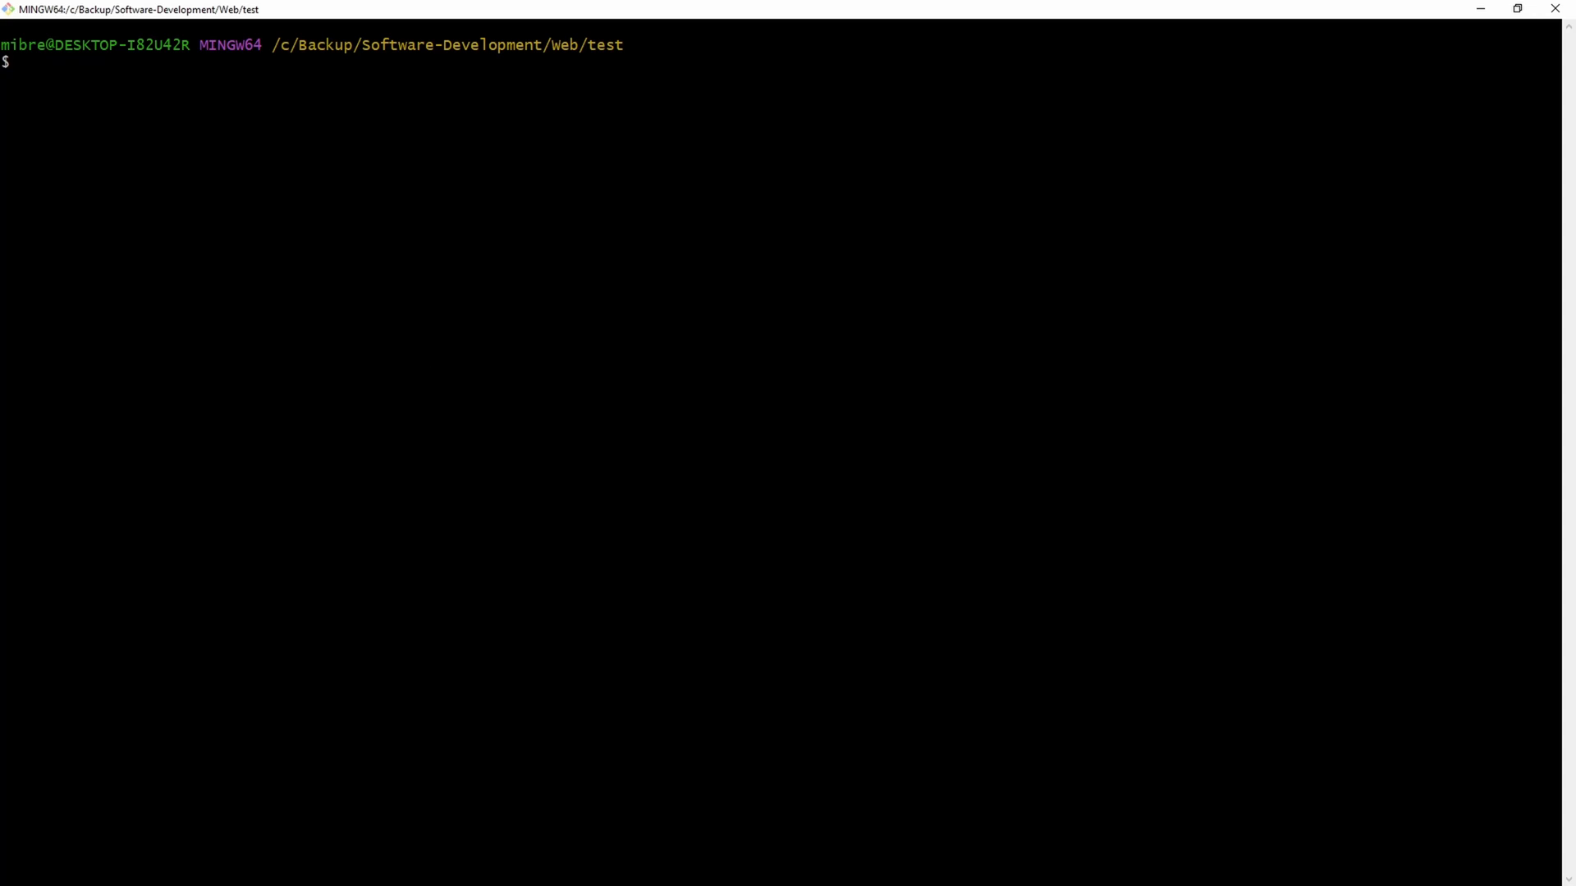
Run cookiecutter on the typescript-boiler-plate.git address with --checkout cookiecutter.
{"action": "type", "text": "coo"}
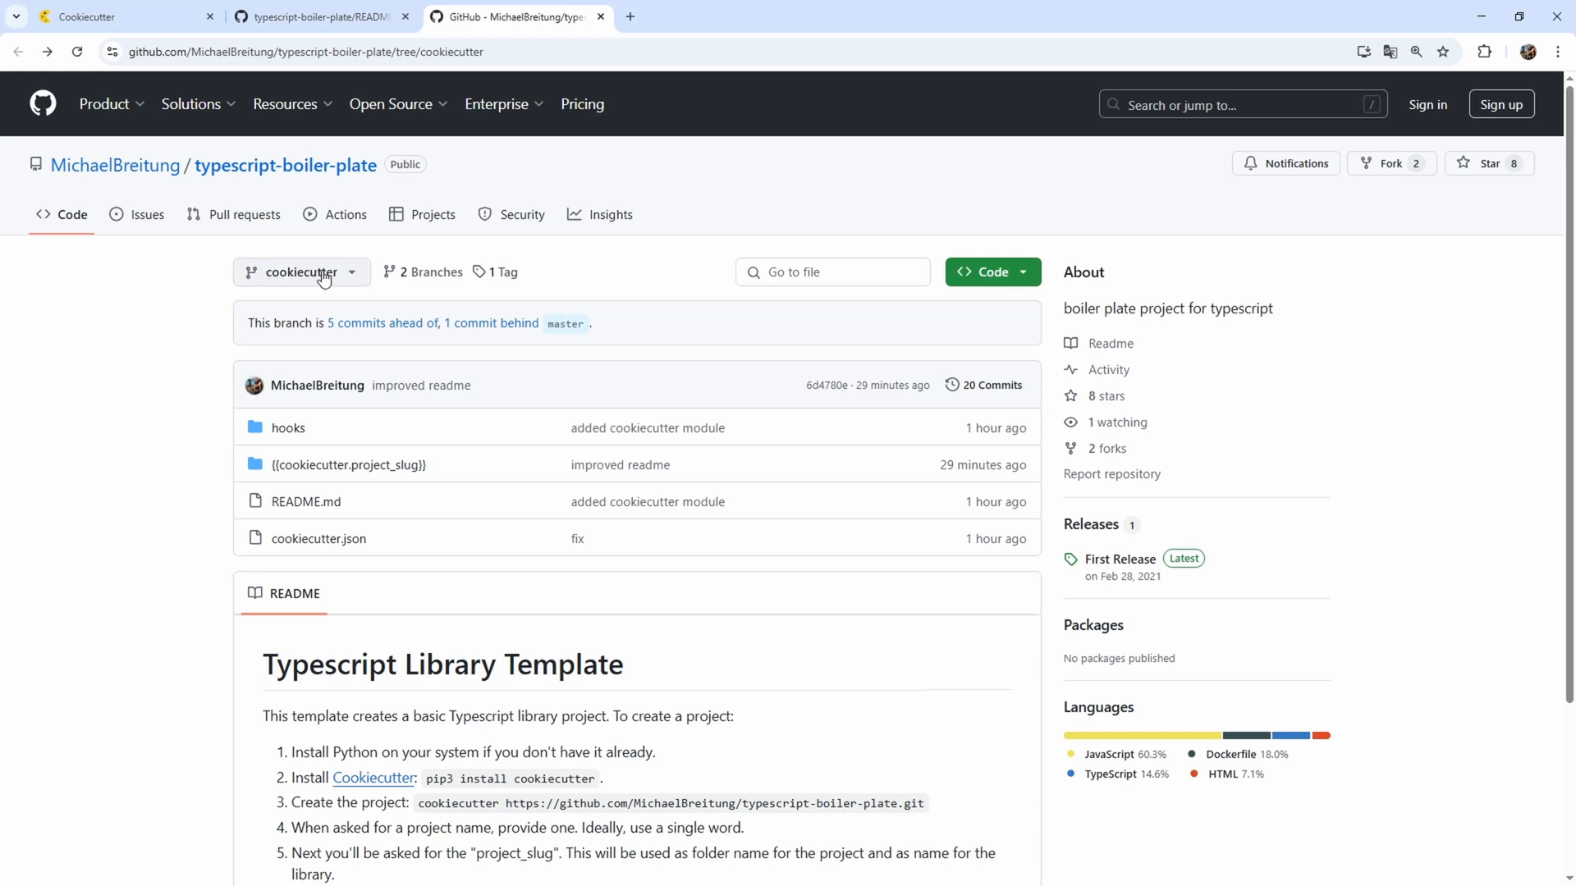
{"action": "mouse_move", "coordinate": [320, 281]}
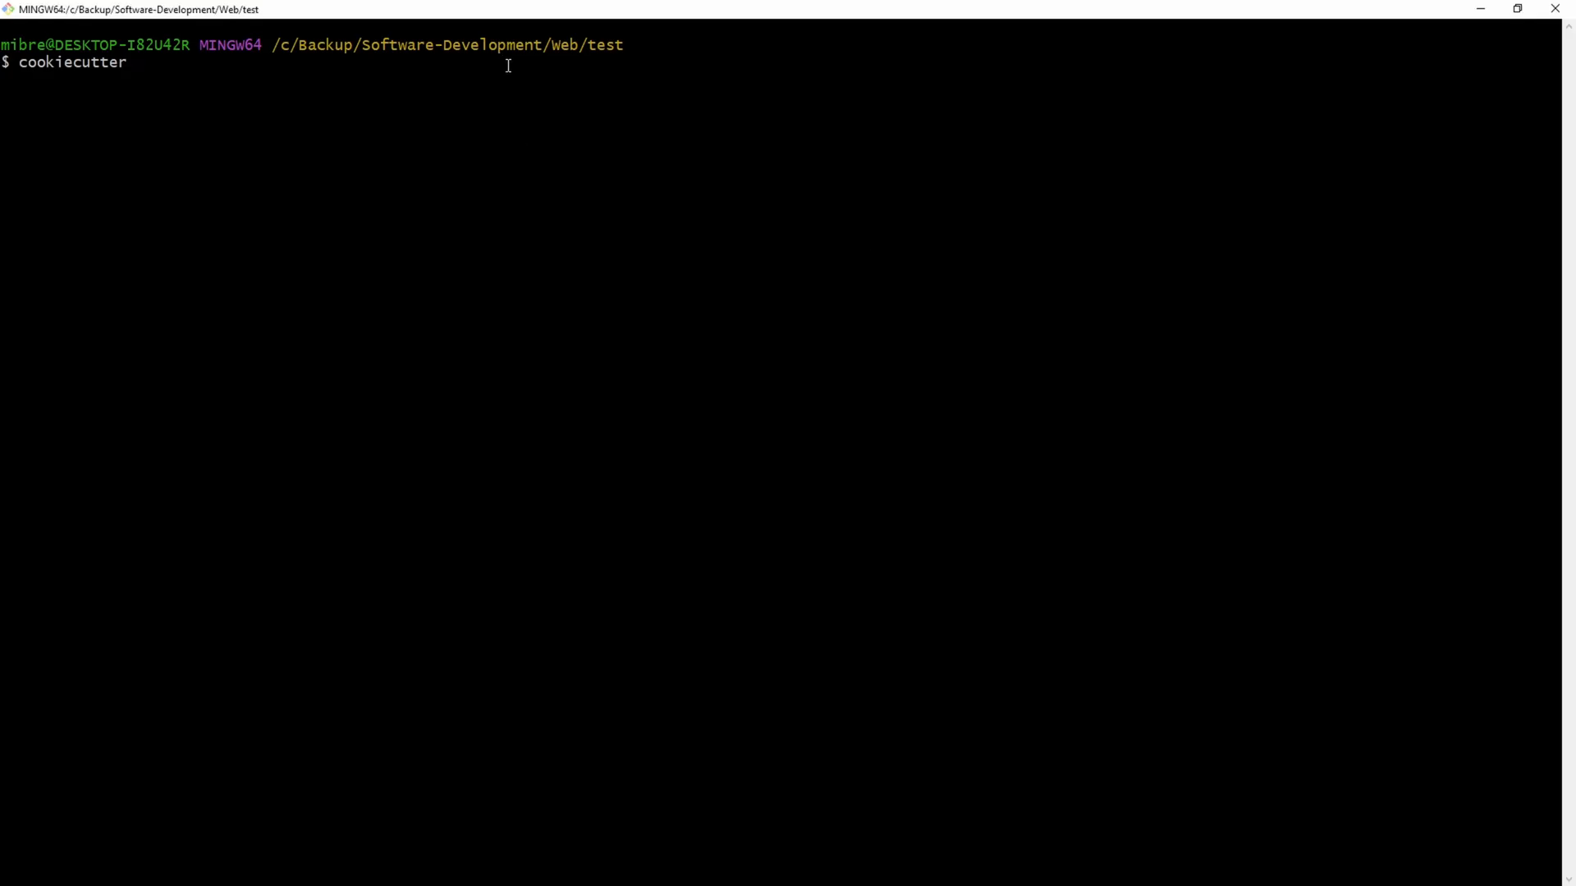
{"action": "type", "text": "https://github.com/MichaelBreitung/typescript-boiler-plate.git"}
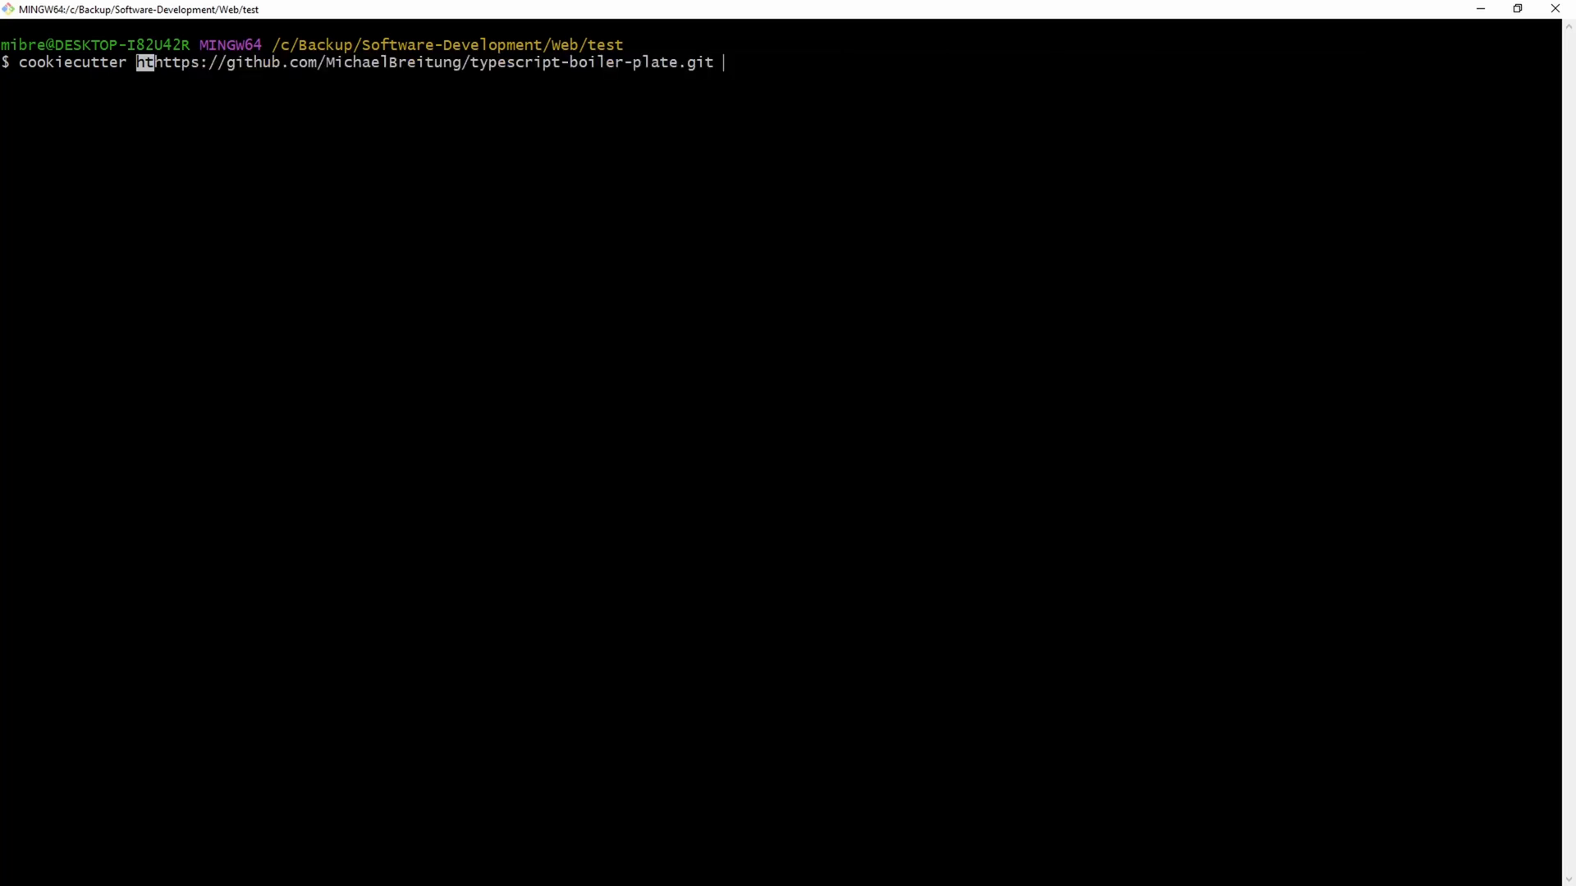
{"action": "type", "text": "--"}
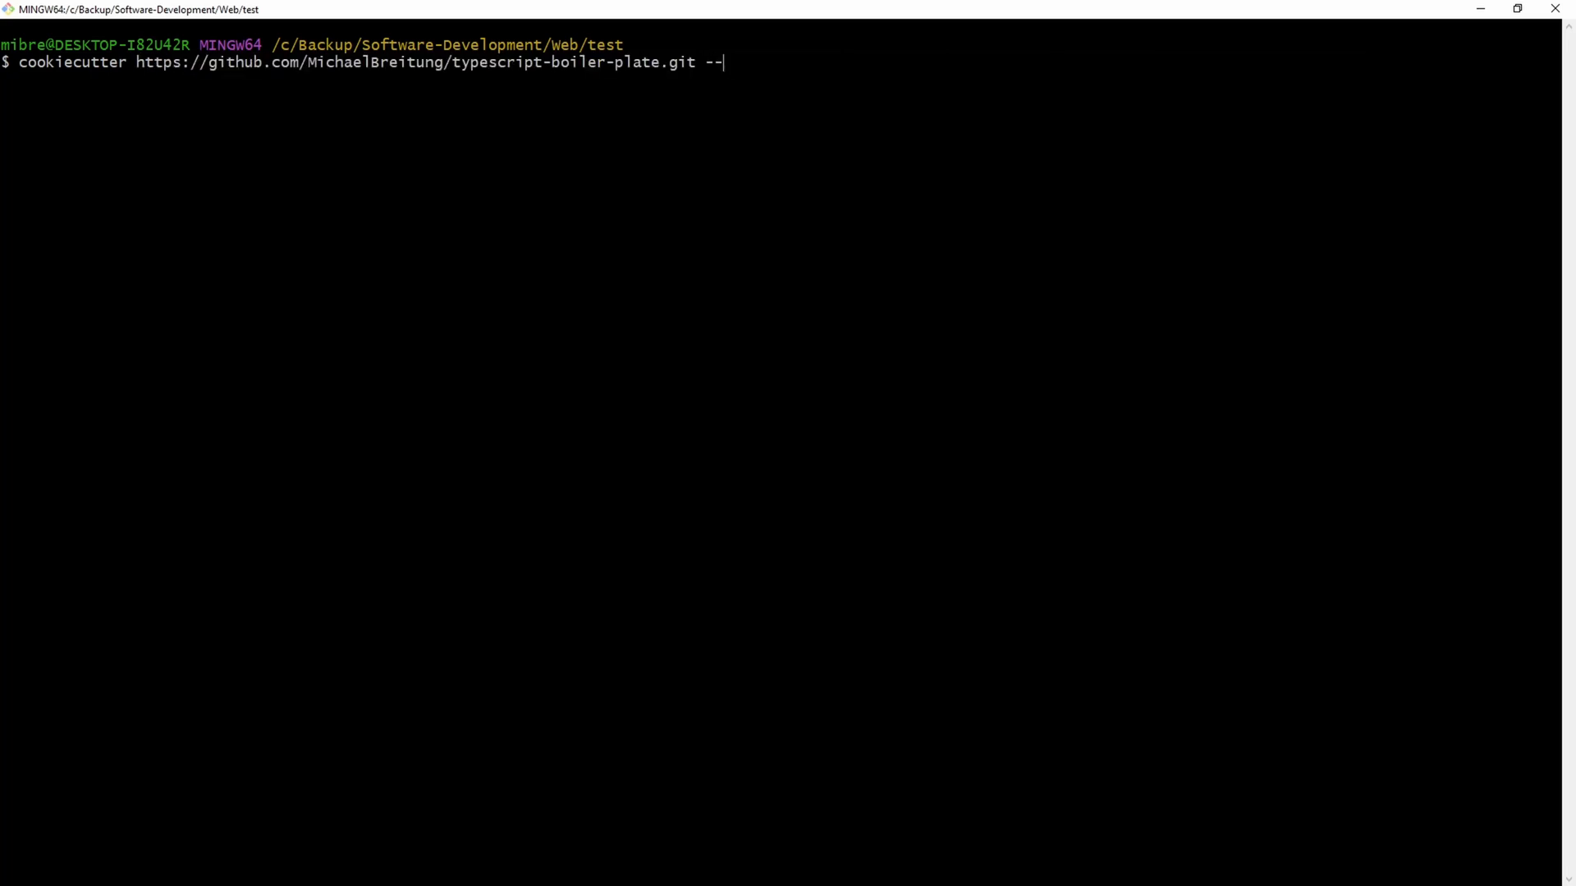
{"action": "type", "text": "checkout c"}
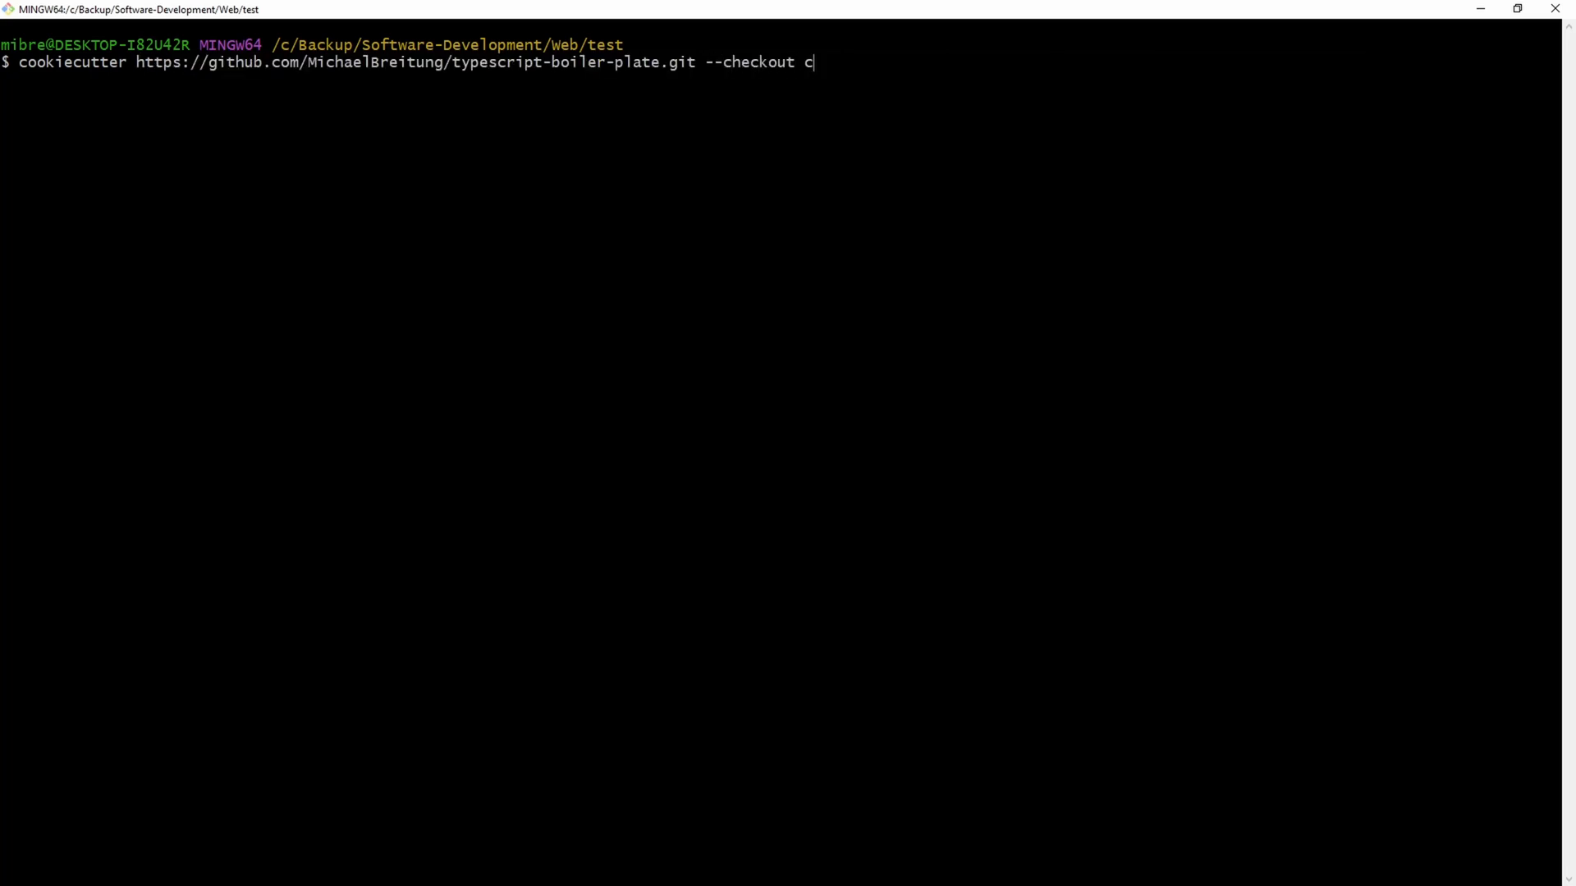
{"action": "type", "text": "ookiecutt"}
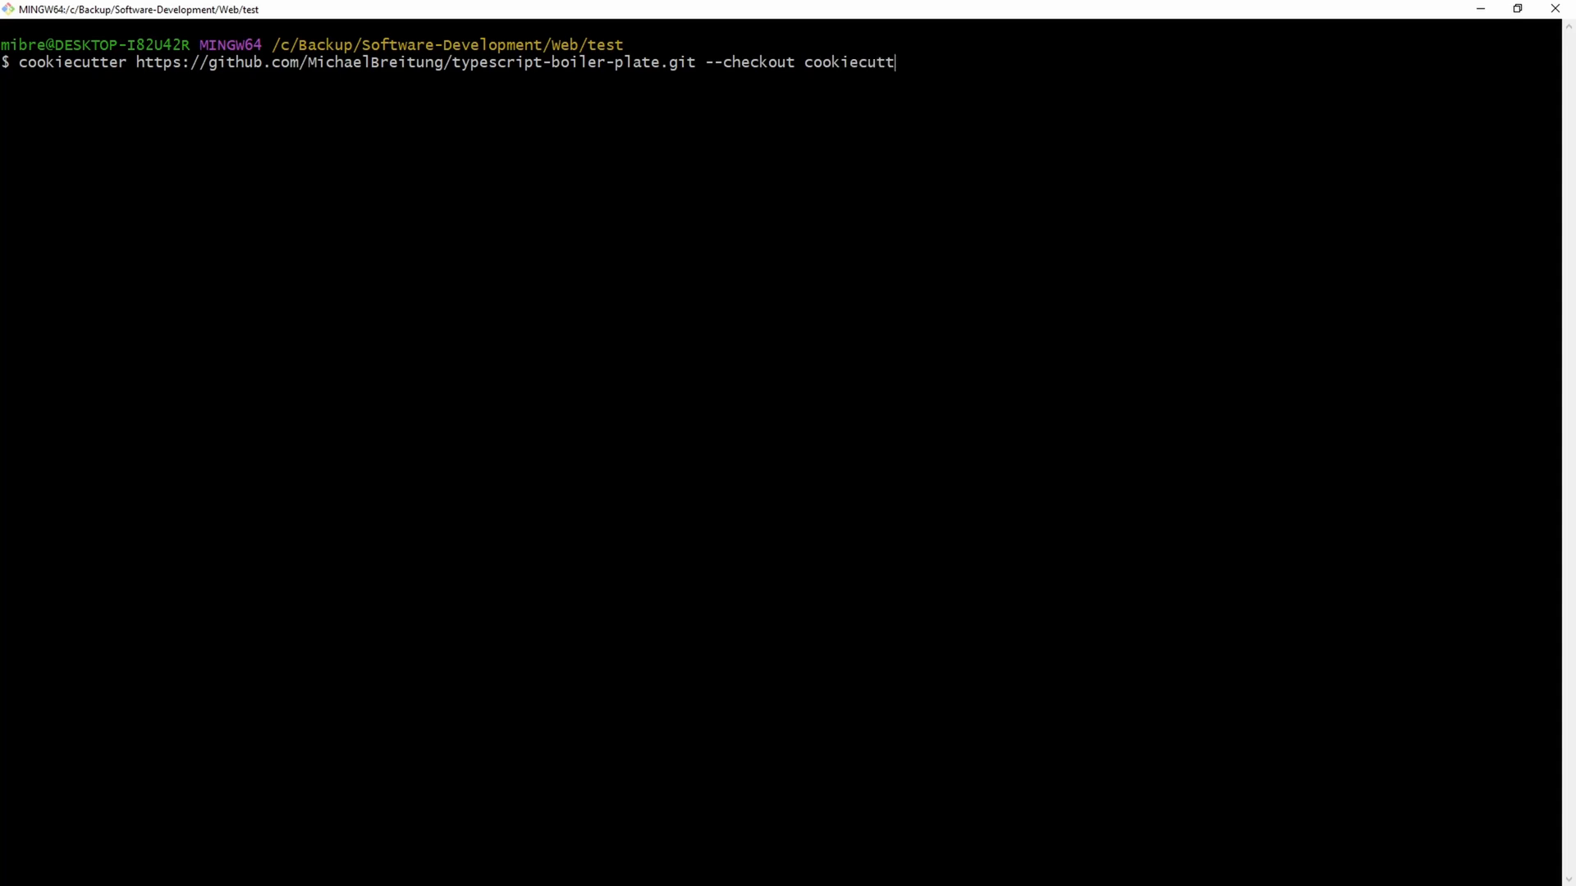
{"action": "type", "text": "er"}
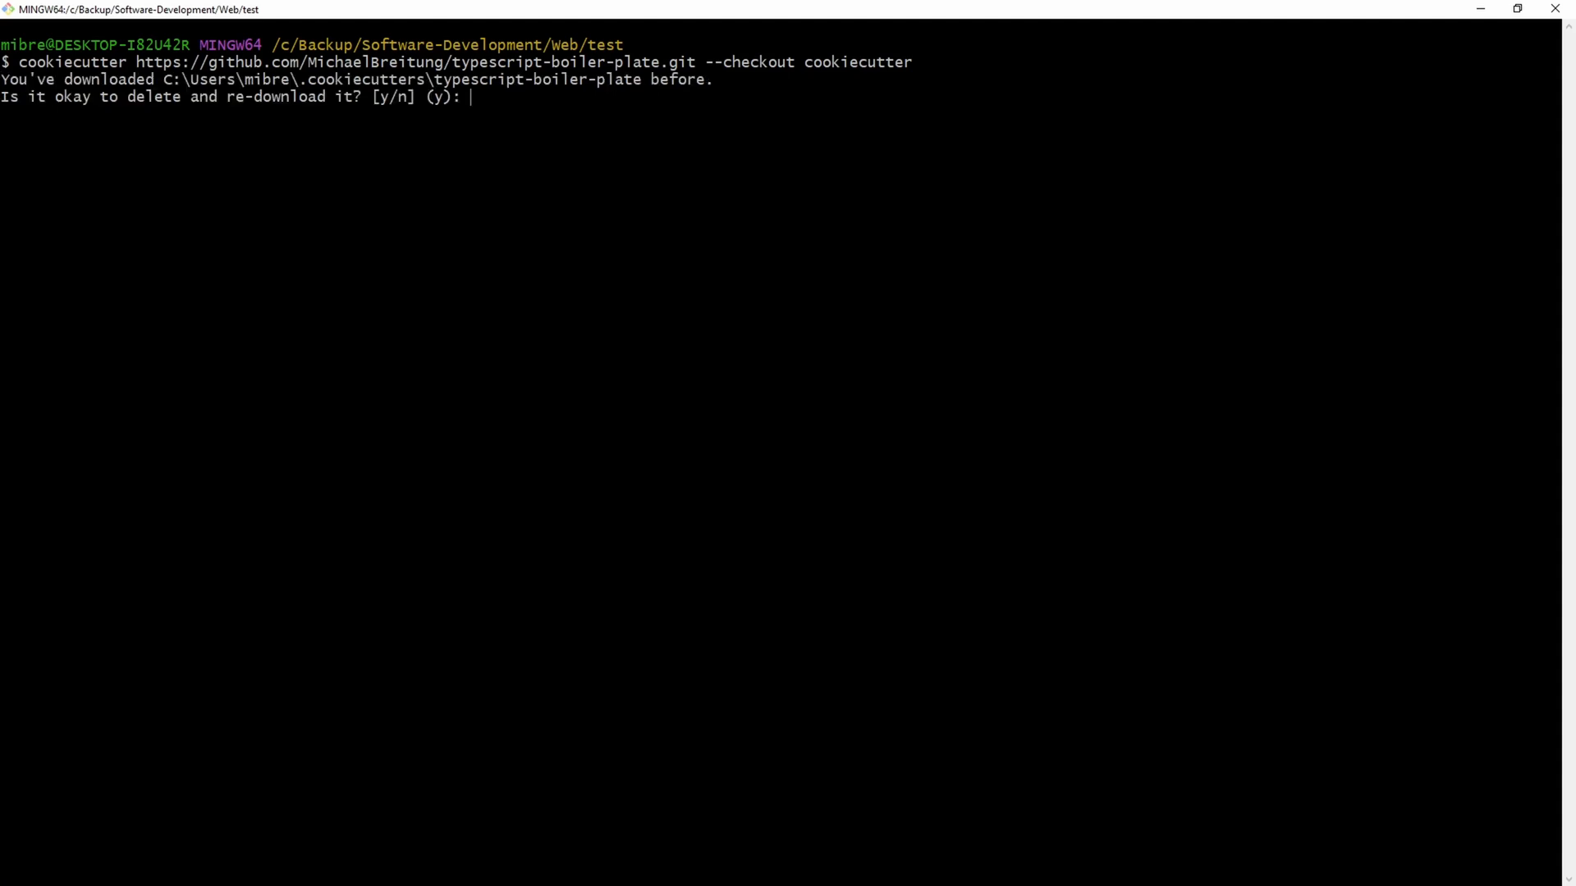
Answer the prompts: re-download yes, name Simple Test, CSS prefix st, project type 1 (esm).
{"action": "type", "text": "y"}
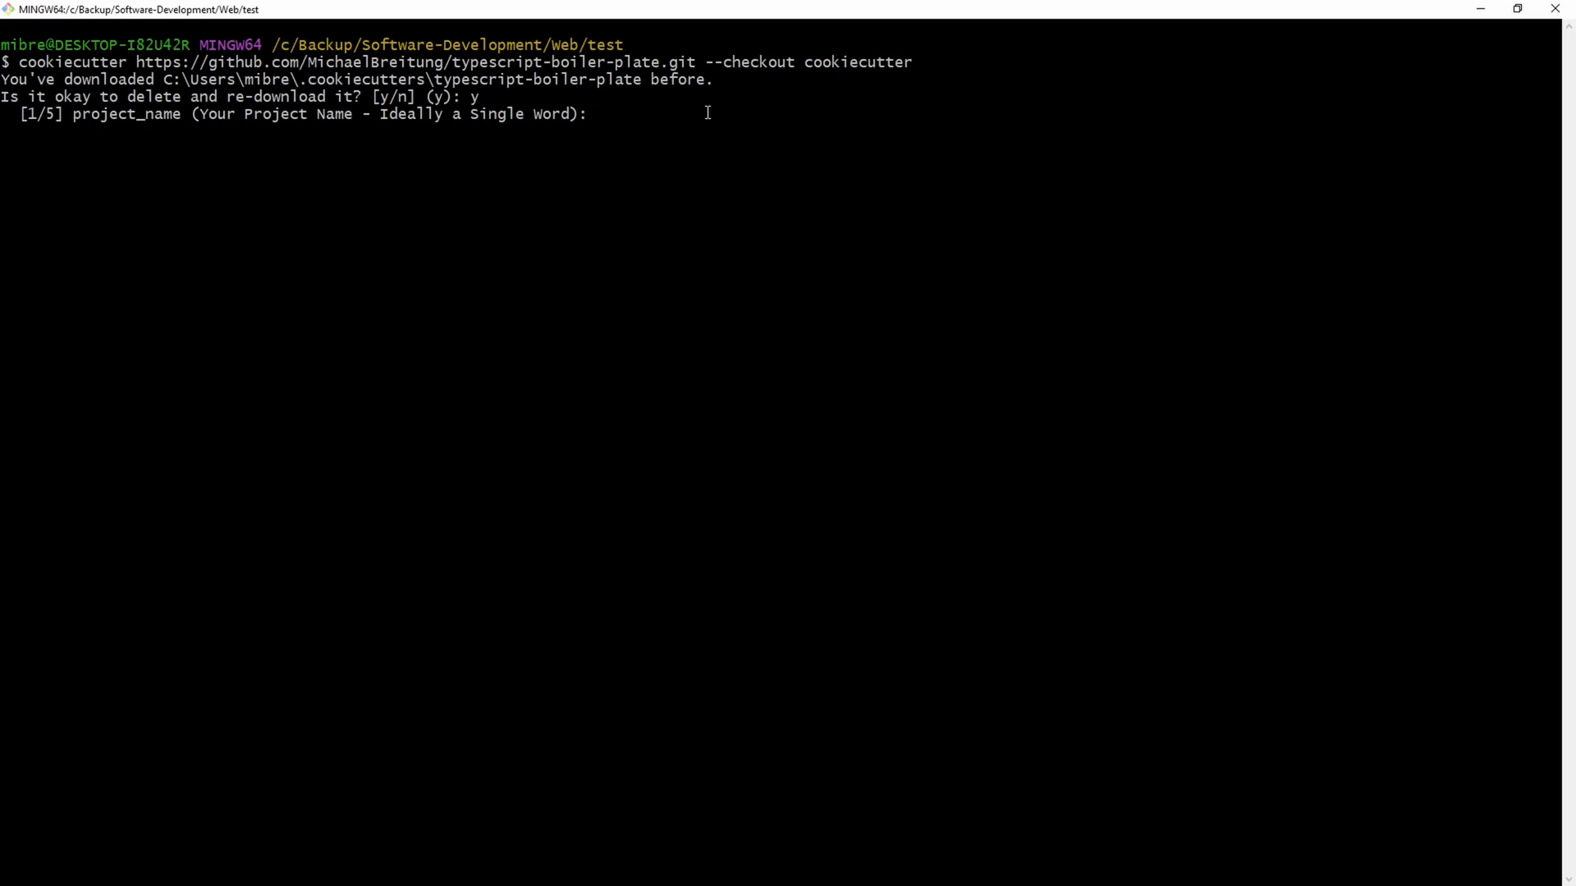
{"action": "type", "text": "Simple Te"}
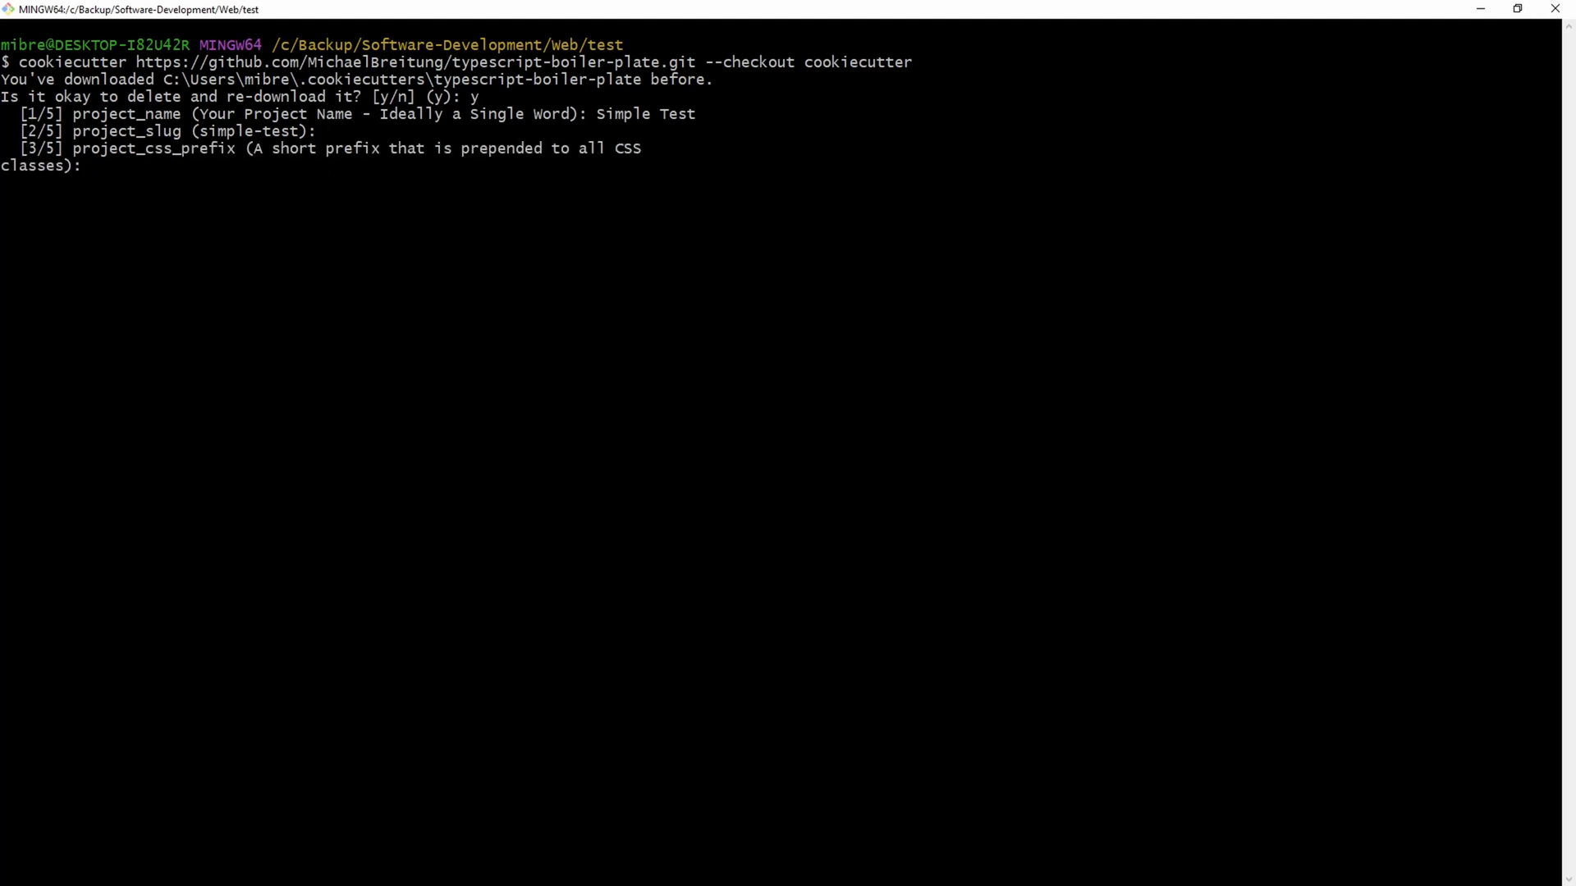
{"action": "type", "text": "st"}
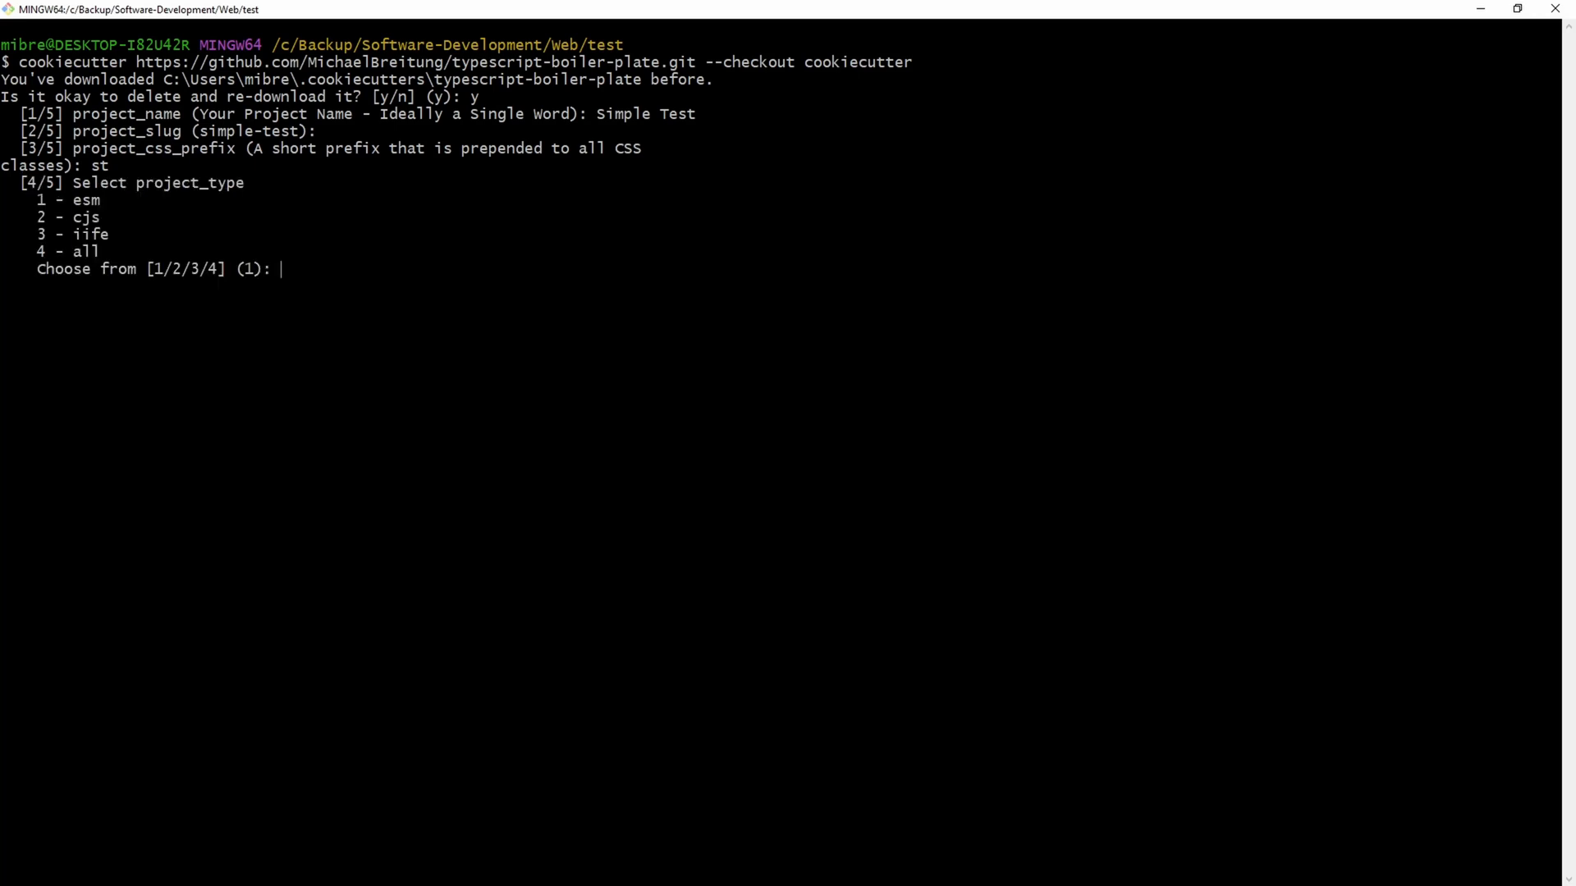
{"action": "type", "text": "1"}
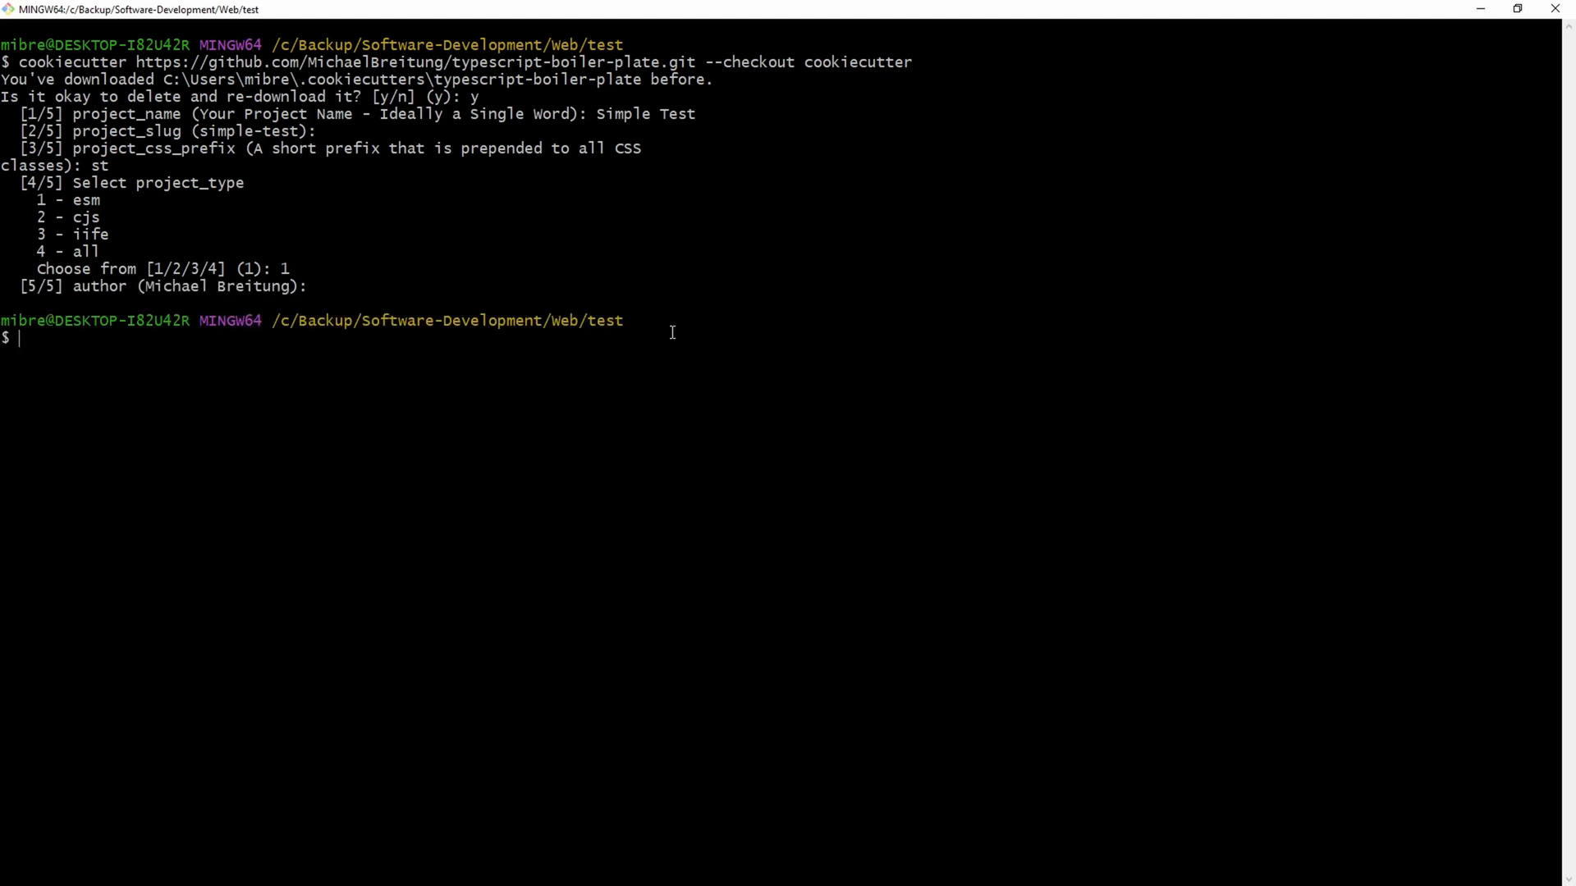
List the directory showing simple-test, then change into the simple-test folder.
{"action": "type", "text": "ls -l"}
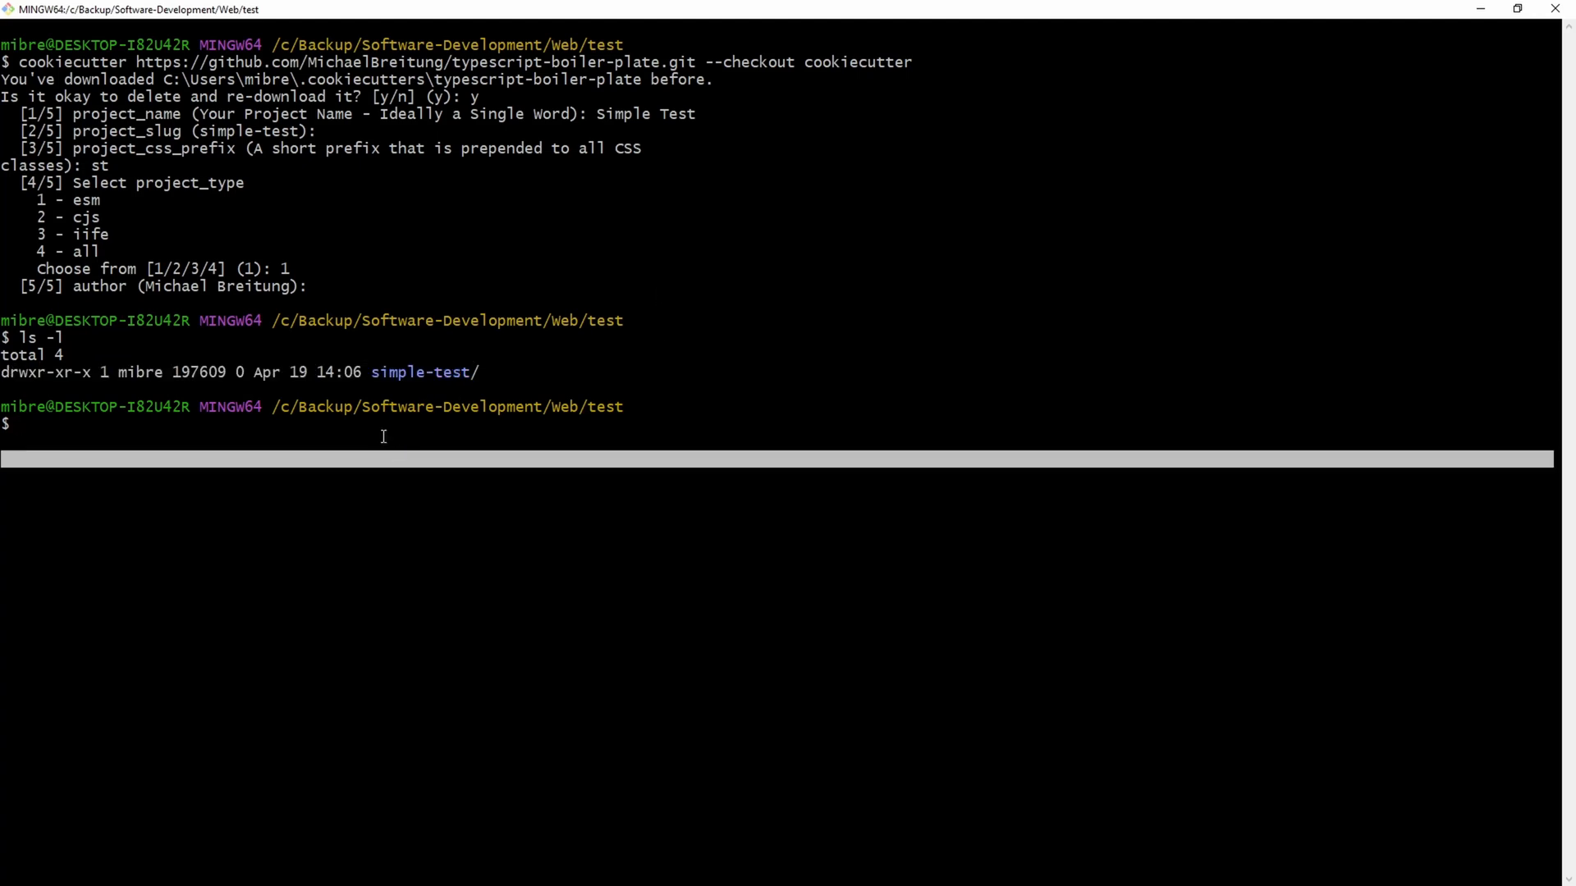
{"action": "type", "text": "cd si"}
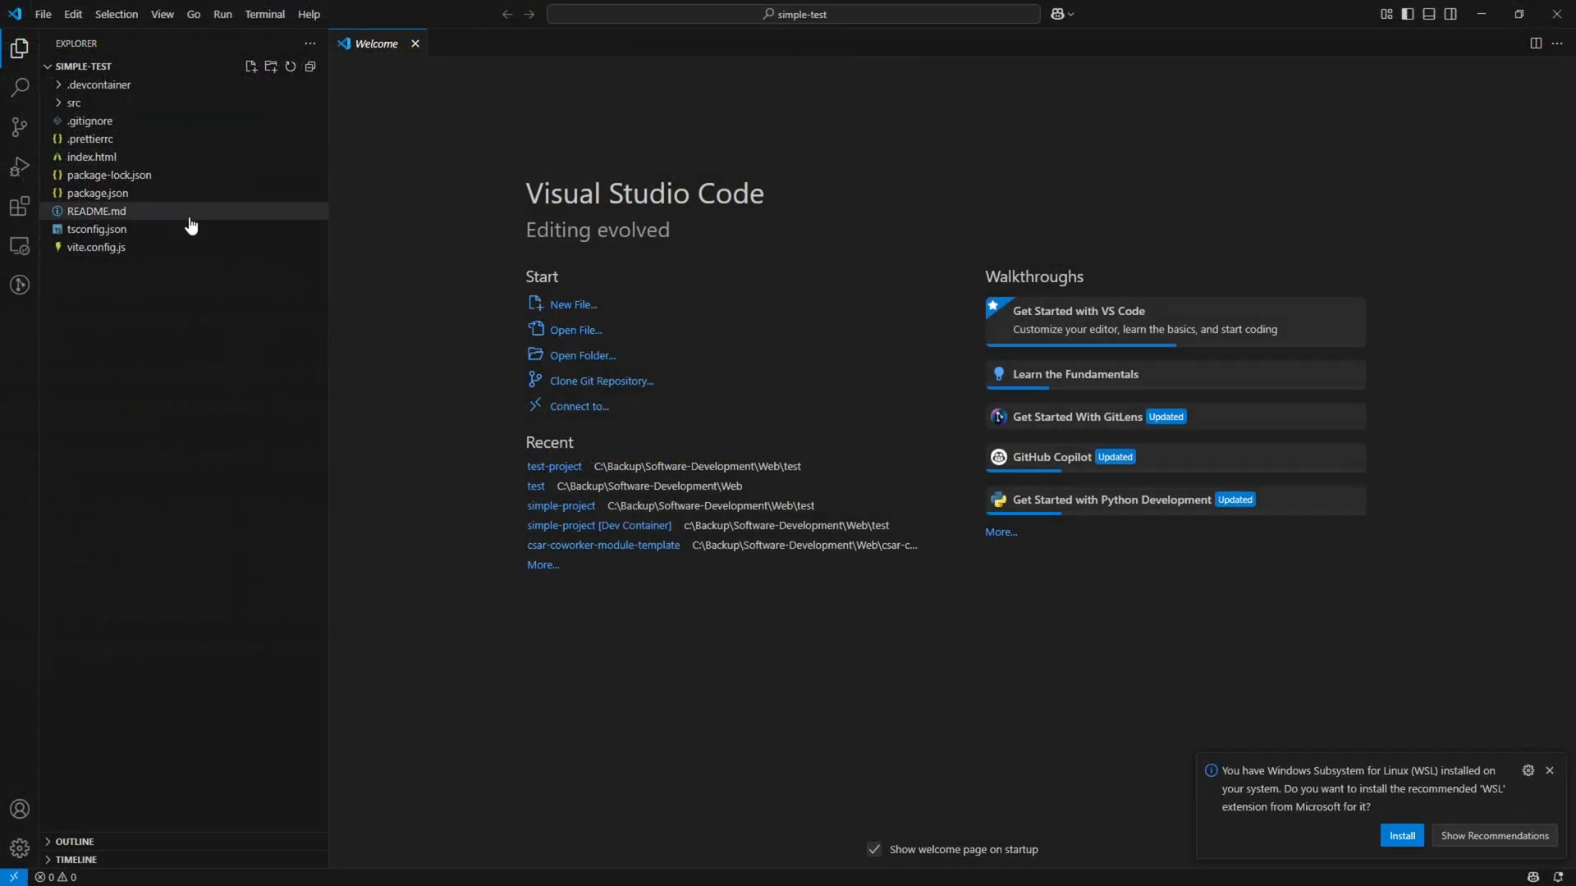
Dismiss VS Code's startup and dev container notices and browse the generated project files.
{"action": "left_click", "coordinate": [414, 43]}
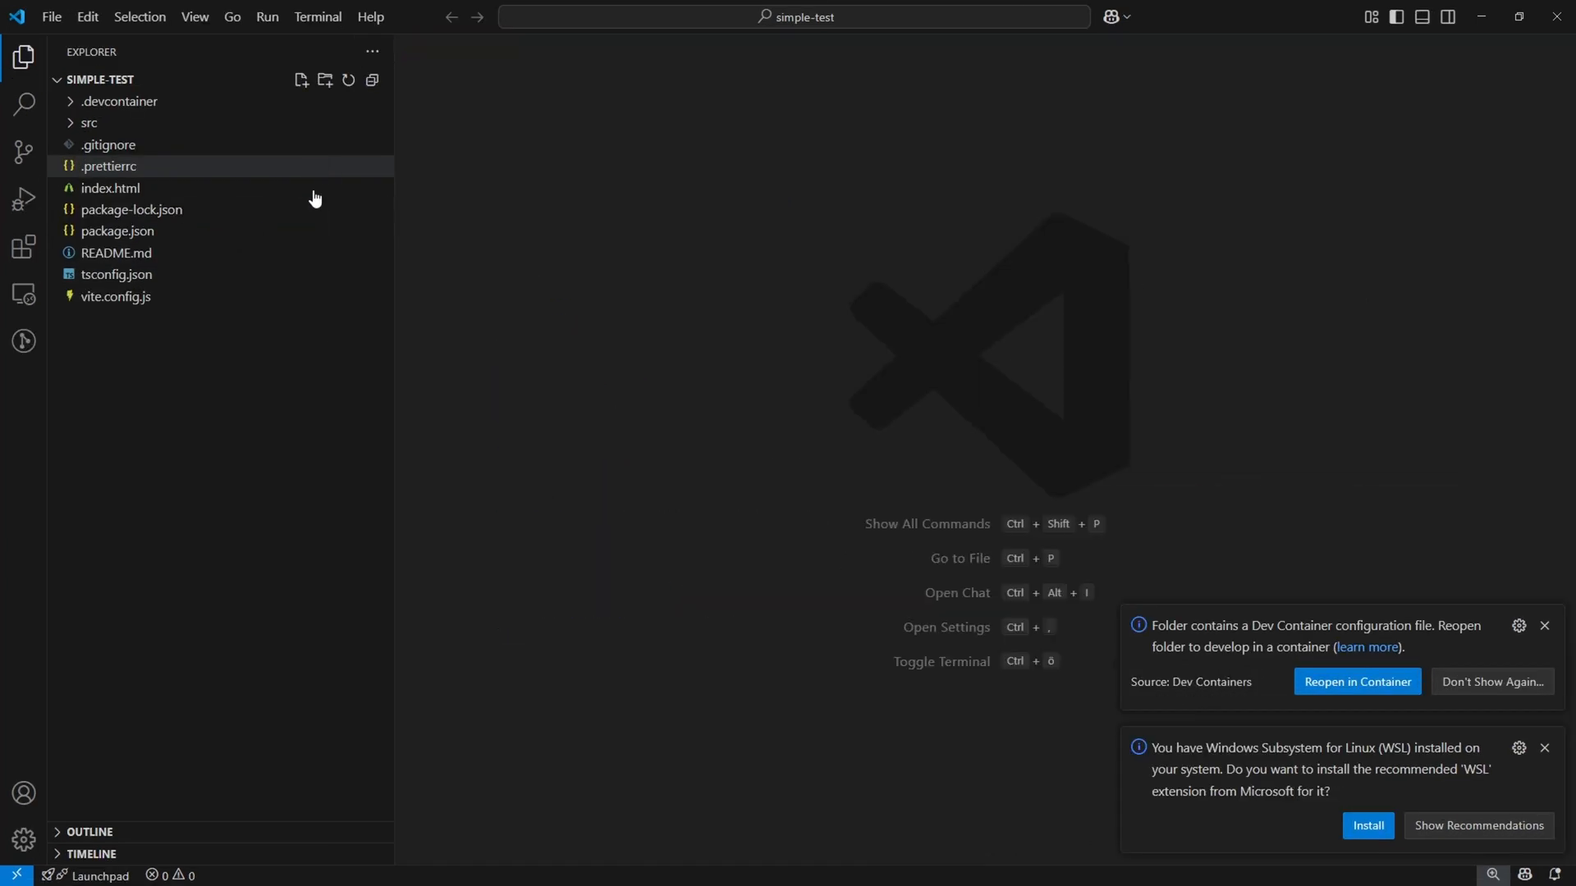
{"action": "left_click", "coordinate": [1546, 625]}
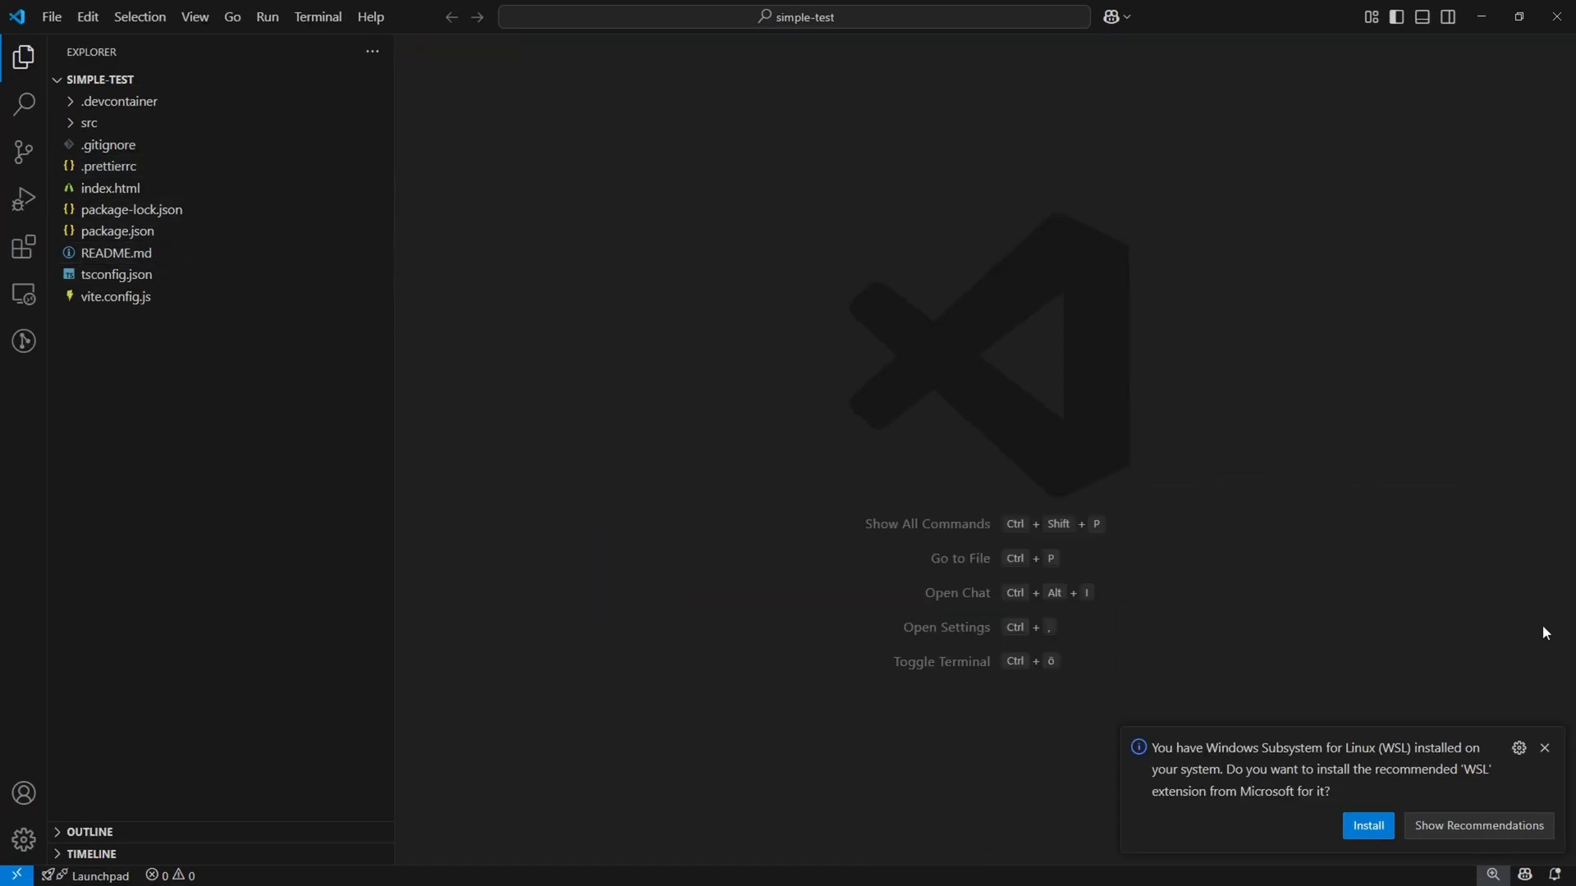
{"action": "left_click", "coordinate": [114, 297]}
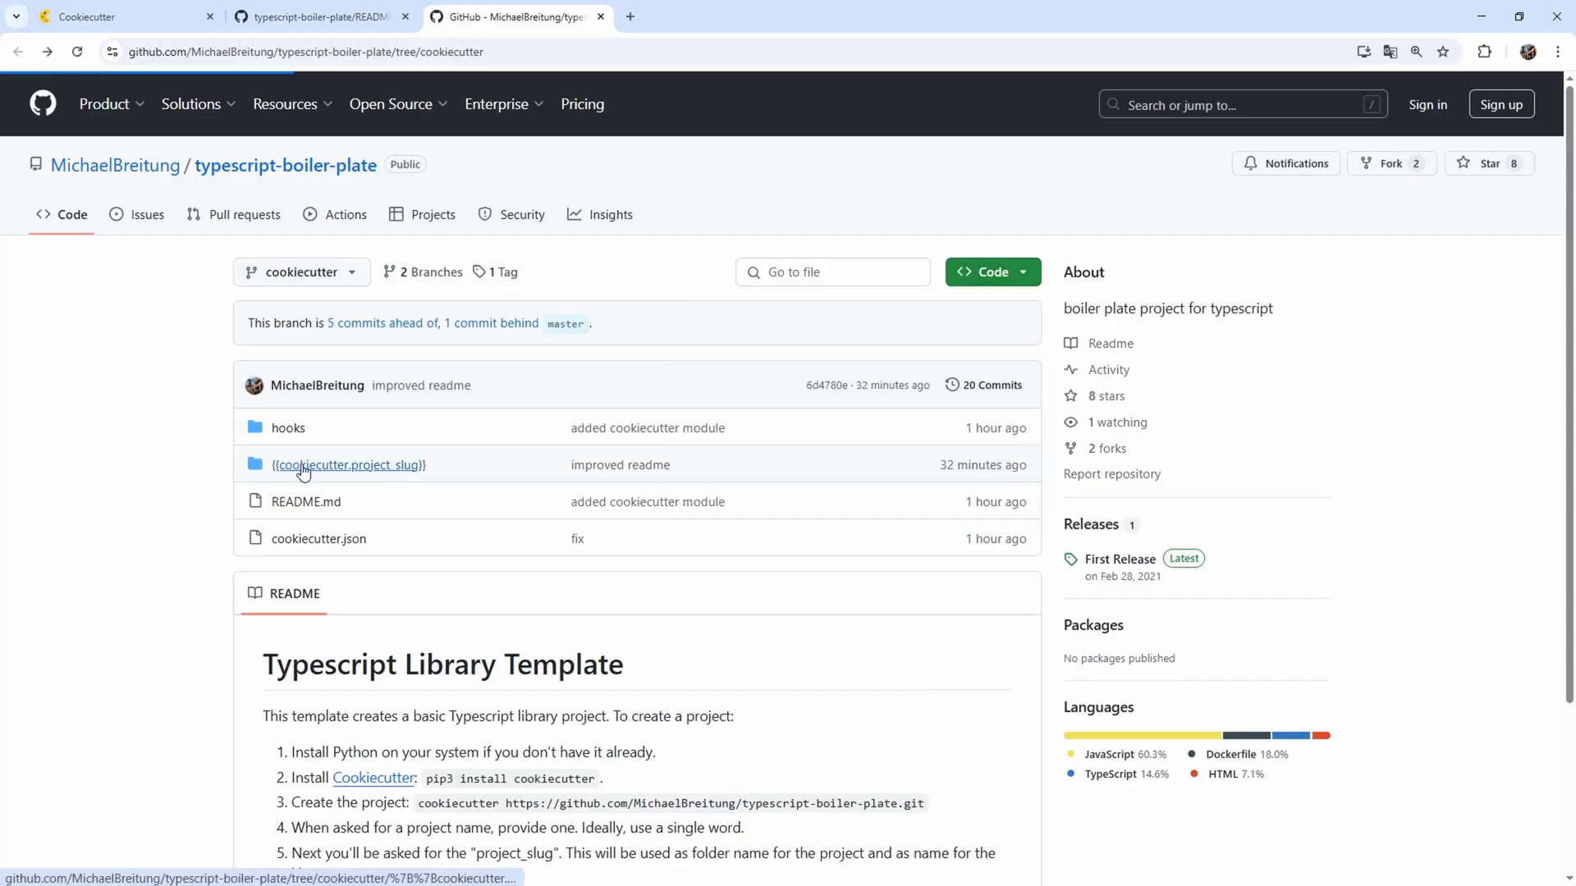
Browse the project_slug template folder's vite.config.js and README Build section with its raw cookiecutter conditionals.
{"action": "left_click", "coordinate": [348, 464]}
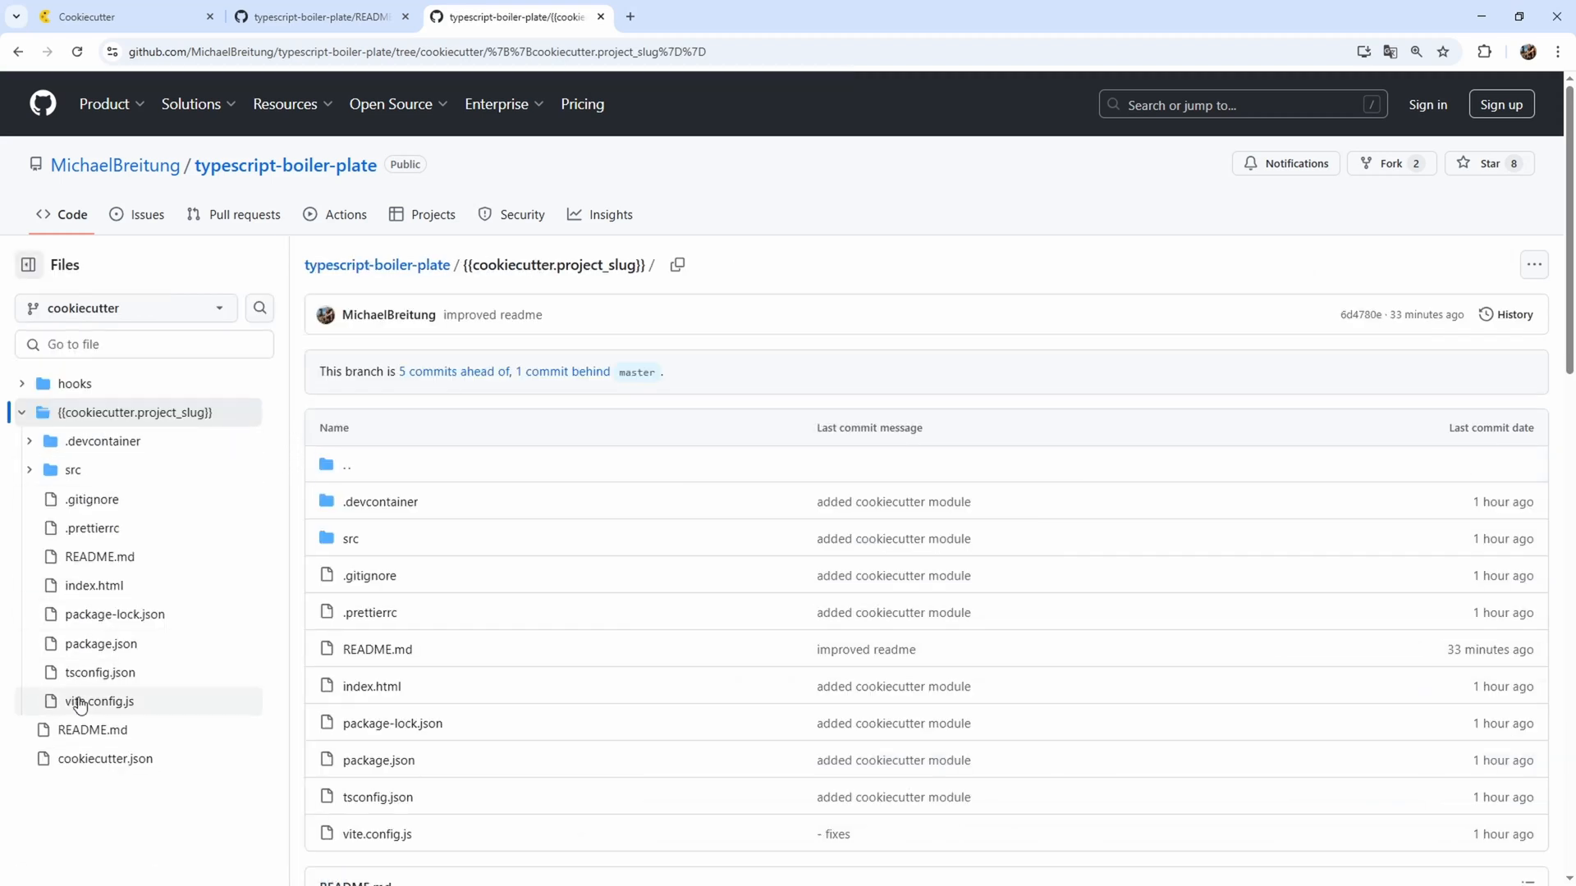
{"action": "left_click", "coordinate": [99, 701]}
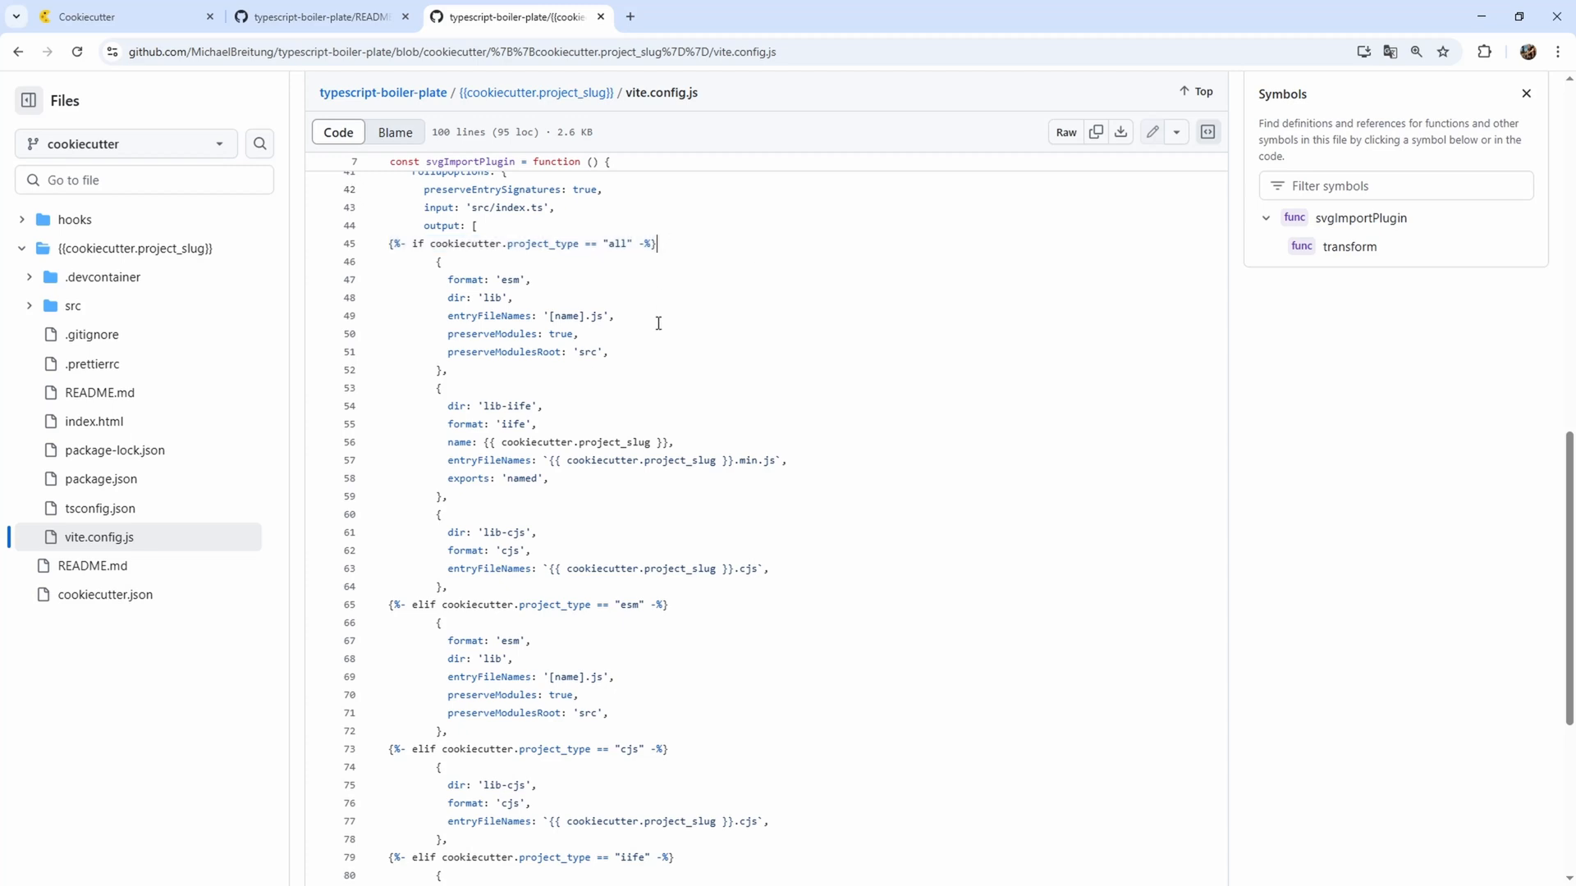
{"action": "scroll", "scroll_direction": "down", "scroll_amount": 3}
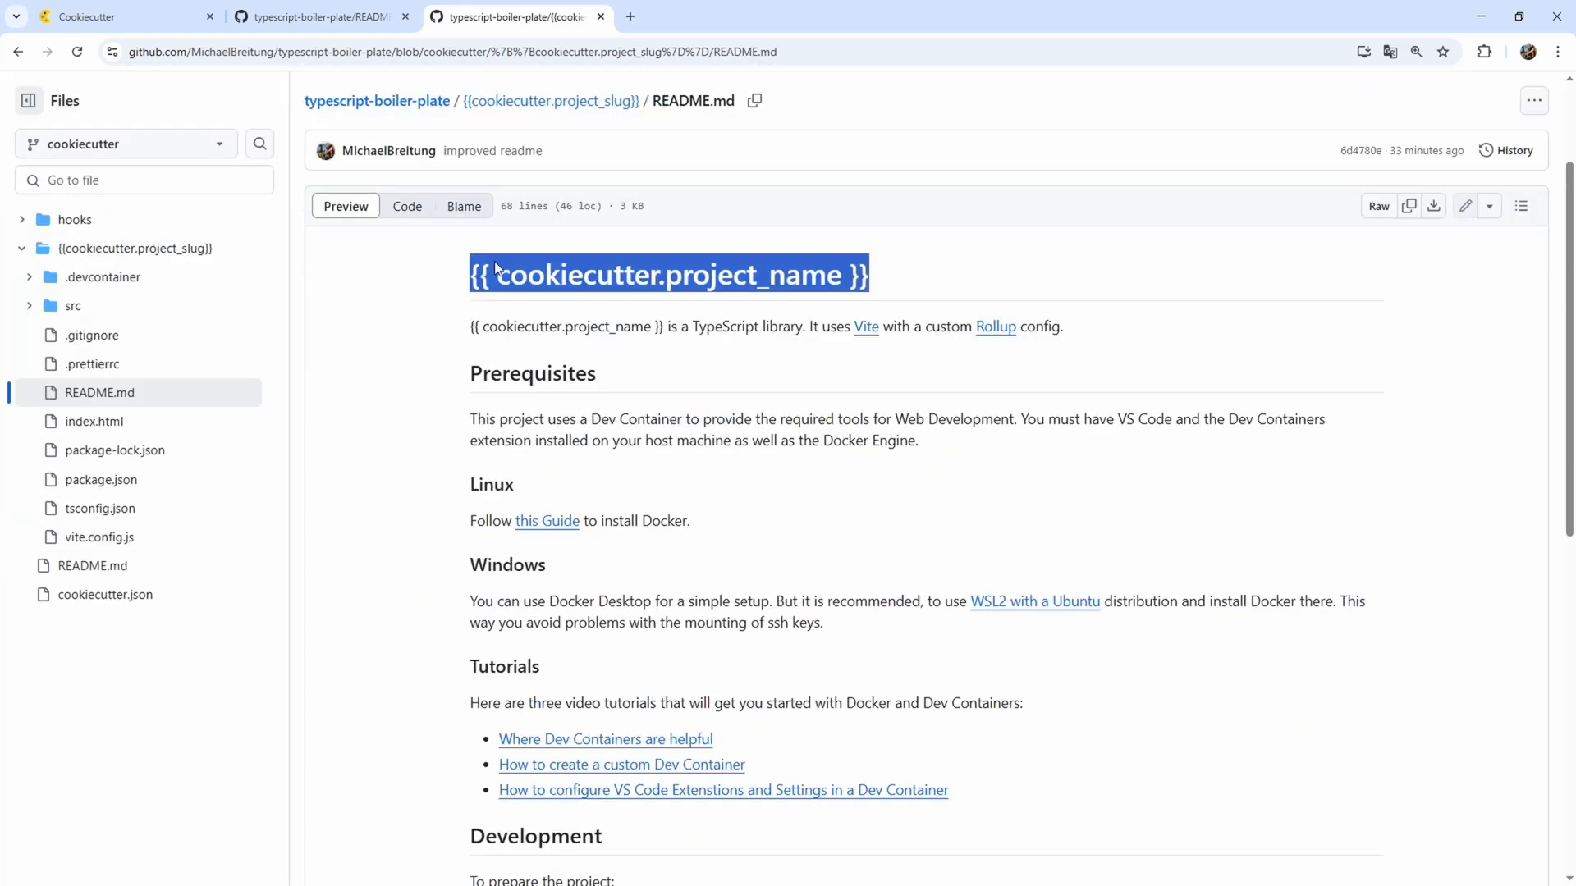
{"action": "mouse_move", "coordinate": [578, 311]}
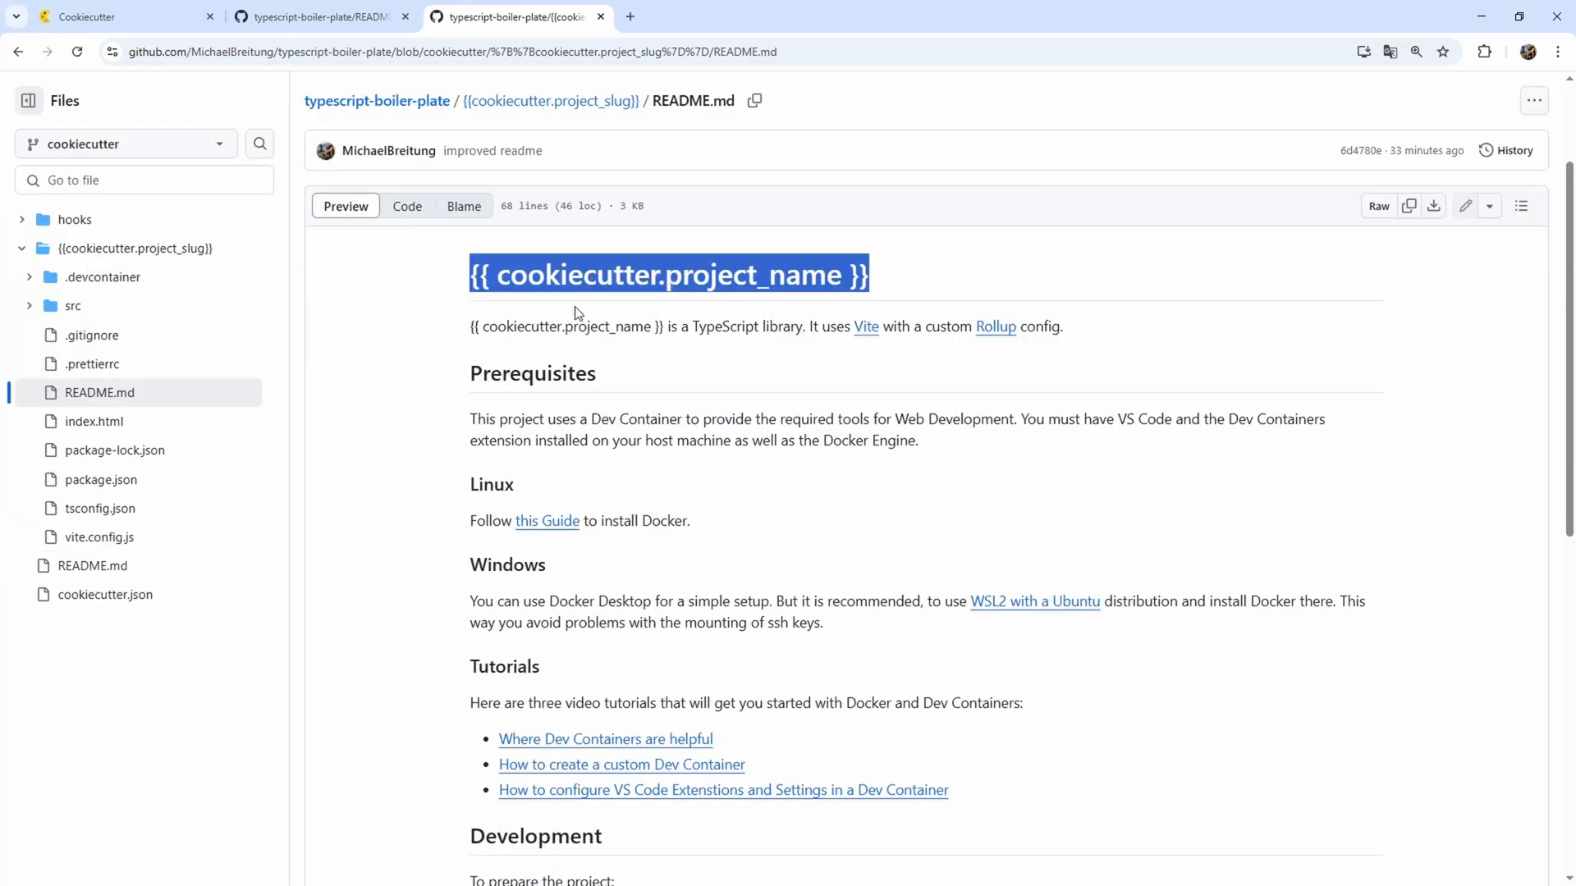
{"action": "scroll", "scroll_direction": "down", "scroll_amount": 3}
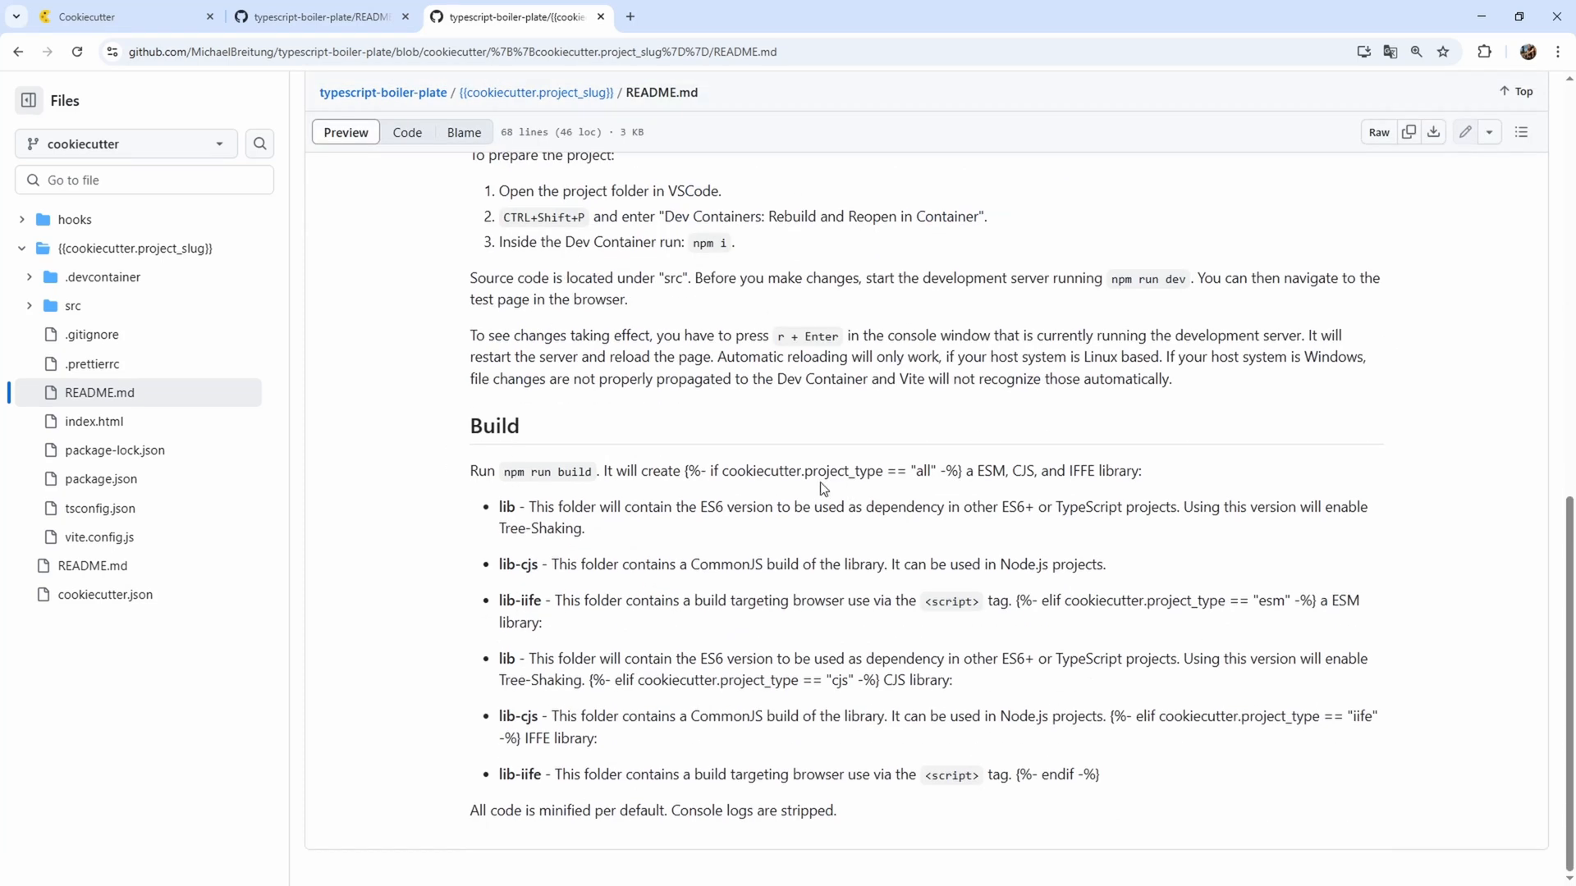
{"action": "double_click", "coordinate": [819, 471]}
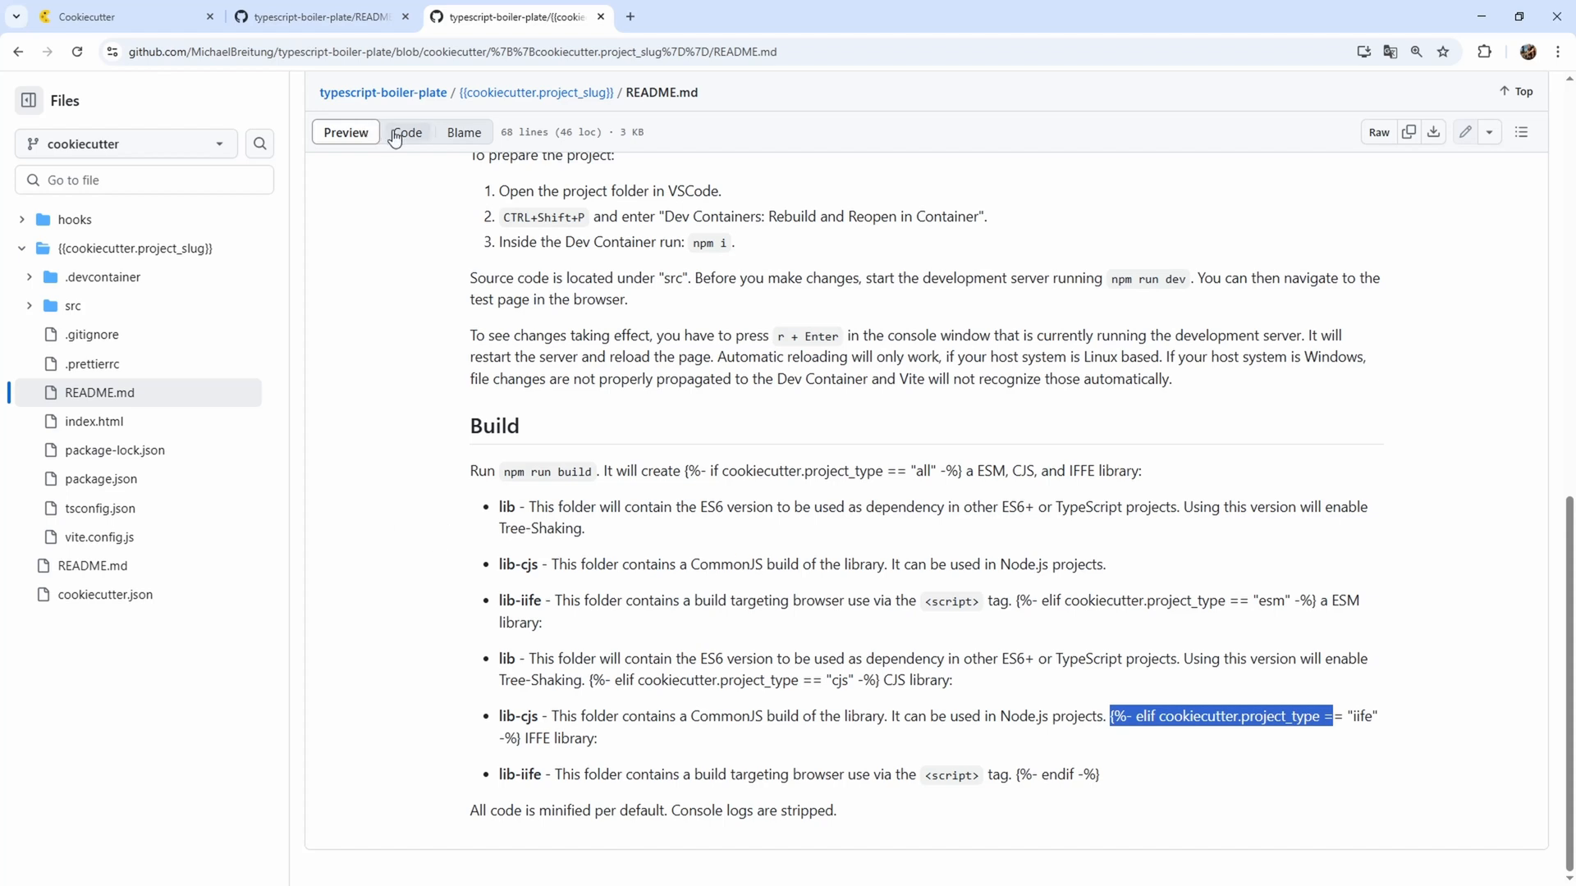
Show the template README as raw markdown source, exposing the project_type Jinja conditionals.
{"action": "left_click", "coordinate": [407, 132]}
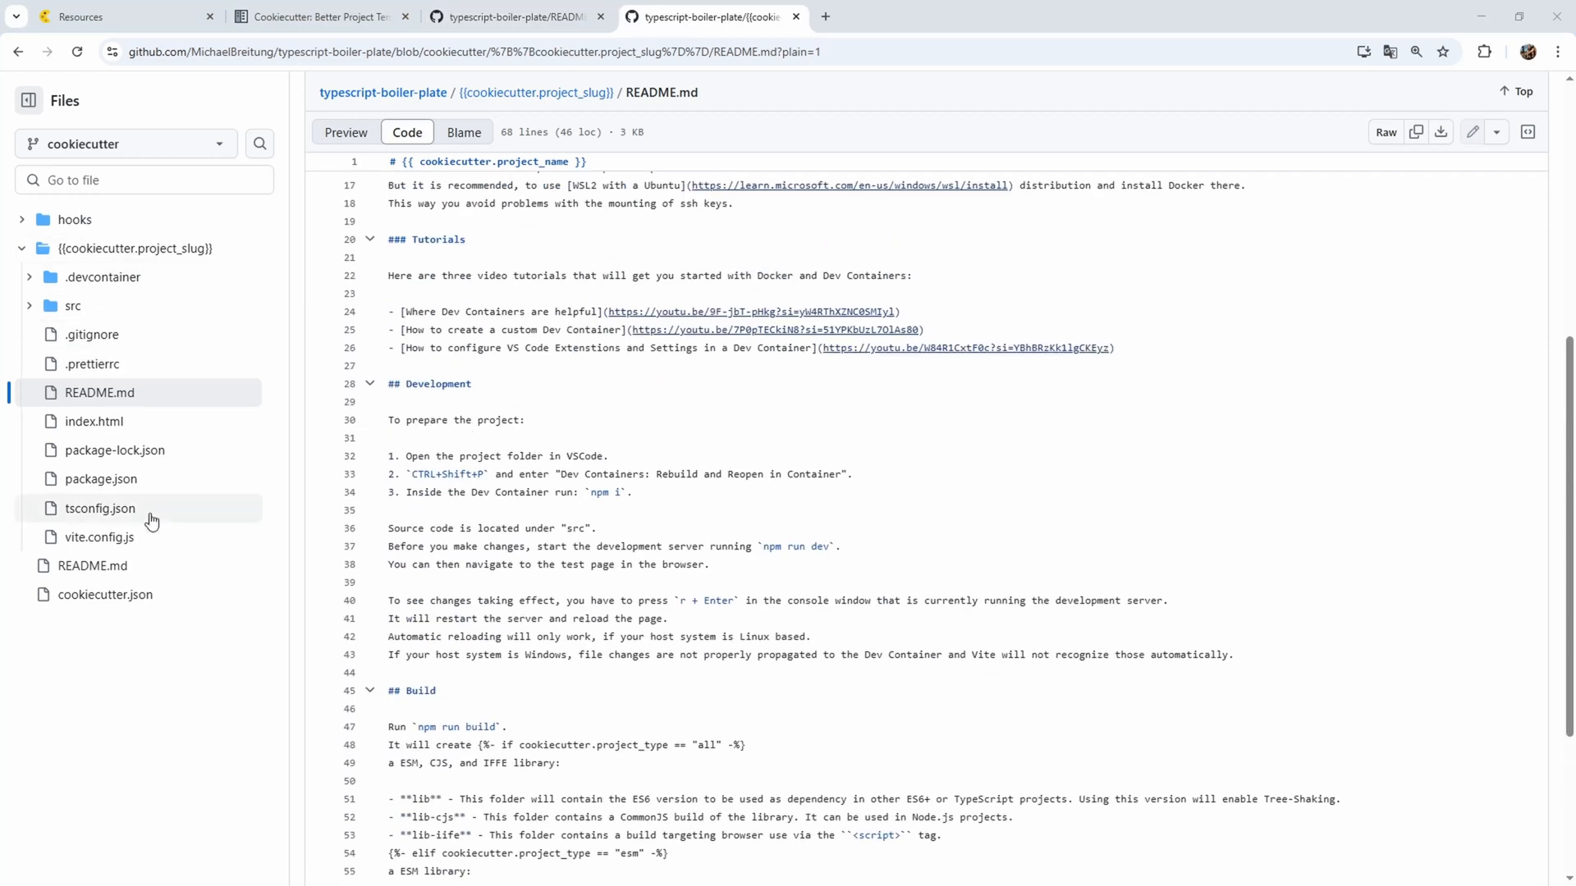
{"action": "mouse_move", "coordinate": [153, 516]}
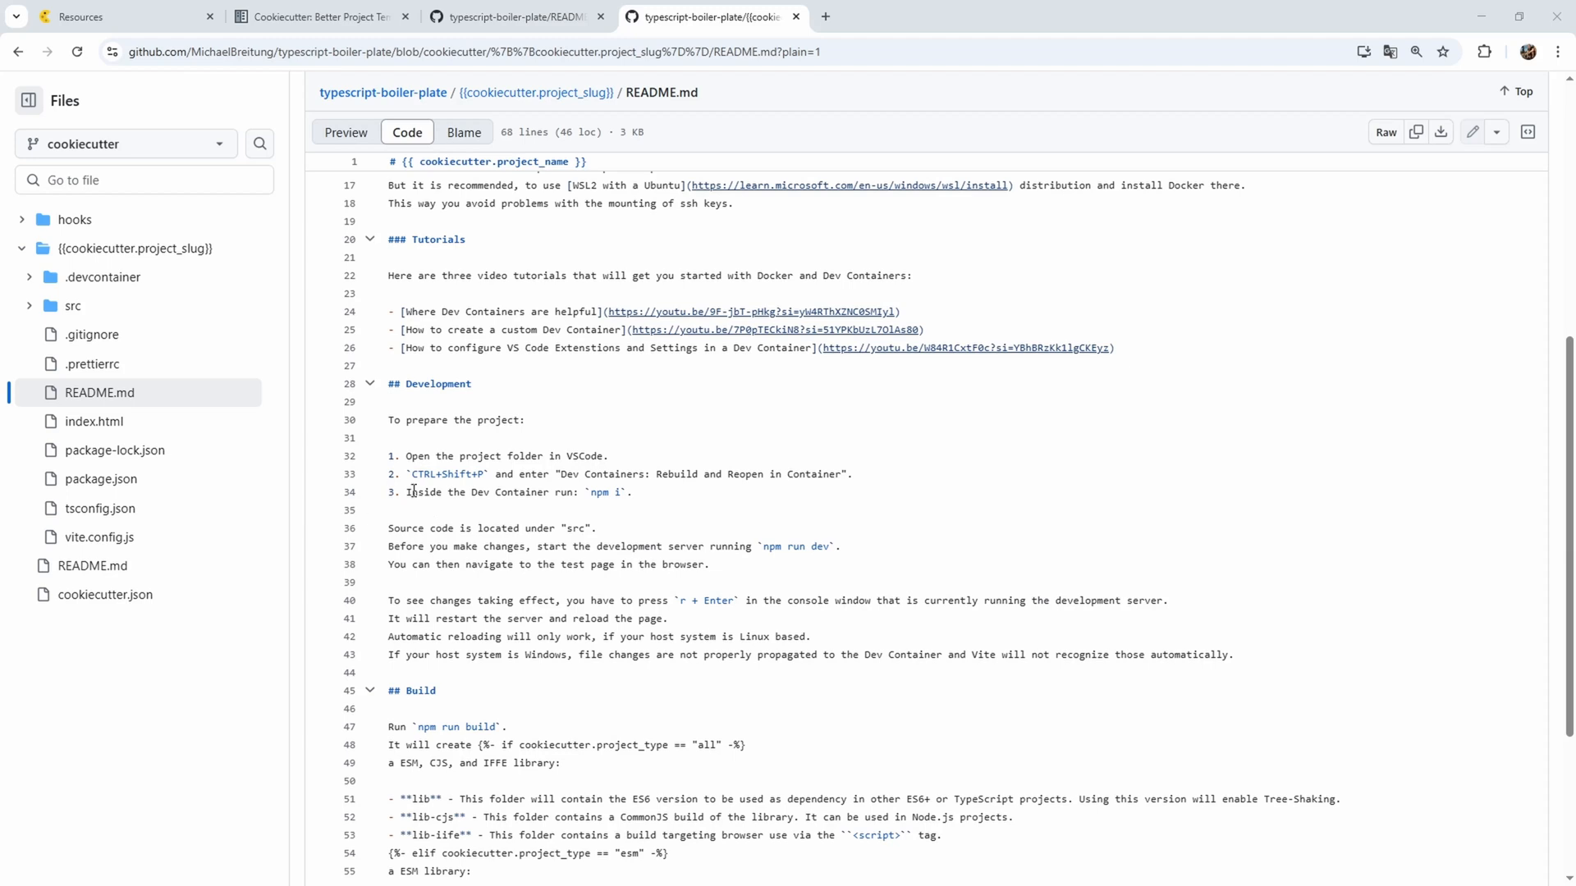
{"action": "mouse_move", "coordinate": [412, 491]}
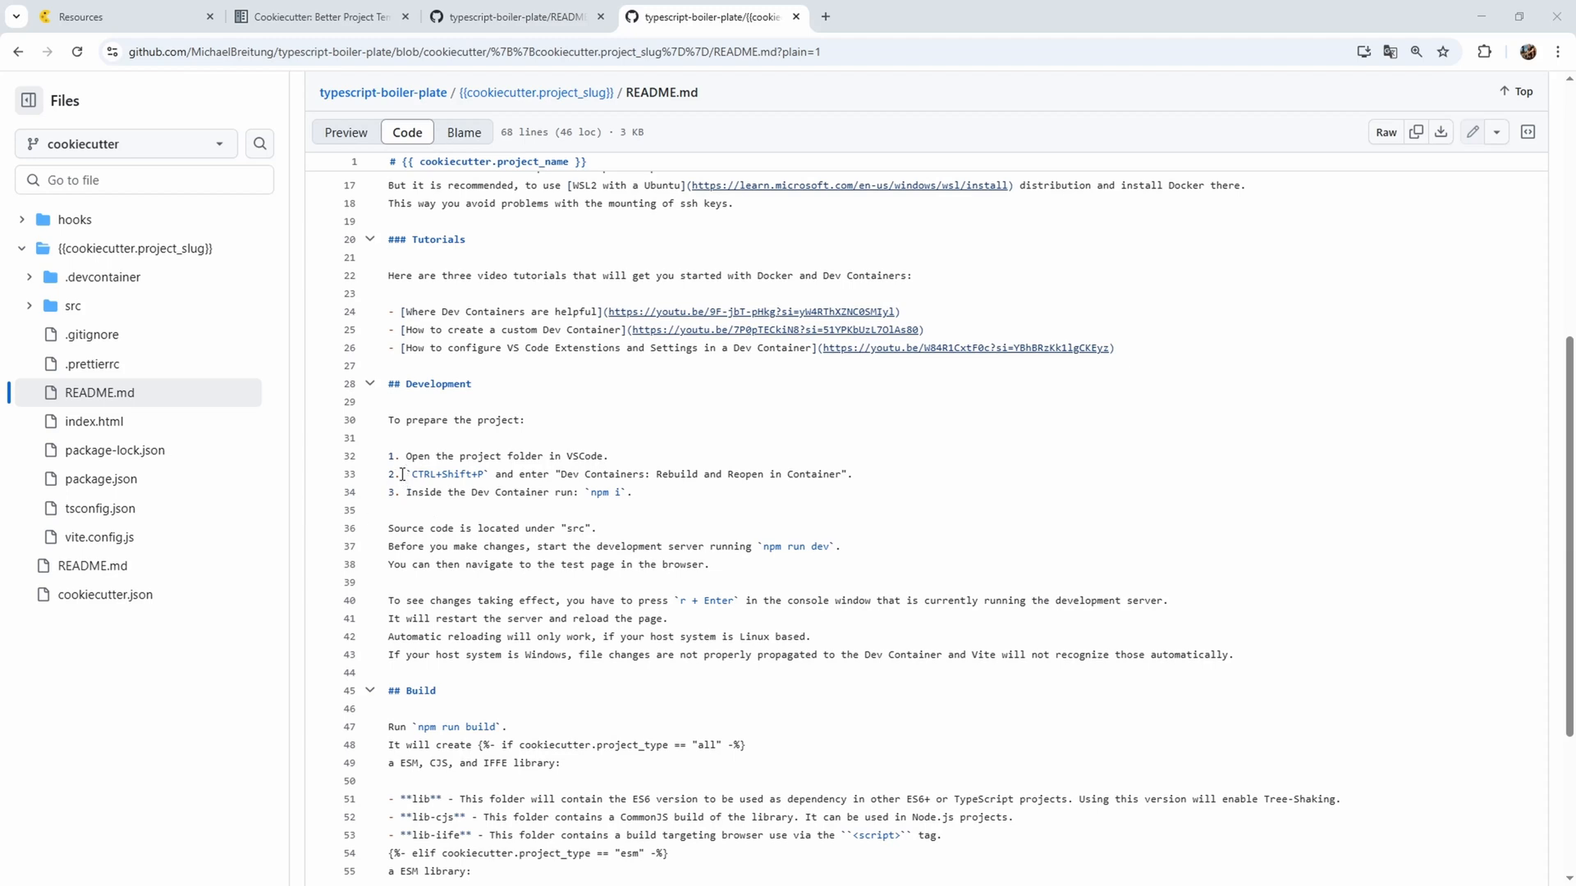
{"action": "left_click", "coordinate": [320, 17]}
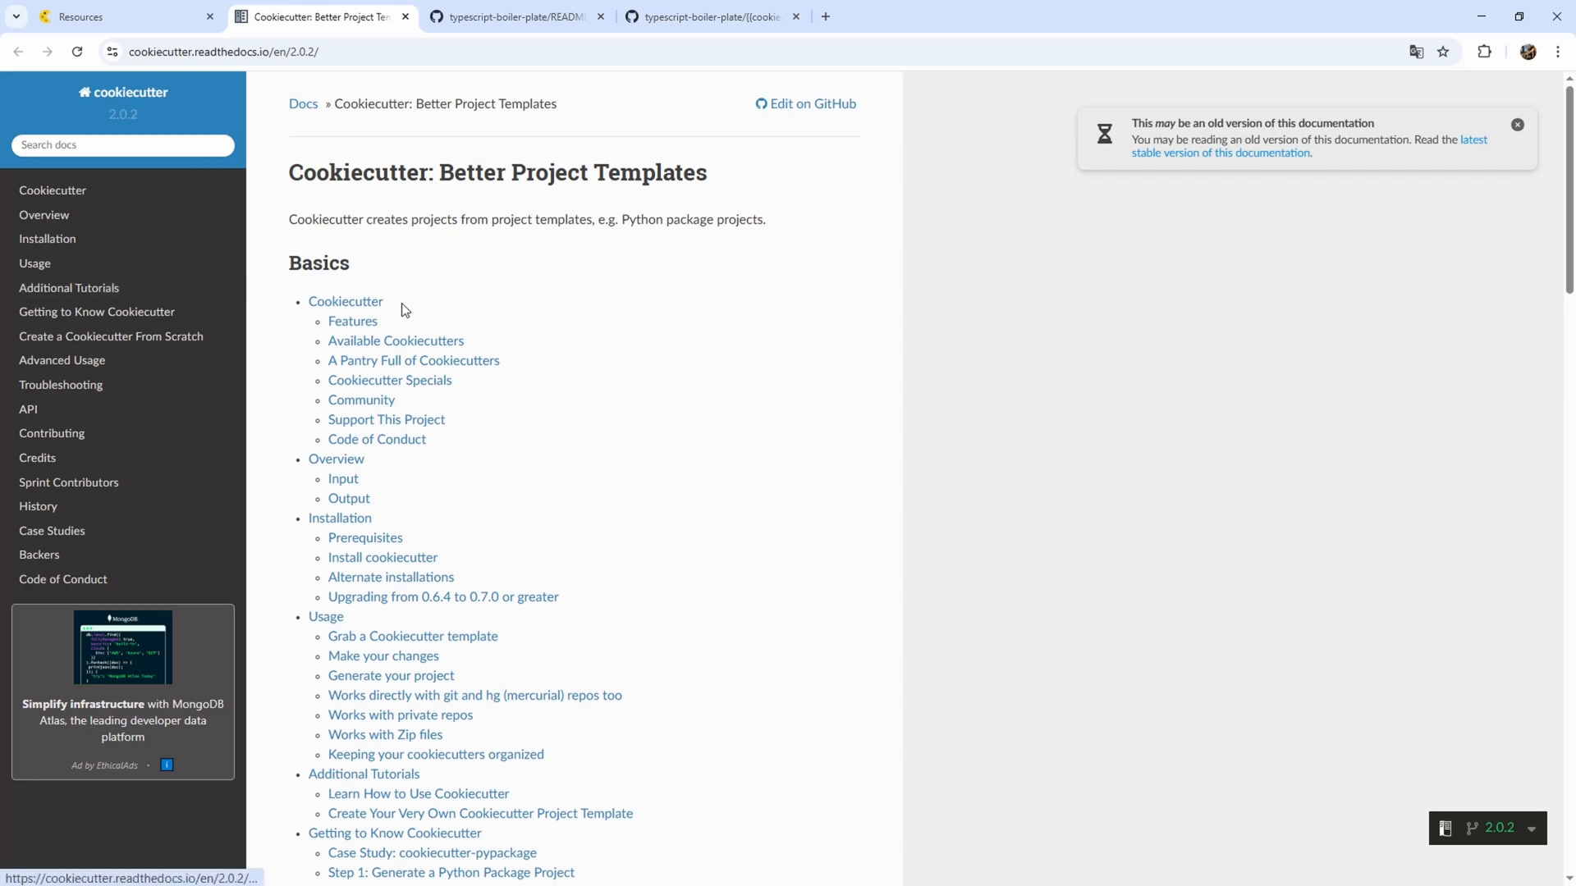
{"action": "scroll", "scroll_direction": "down", "scroll_amount": 3}
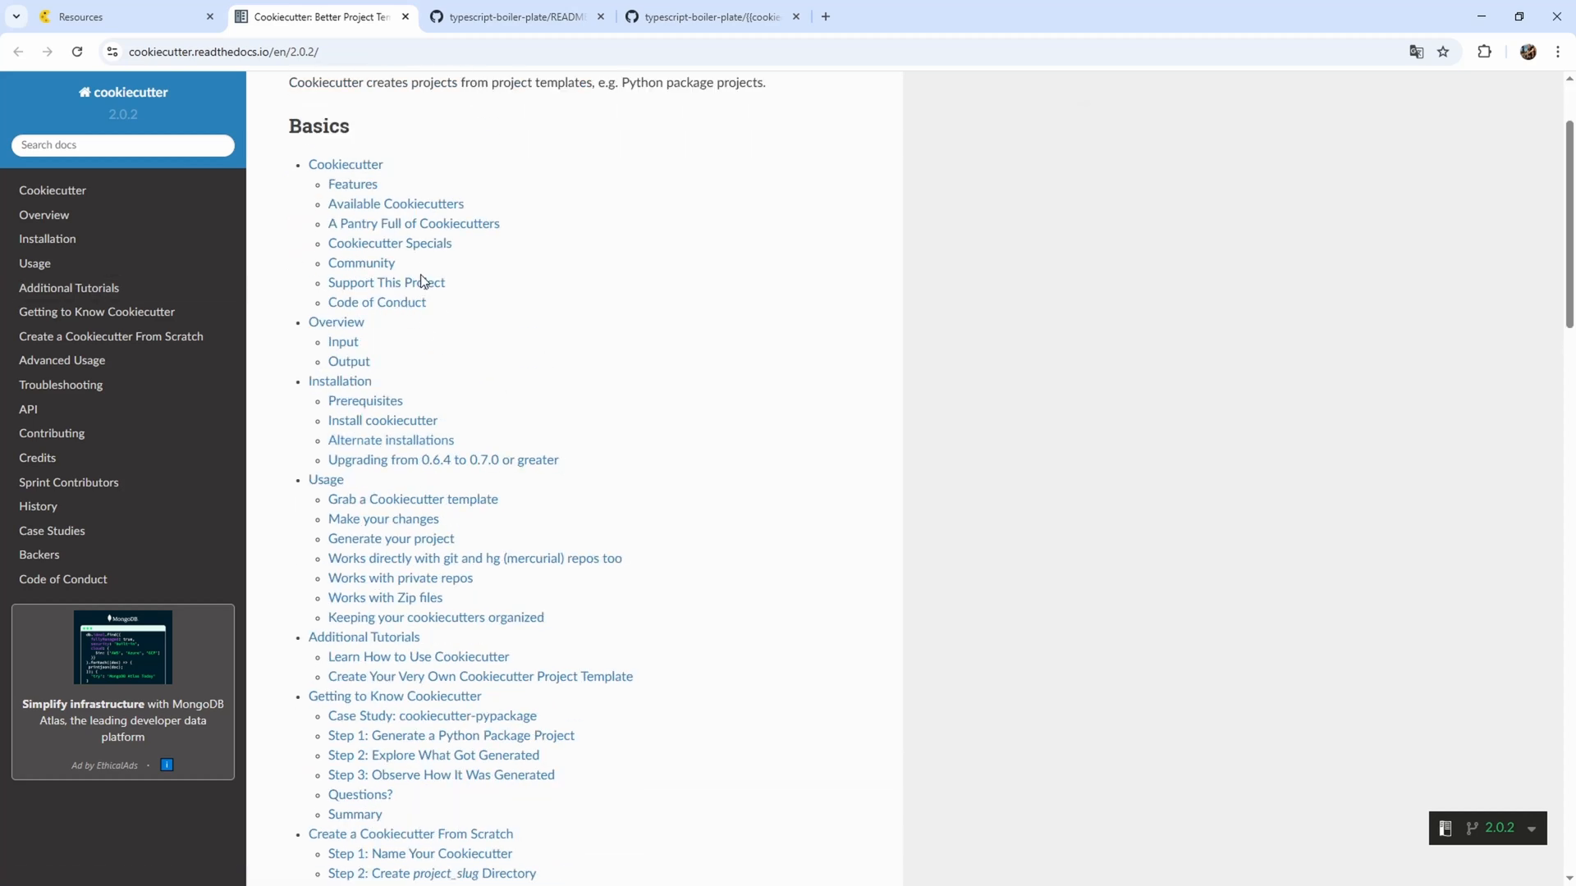
{"action": "mouse_move", "coordinate": [411, 262]}
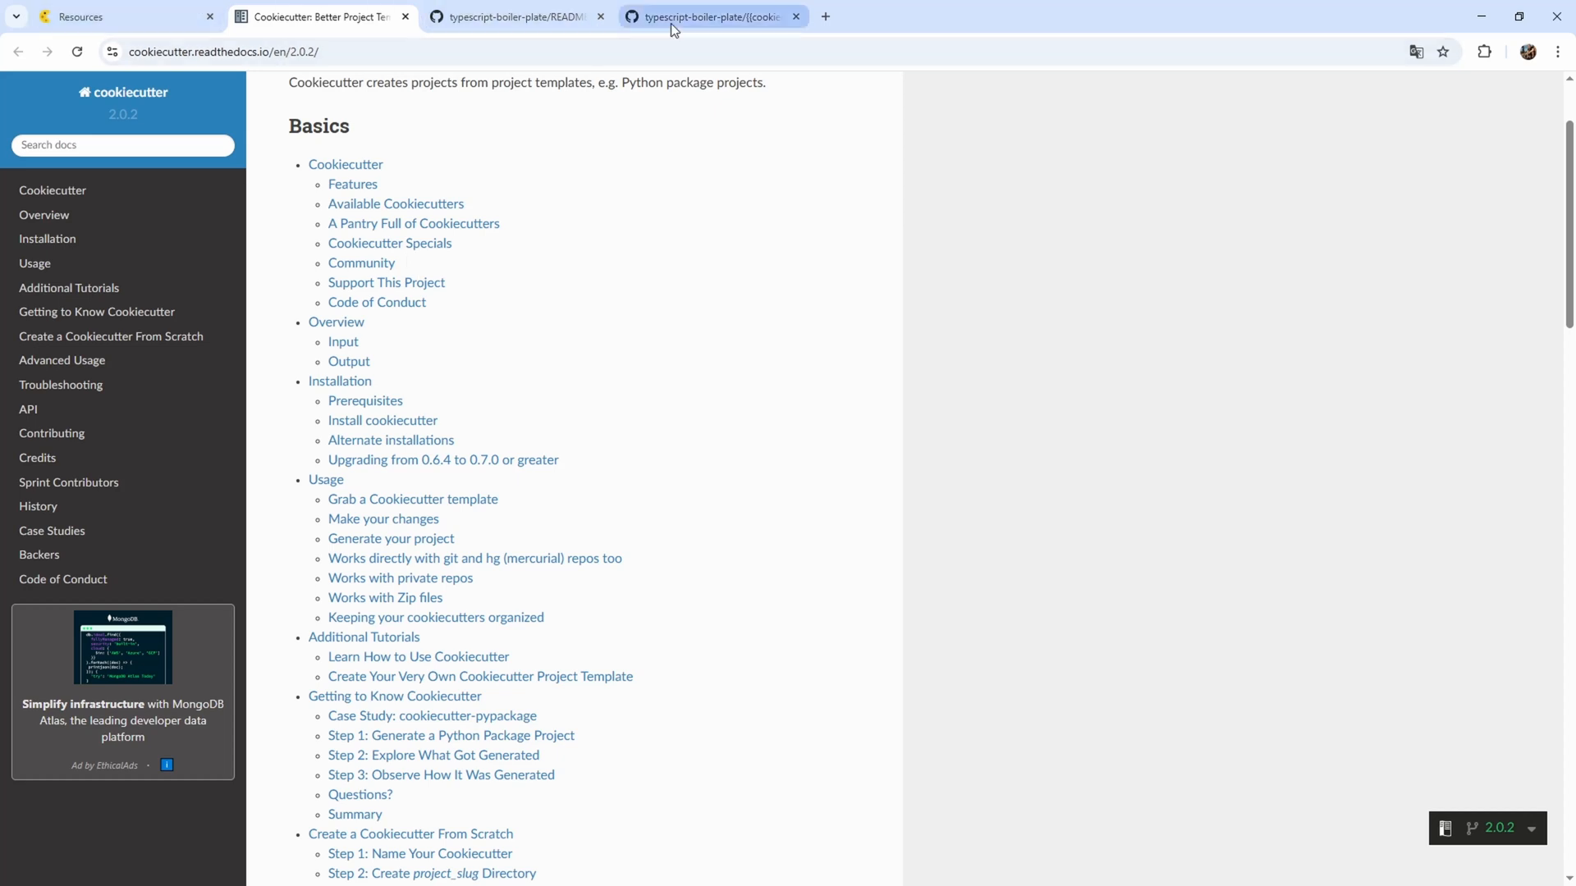
{"action": "left_click", "coordinate": [711, 16]}
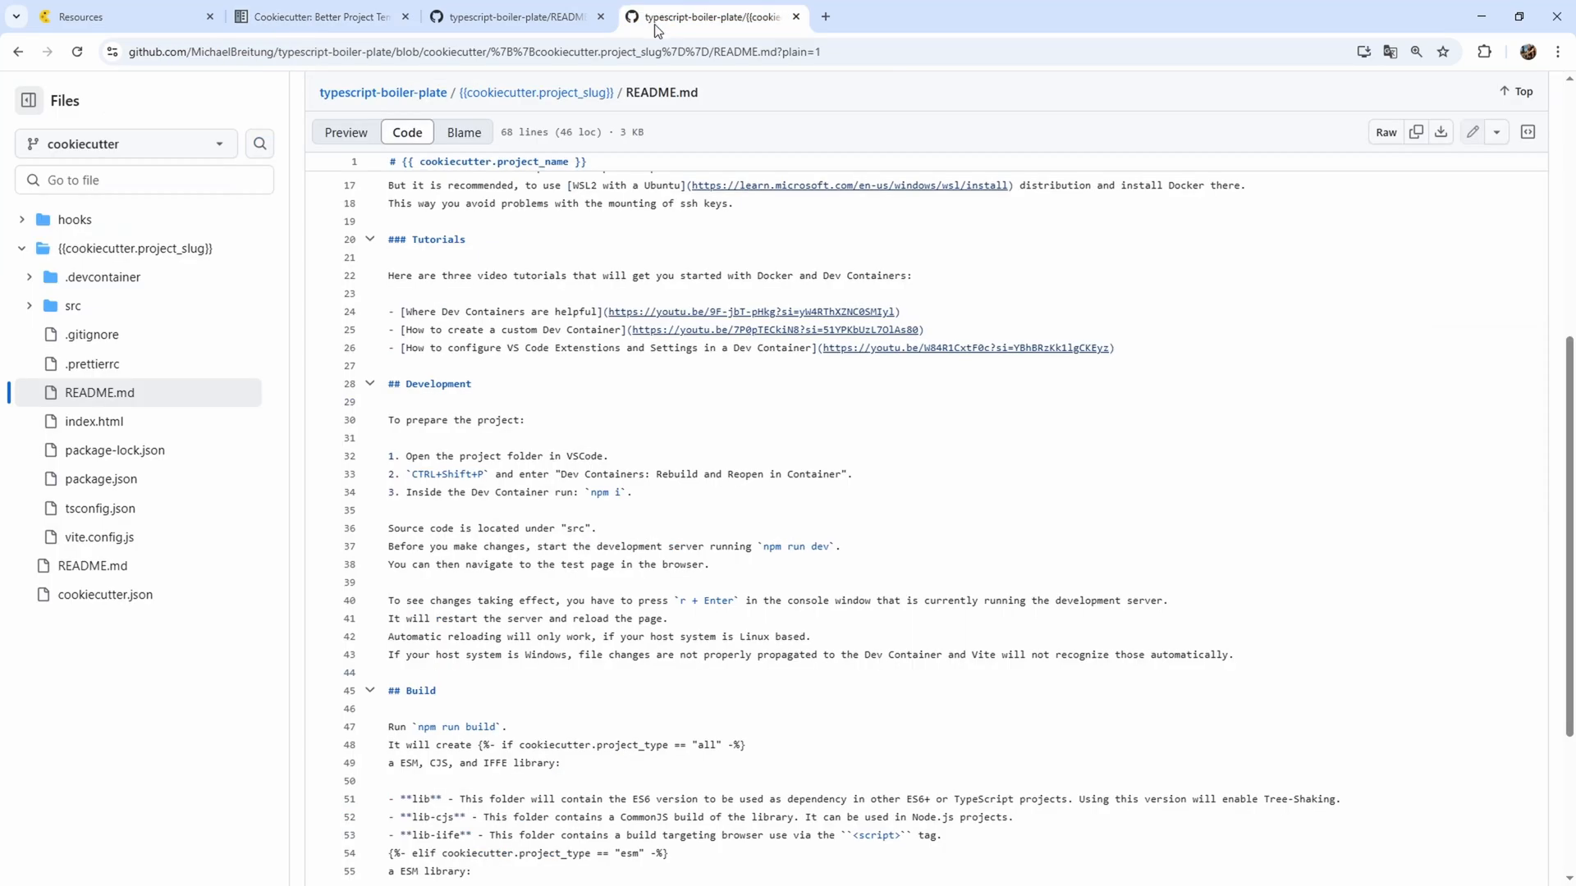